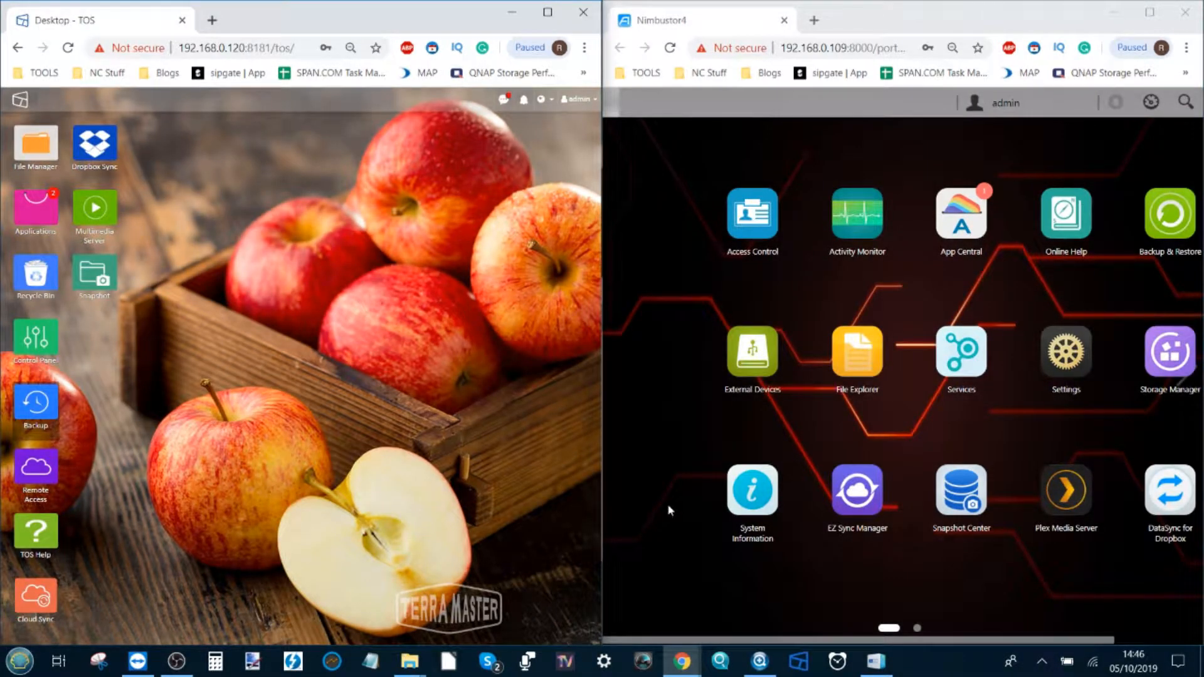
{"action": "mouse_move", "coordinate": [506, 422]}
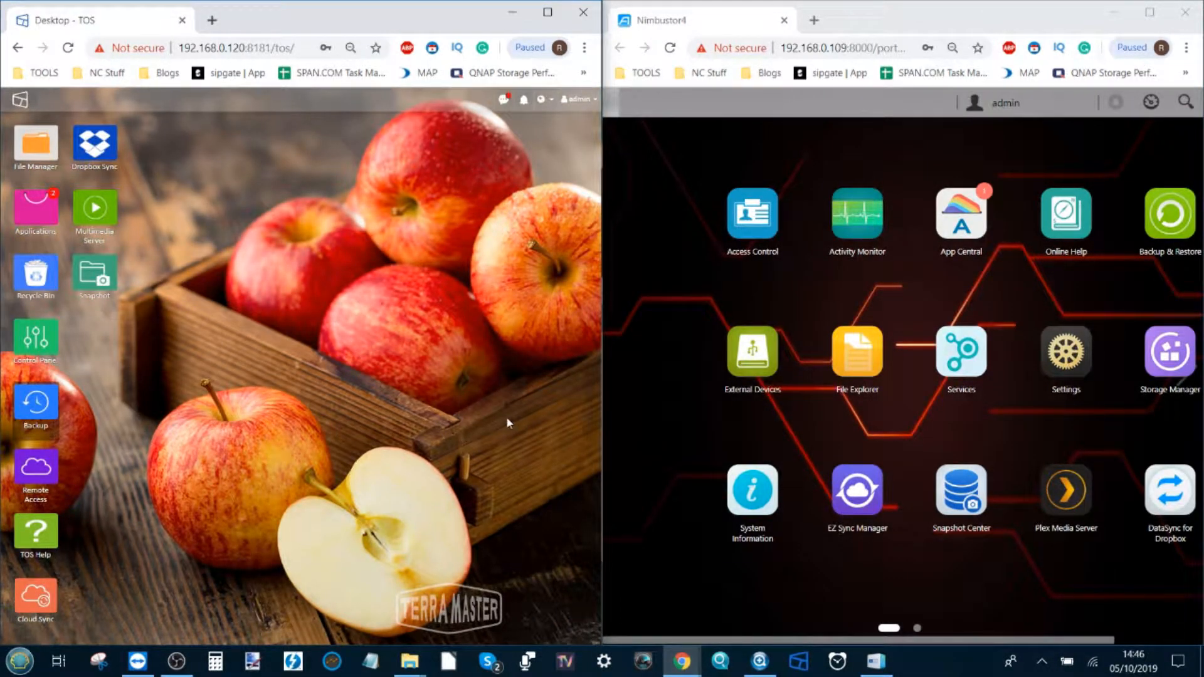
{"action": "mouse_move", "coordinate": [960, 354]}
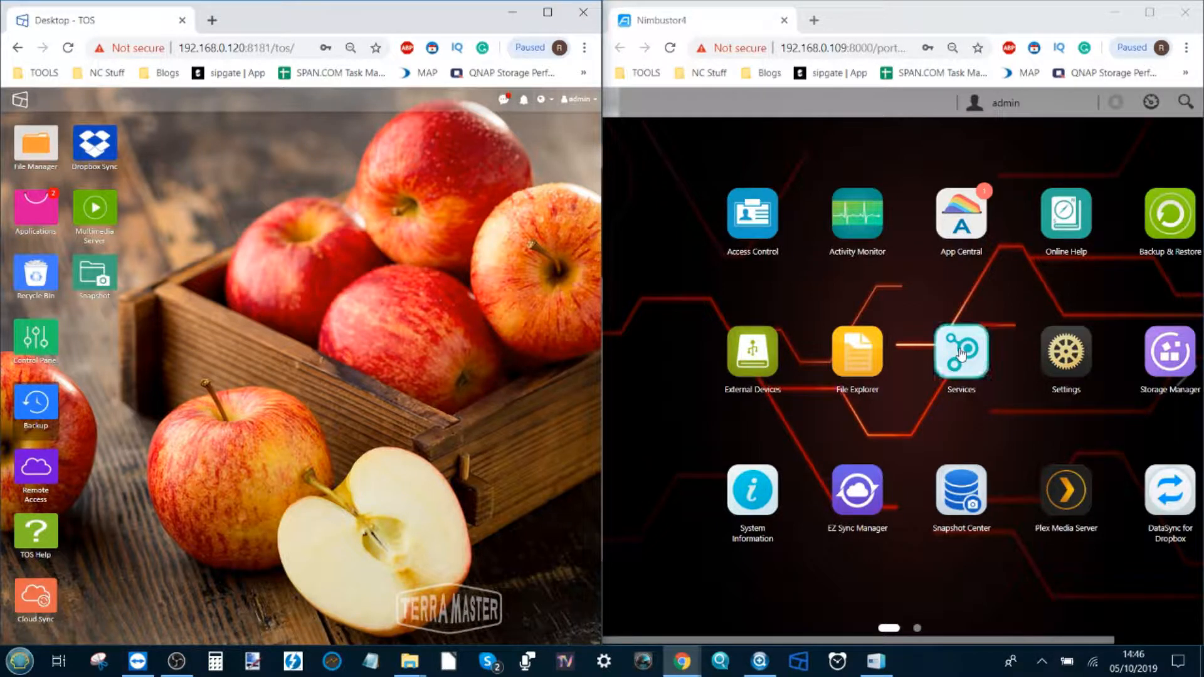
{"action": "mouse_move", "coordinate": [699, 252]}
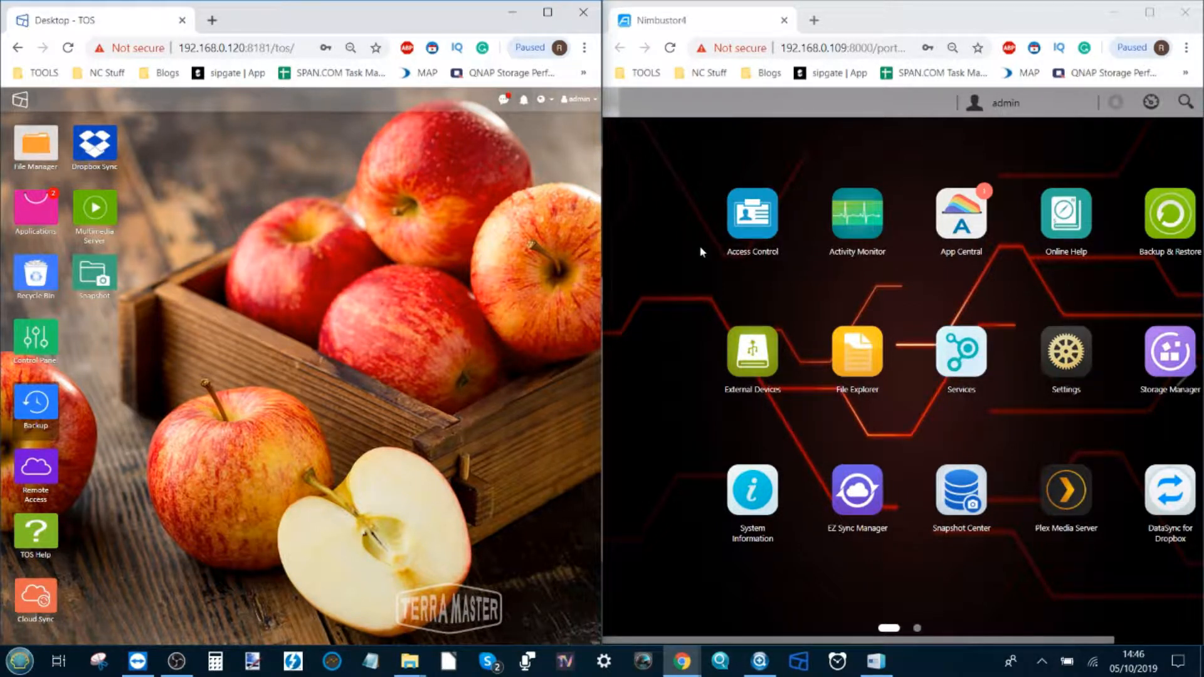
{"action": "mouse_move", "coordinate": [473, 184]}
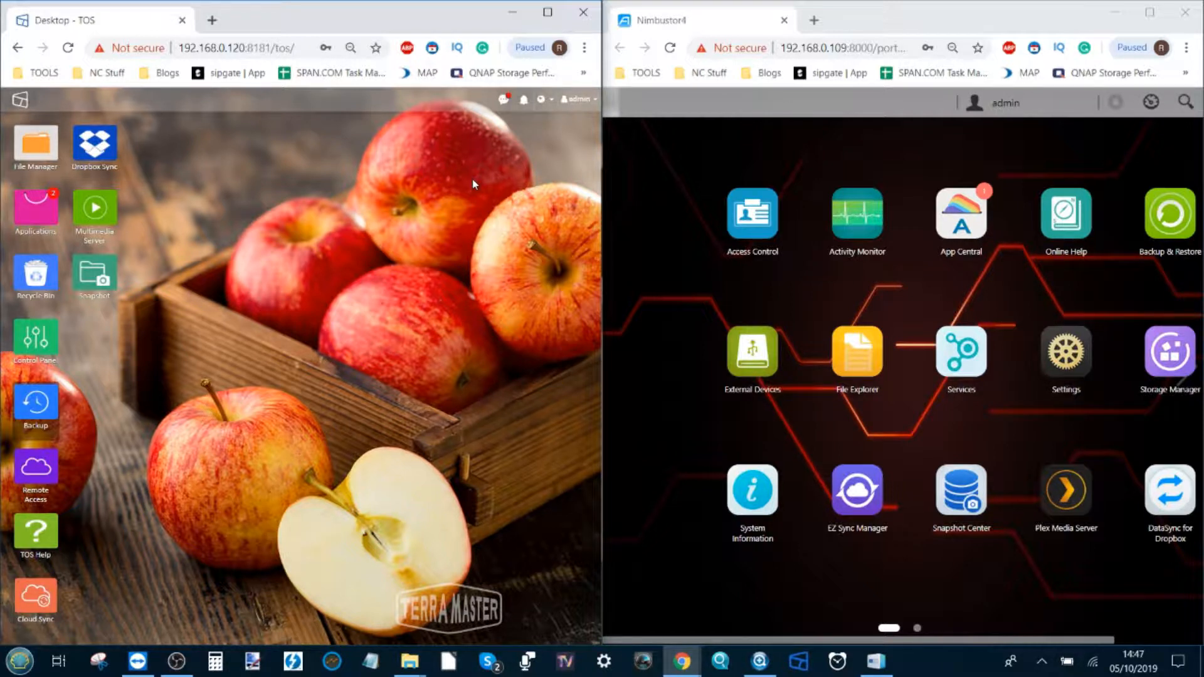
{"action": "mouse_move", "coordinate": [503, 254]}
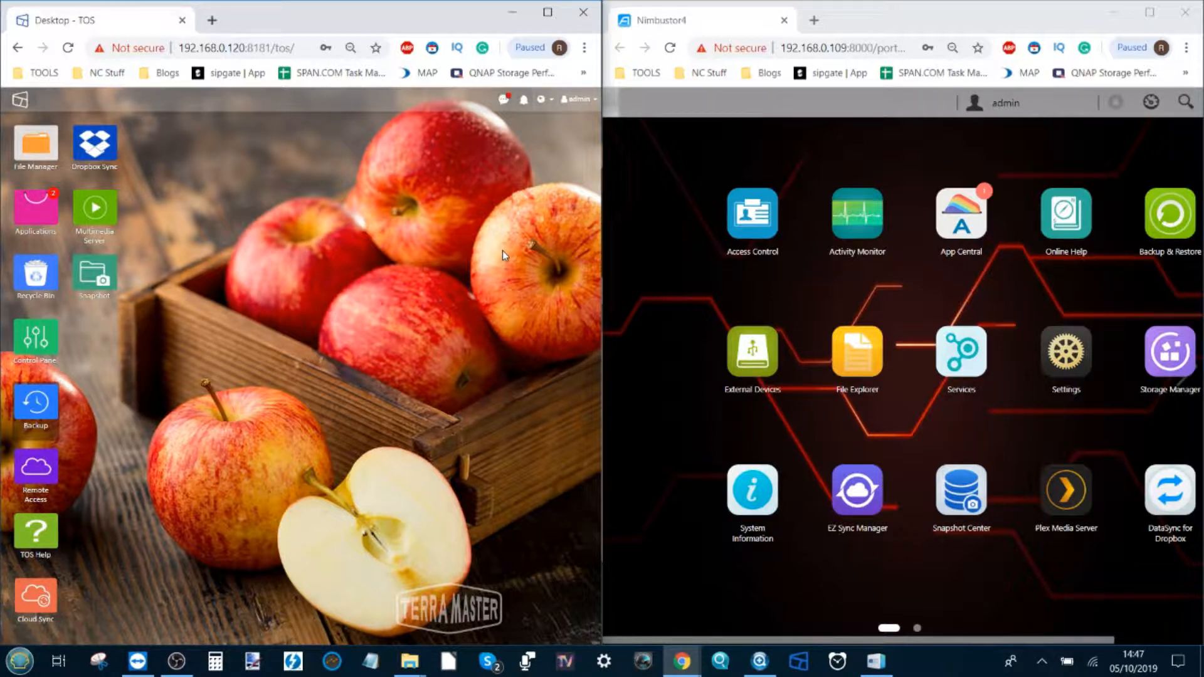
{"action": "mouse_move", "coordinate": [258, 292]}
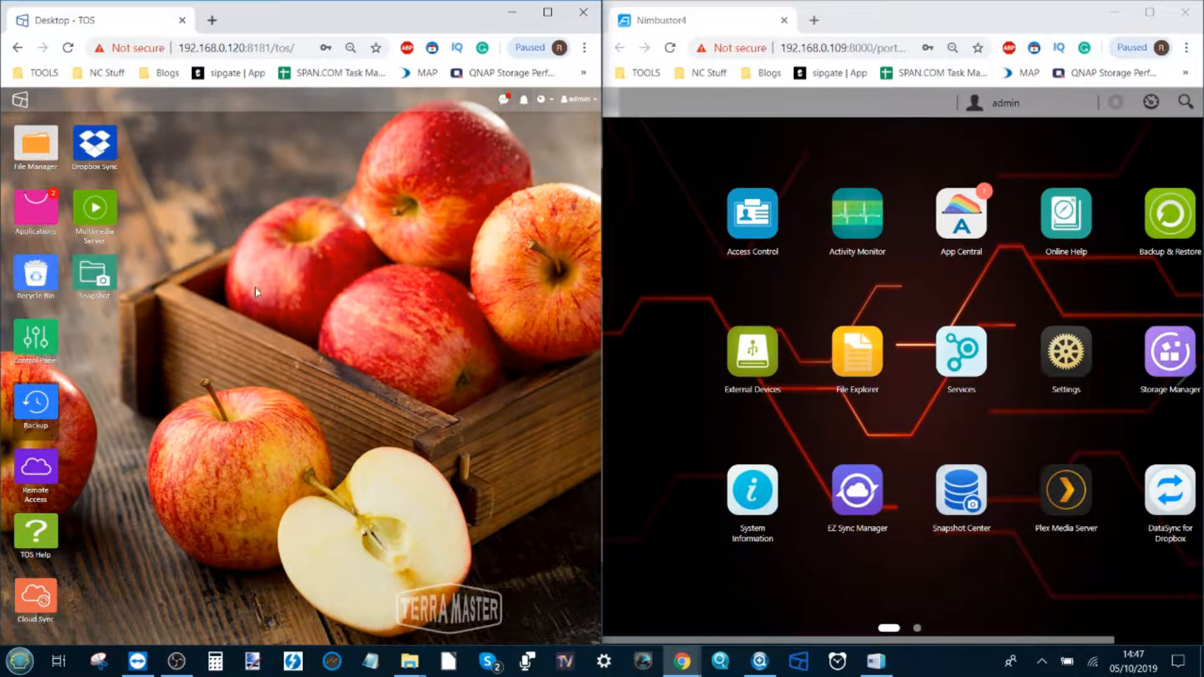
{"action": "mouse_move", "coordinate": [857, 357]}
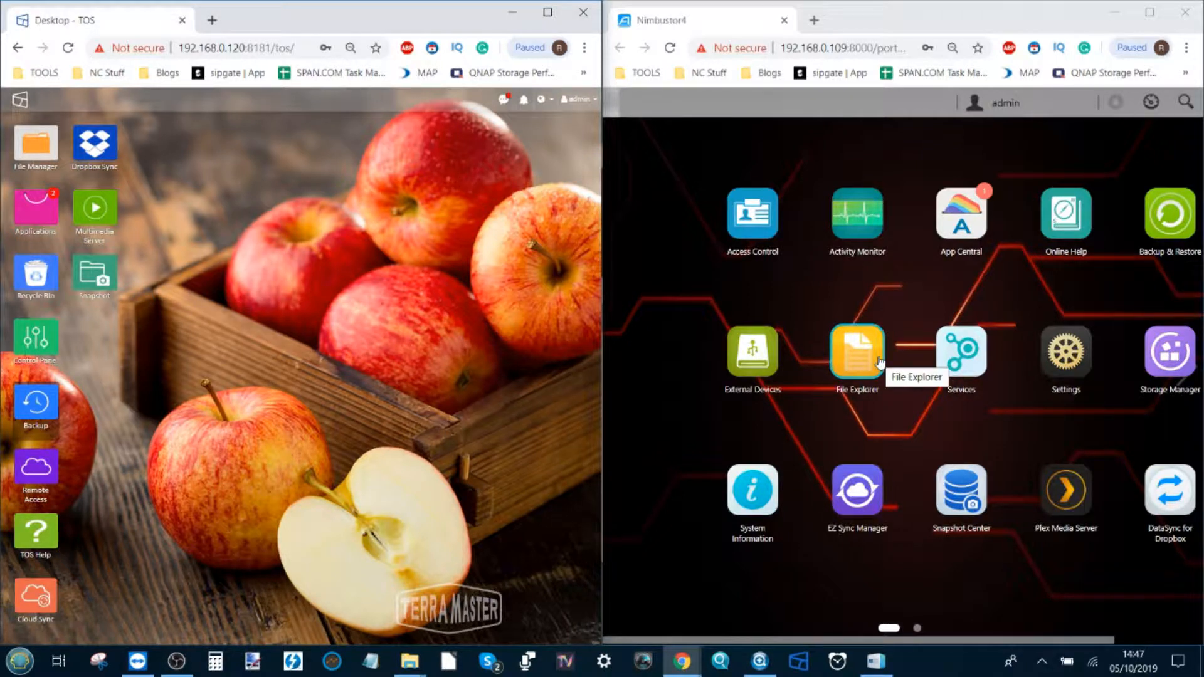
{"action": "mouse_move", "coordinate": [673, 264]}
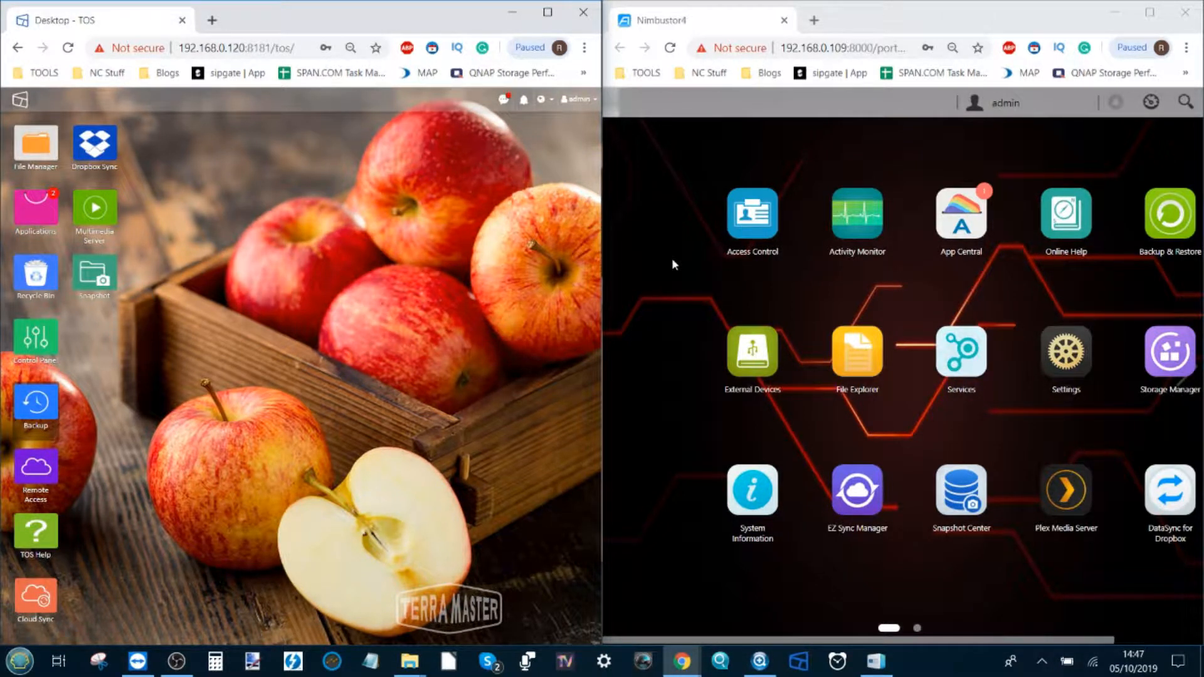
{"action": "mouse_move", "coordinate": [271, 284]}
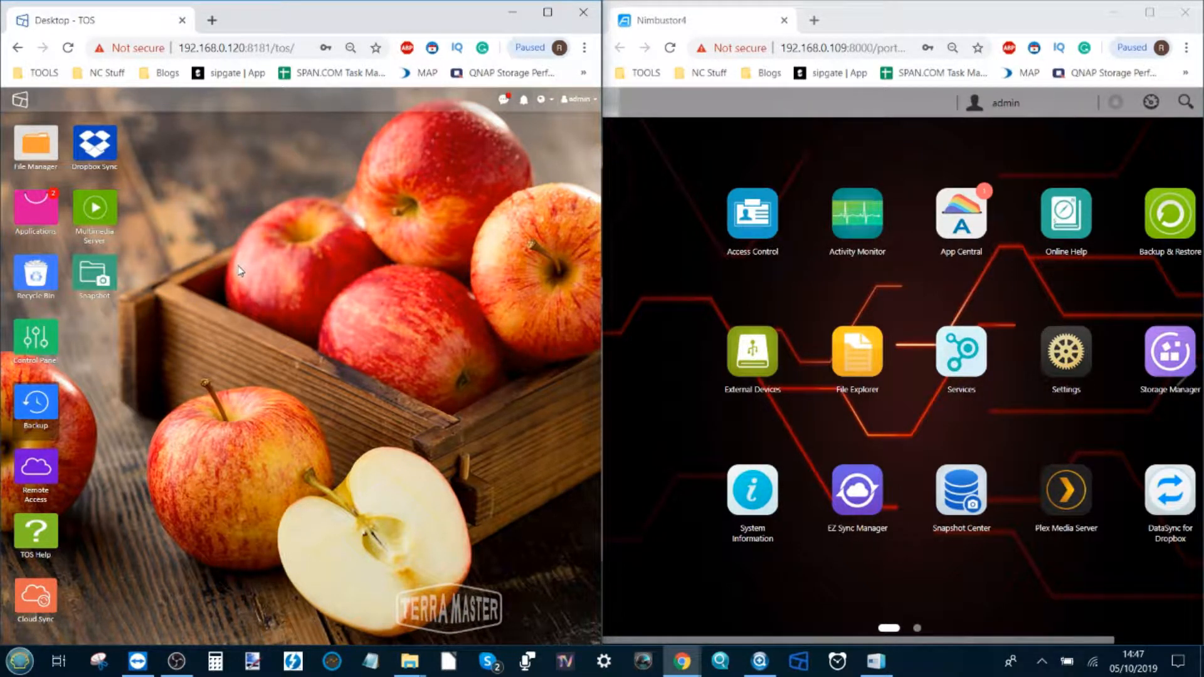
{"action": "mouse_move", "coordinate": [953, 277]}
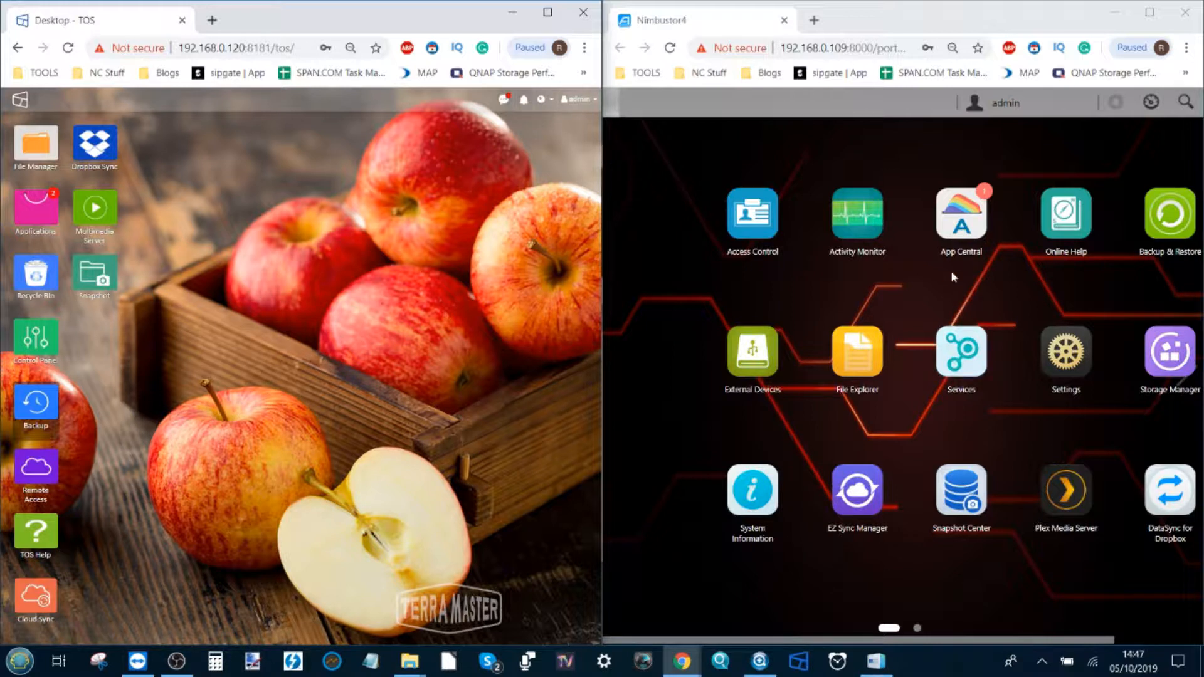
{"action": "mouse_move", "coordinate": [553, 220]}
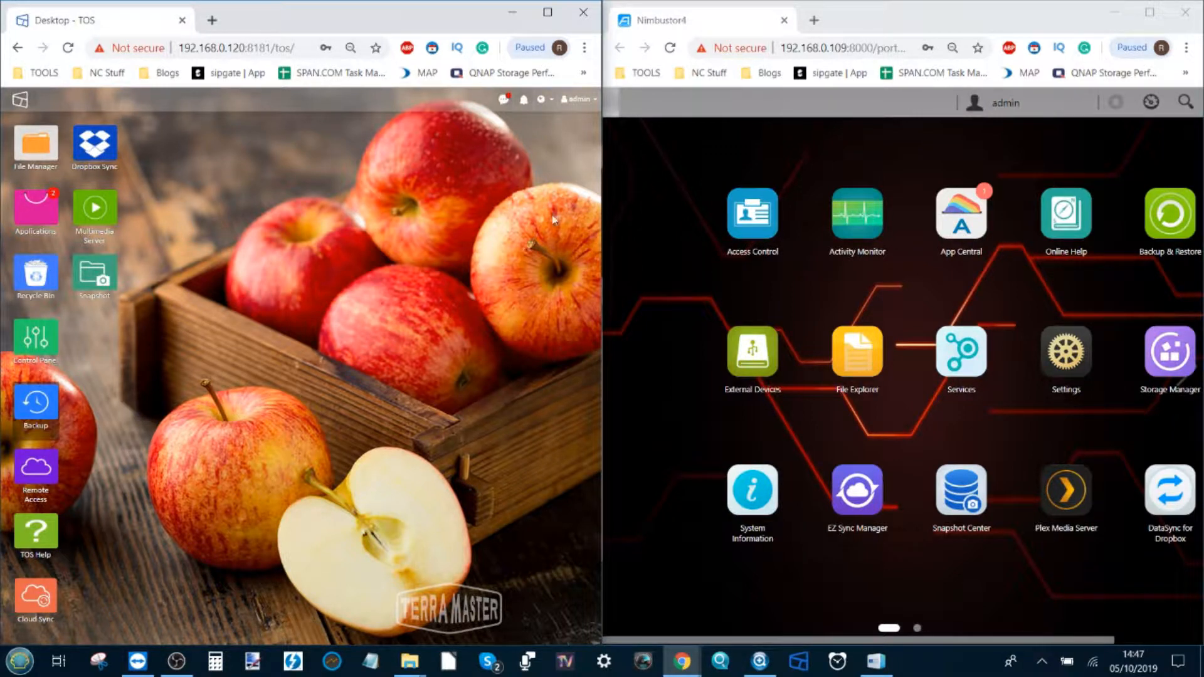
{"action": "mouse_move", "coordinate": [562, 271]}
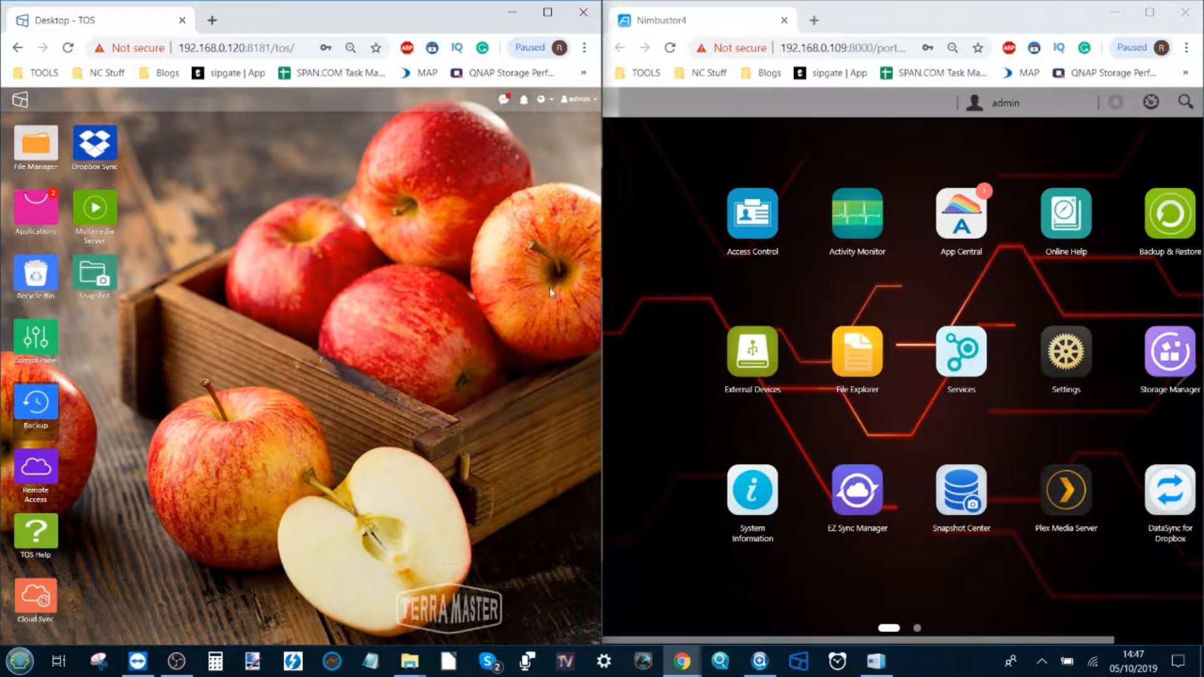
{"action": "mouse_move", "coordinate": [323, 528]}
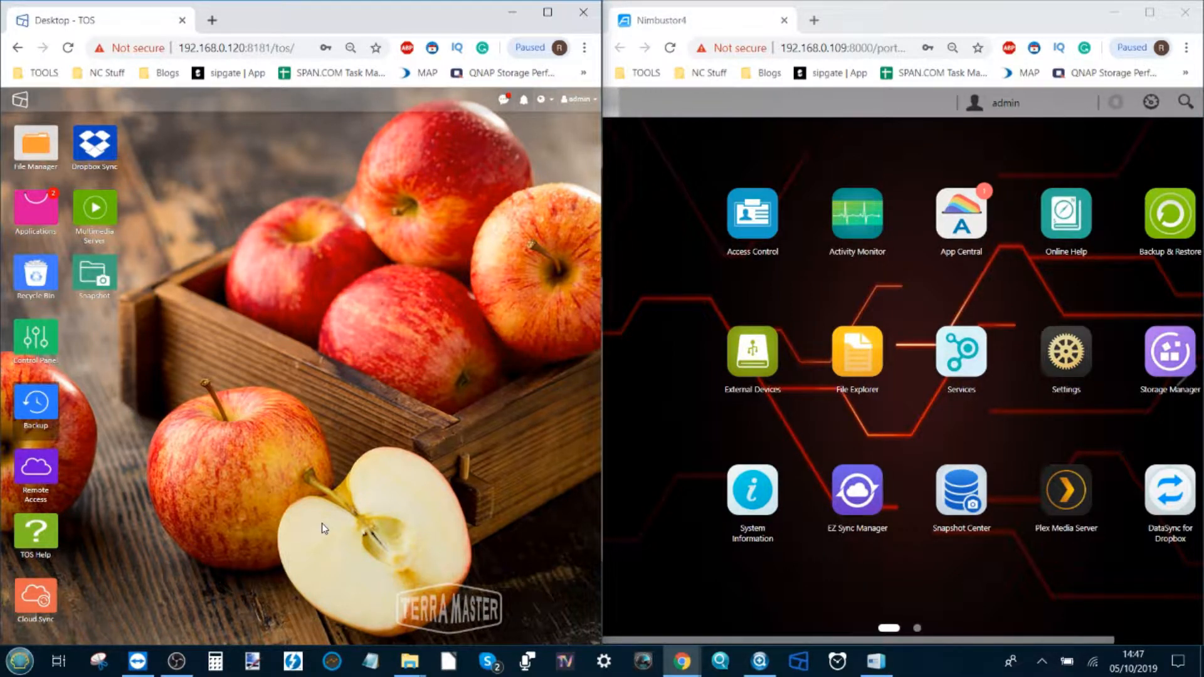
{"action": "mouse_move", "coordinate": [641, 382]}
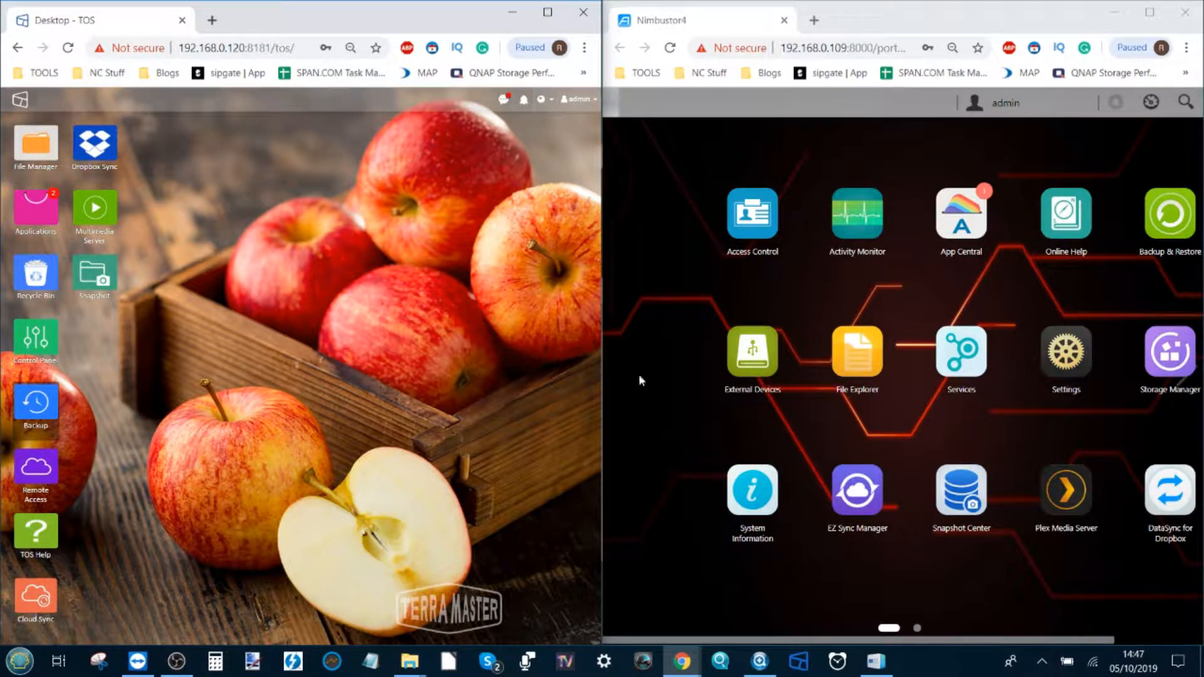
{"action": "mouse_move", "coordinate": [495, 272]}
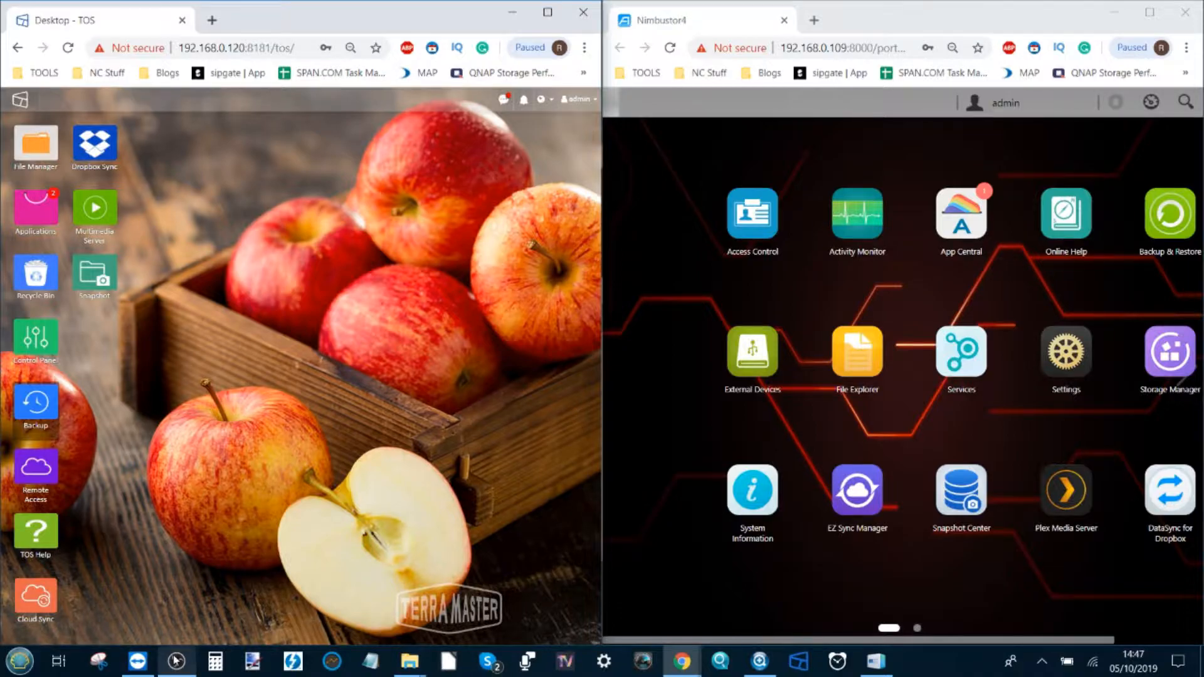
{"action": "mouse_move", "coordinate": [652, 213]}
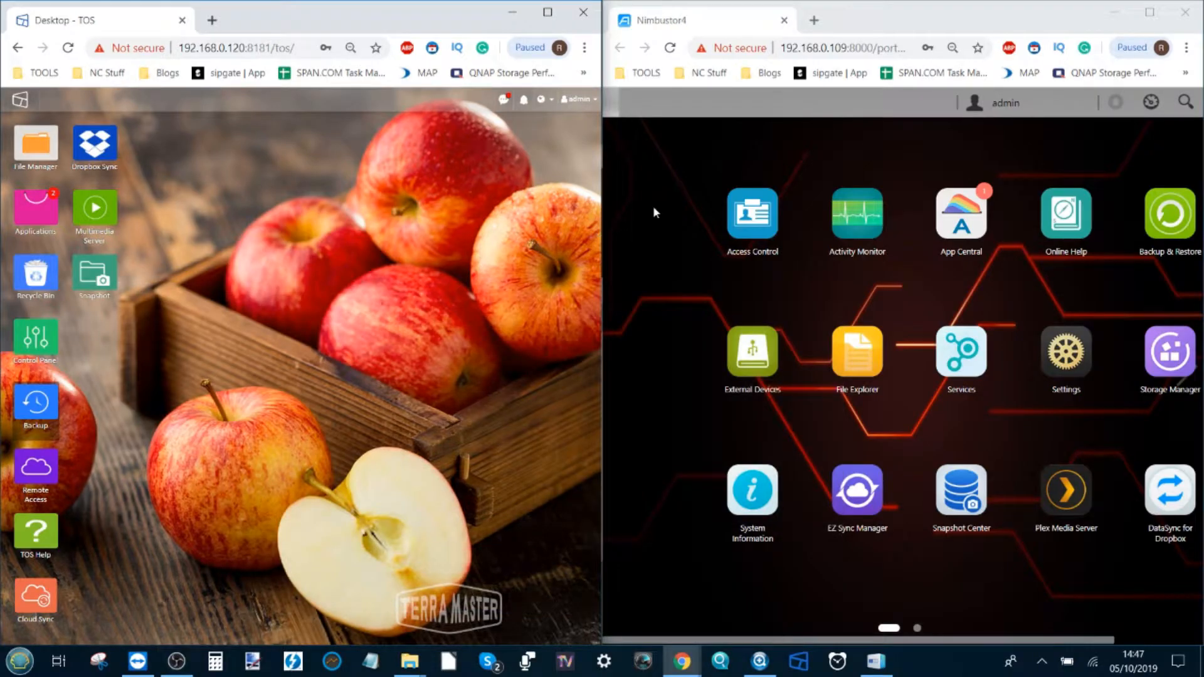
{"action": "mouse_move", "coordinate": [526, 254]}
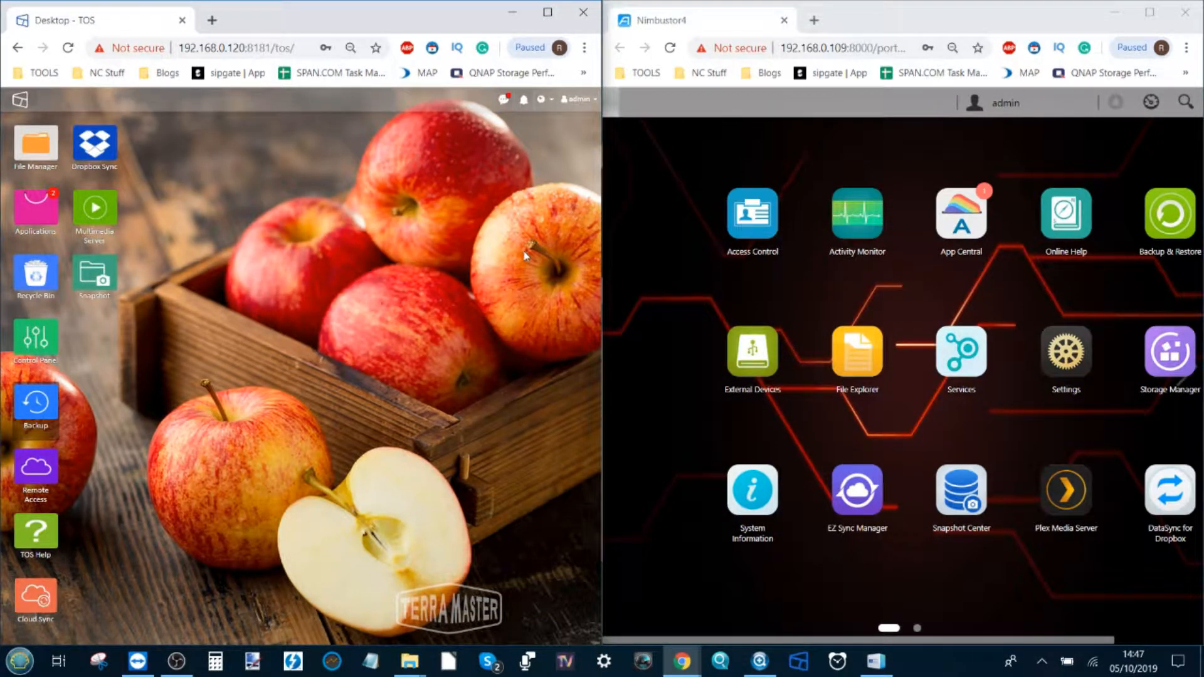
{"action": "mouse_move", "coordinate": [397, 331]}
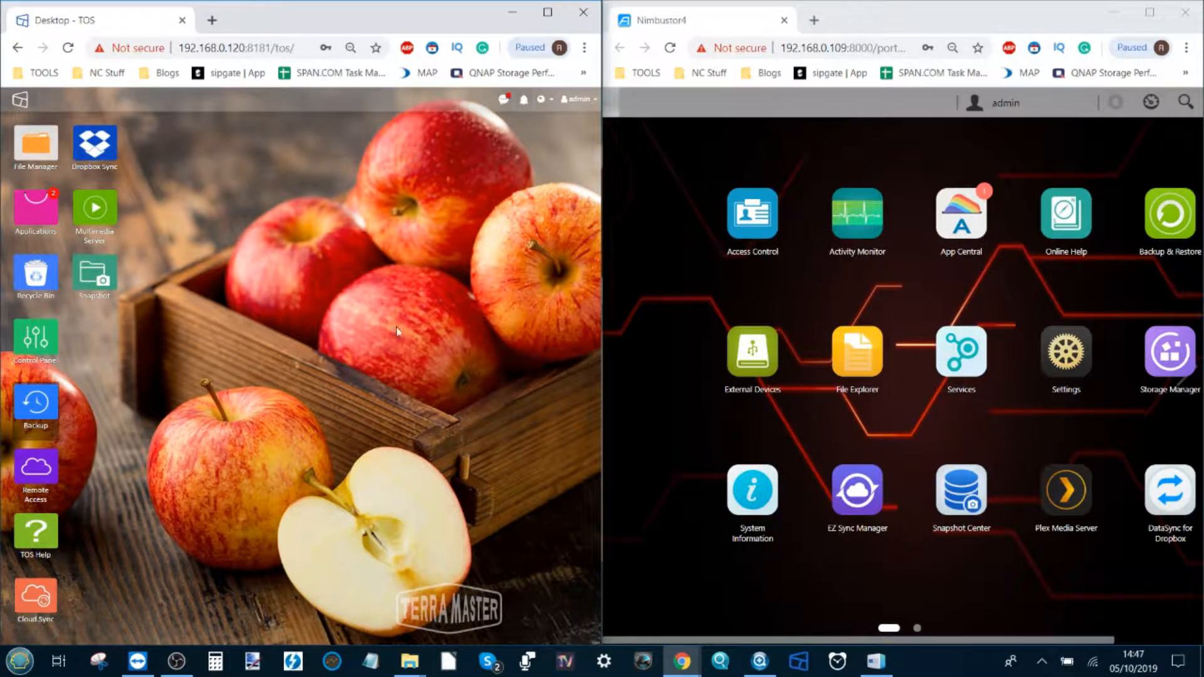
{"action": "mouse_move", "coordinate": [355, 398]}
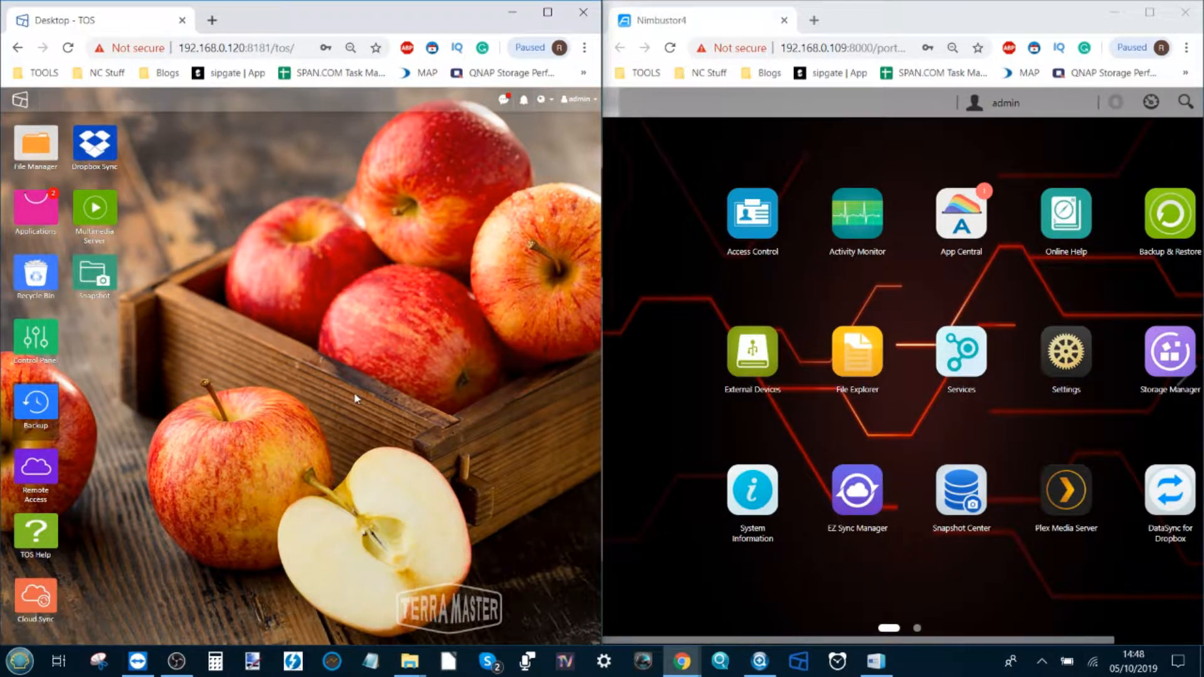
{"action": "mouse_move", "coordinate": [813, 370]}
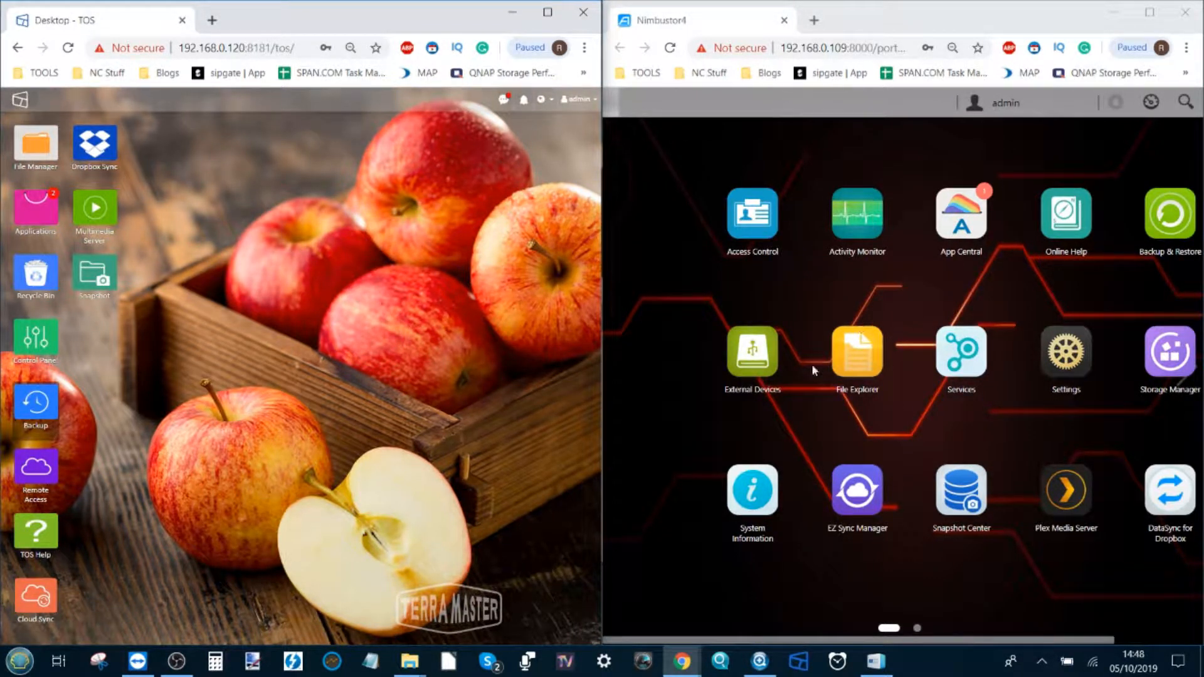
{"action": "mouse_move", "coordinate": [809, 152]}
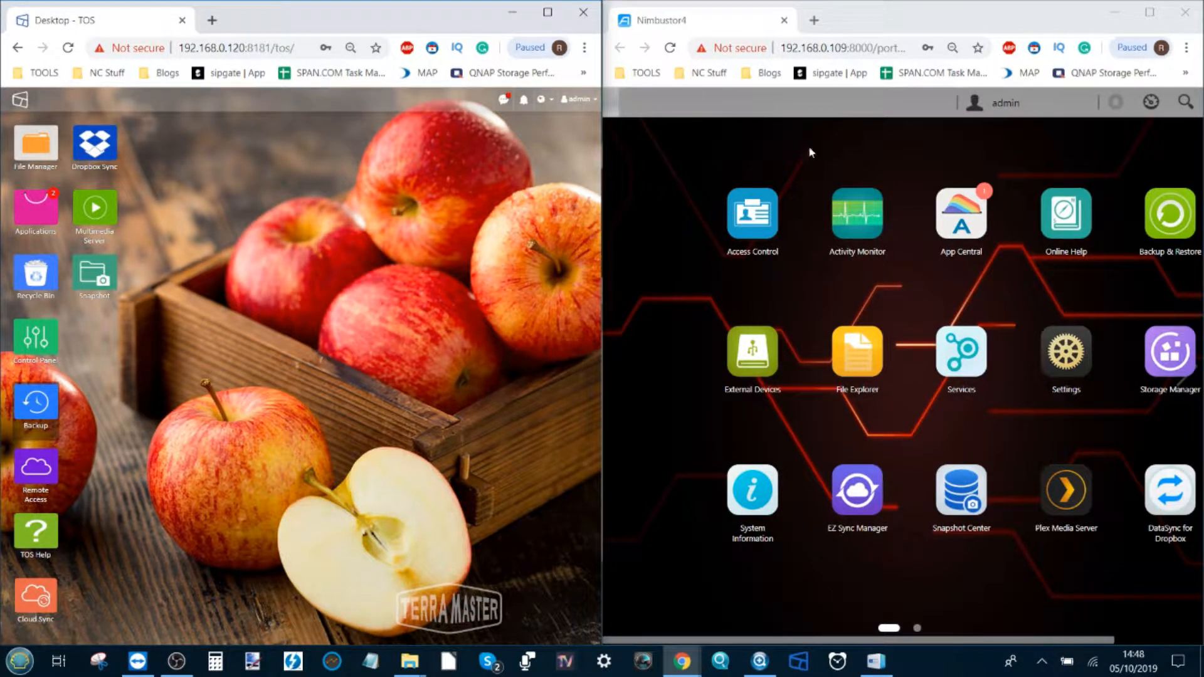
{"action": "mouse_move", "coordinate": [288, 310]}
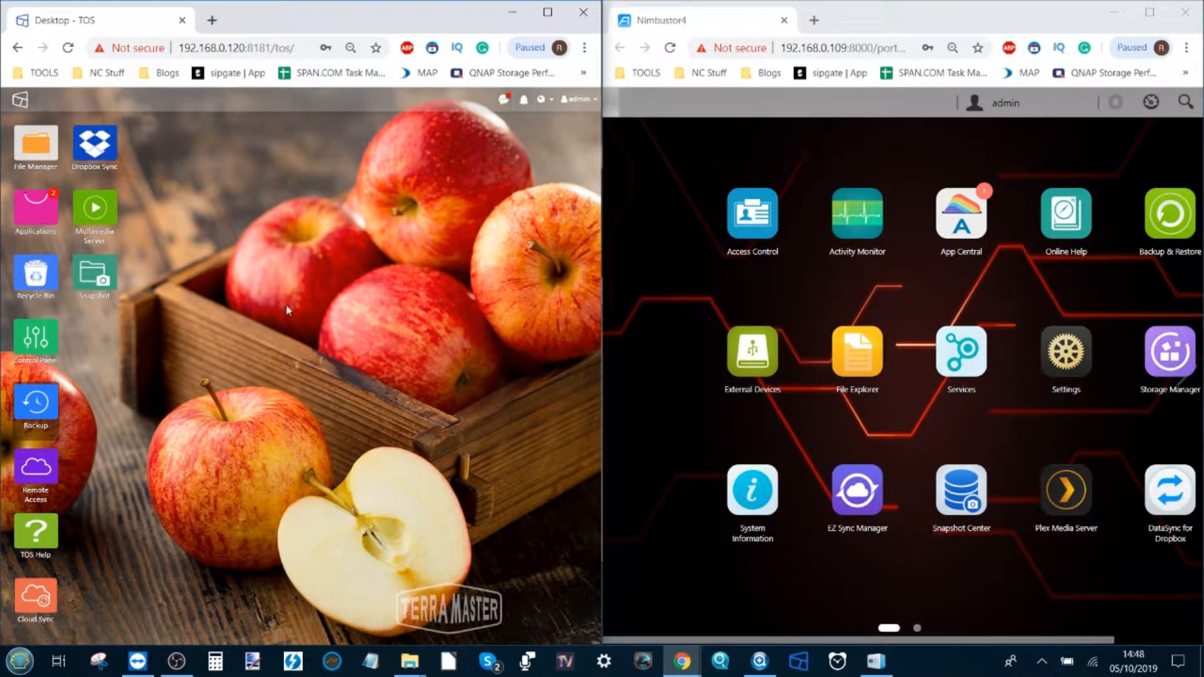
{"action": "mouse_move", "coordinate": [315, 318]}
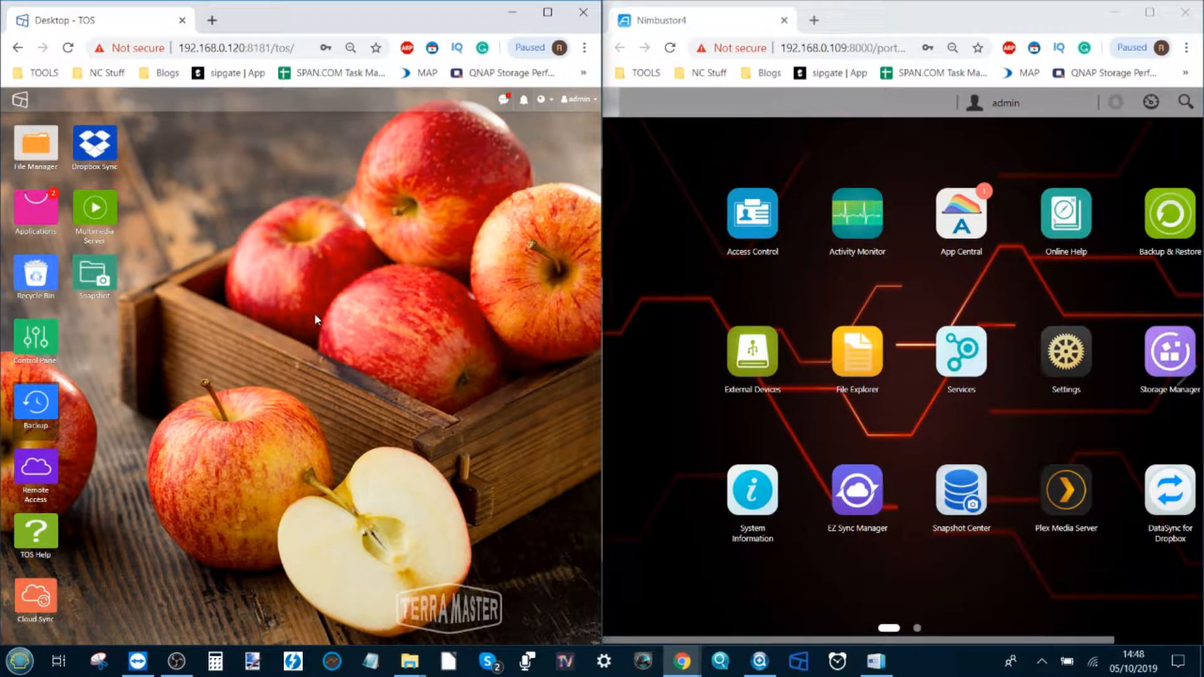
{"action": "mouse_move", "coordinate": [369, 285]}
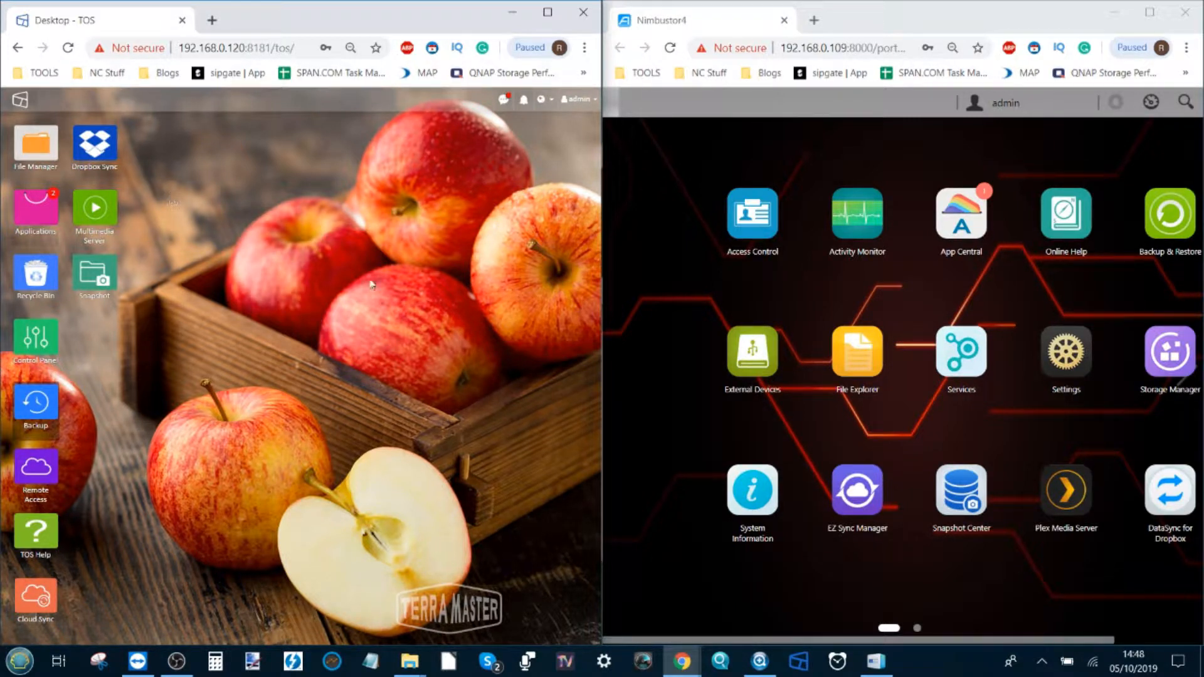
{"action": "mouse_move", "coordinate": [322, 163]}
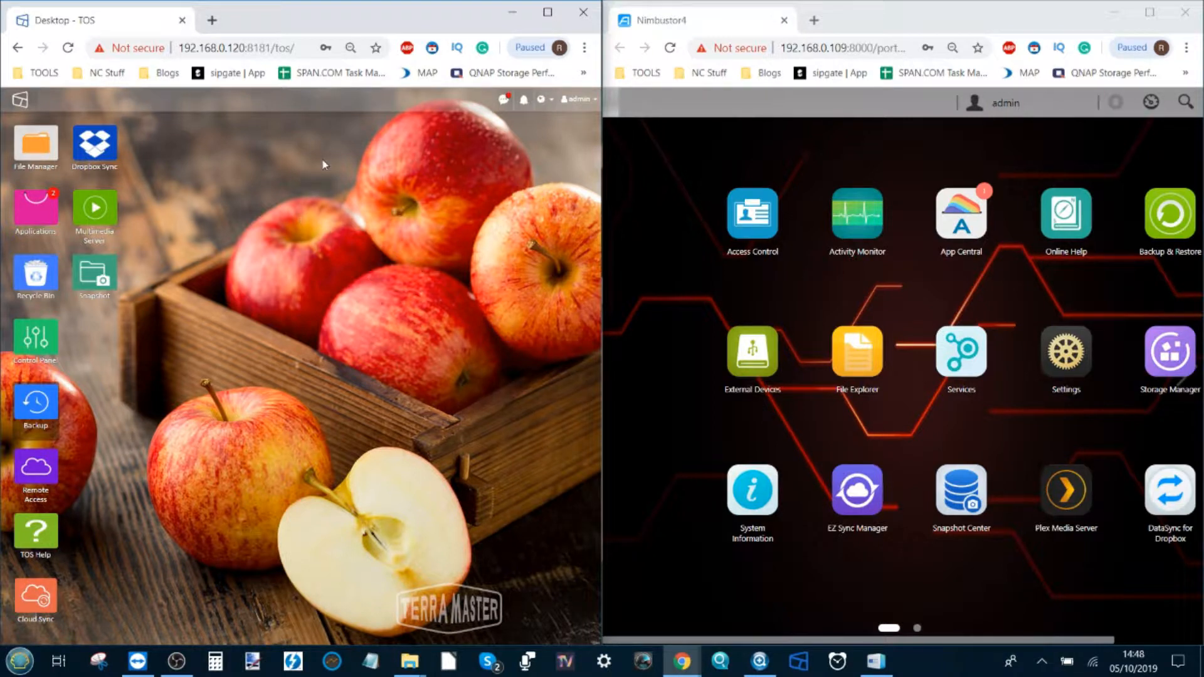
{"action": "mouse_move", "coordinate": [65, 489]}
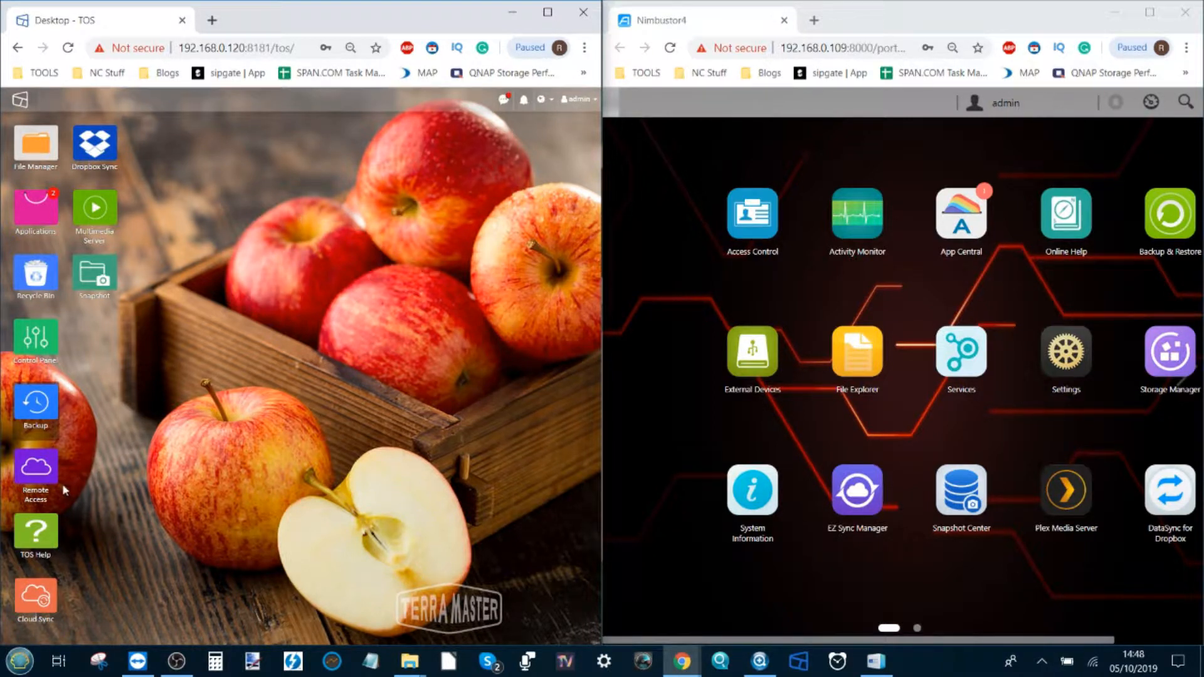
{"action": "mouse_move", "coordinate": [50, 429]}
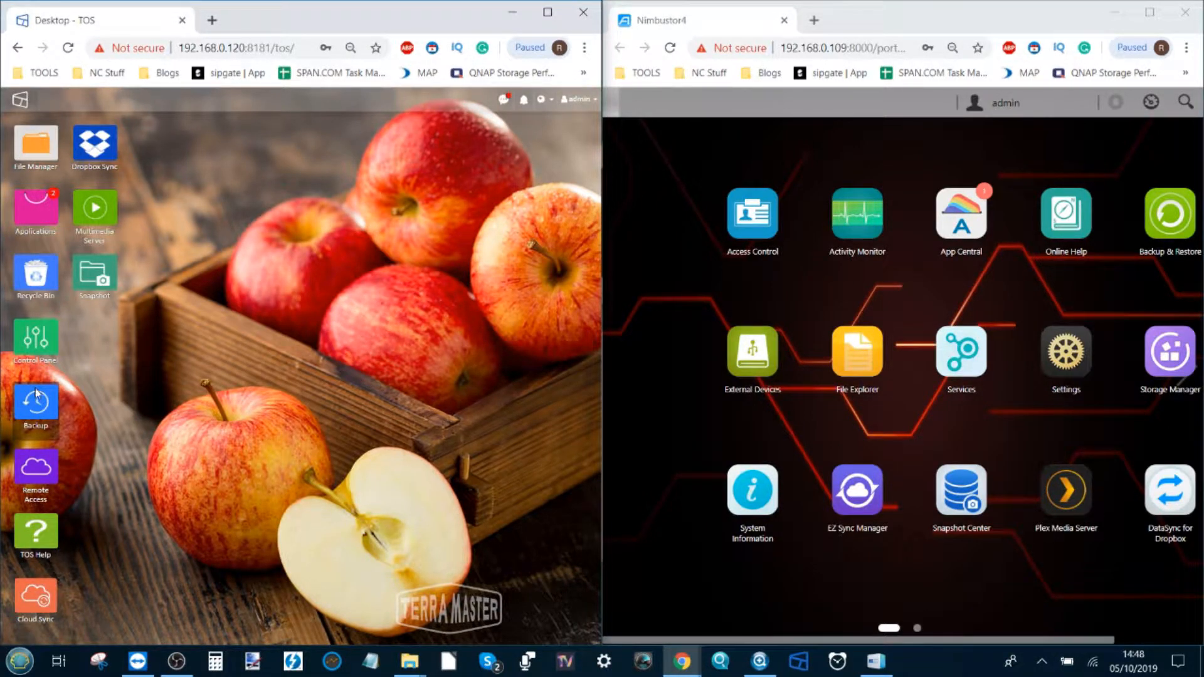
- Show ADM's Rsync Server service: enabled on port 873 with the ASUSTOR module at /Public
{"action": "left_click", "coordinate": [35, 402]}
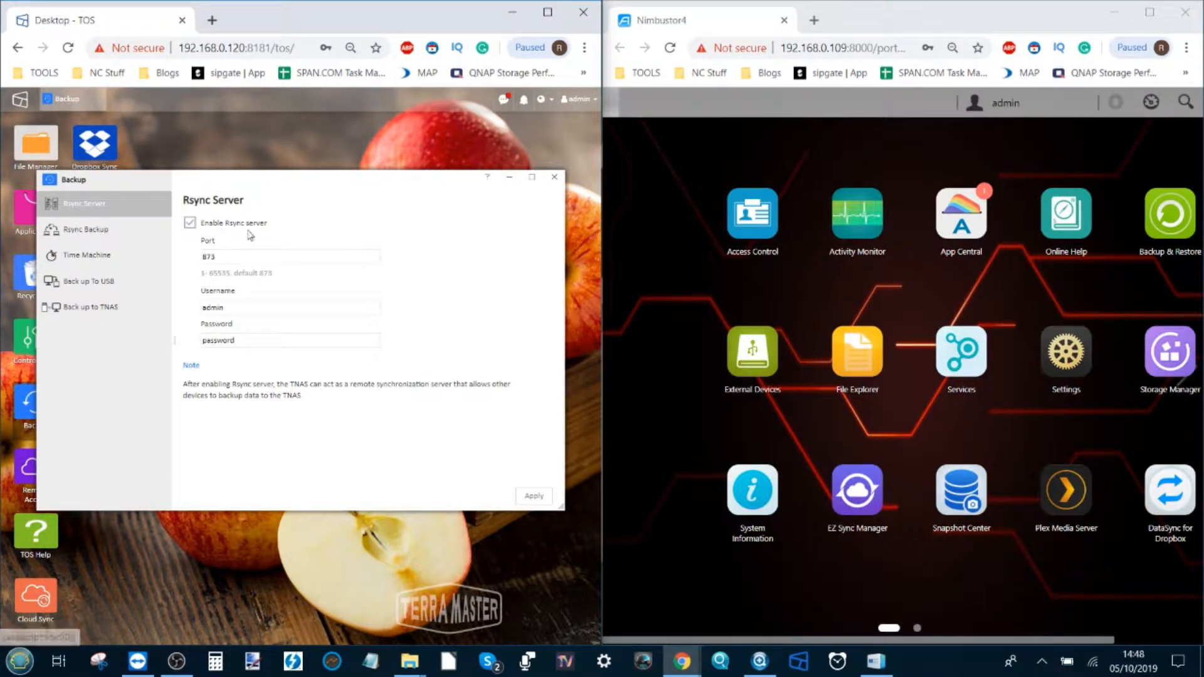
{"action": "mouse_move", "coordinate": [232, 227]}
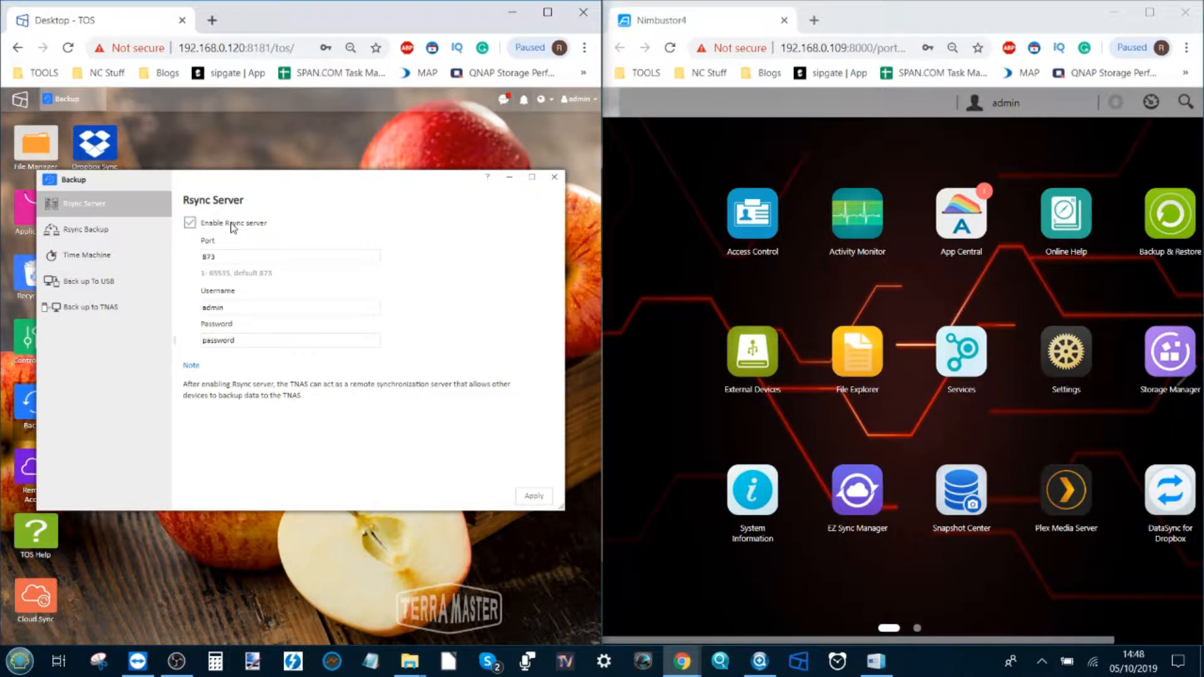
{"action": "mouse_move", "coordinate": [543, 301]}
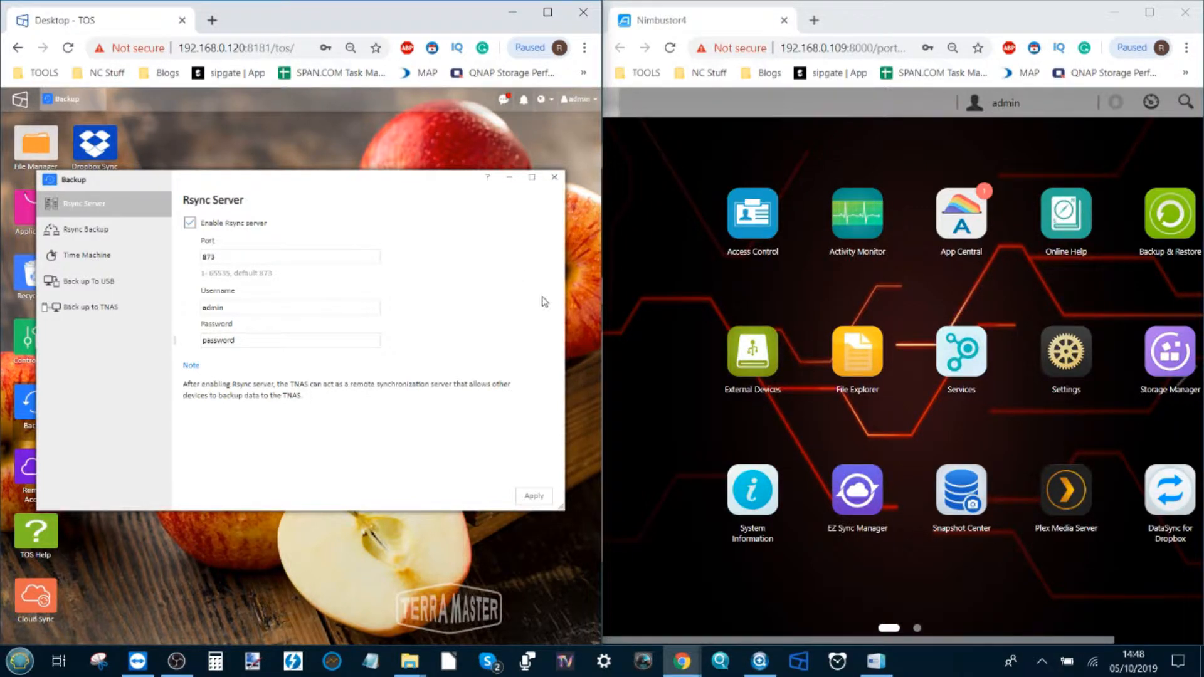
{"action": "mouse_move", "coordinate": [307, 275]}
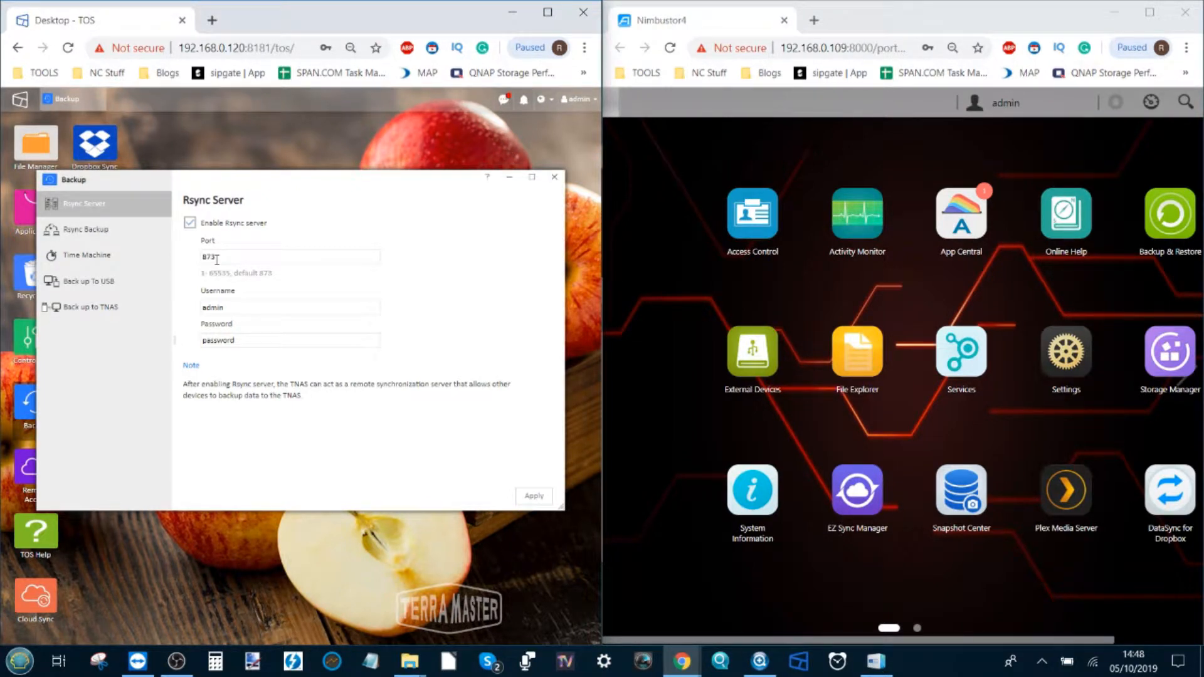
{"action": "mouse_move", "coordinate": [267, 275]}
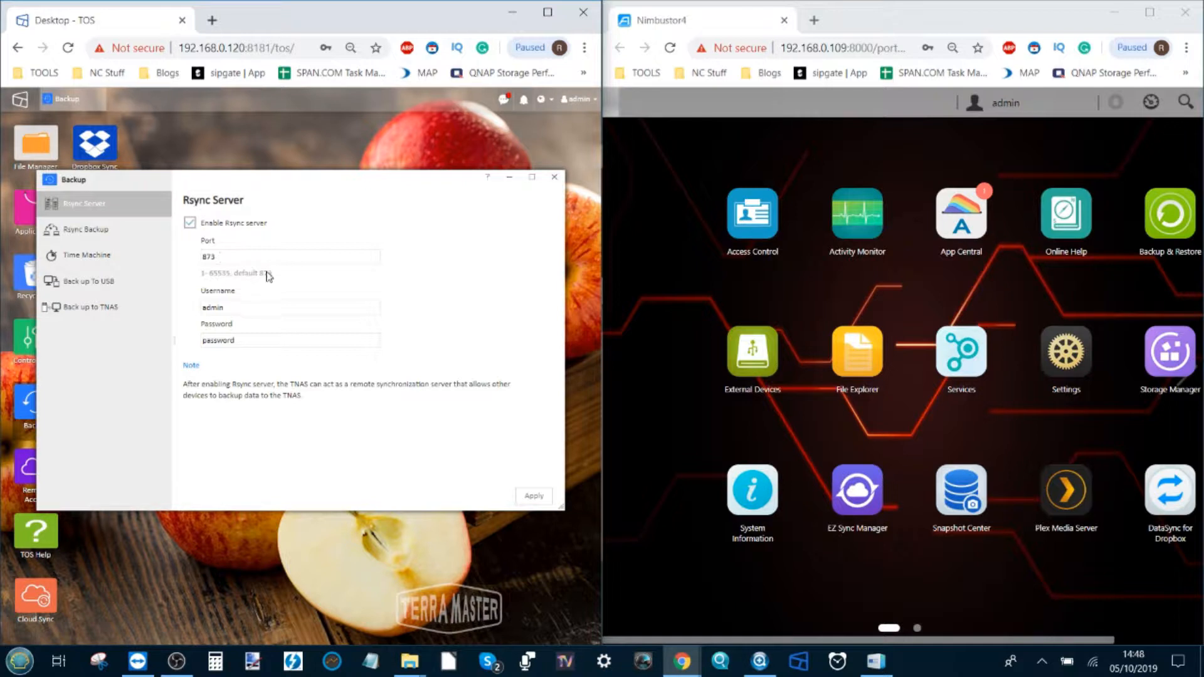
{"action": "mouse_move", "coordinate": [273, 278]}
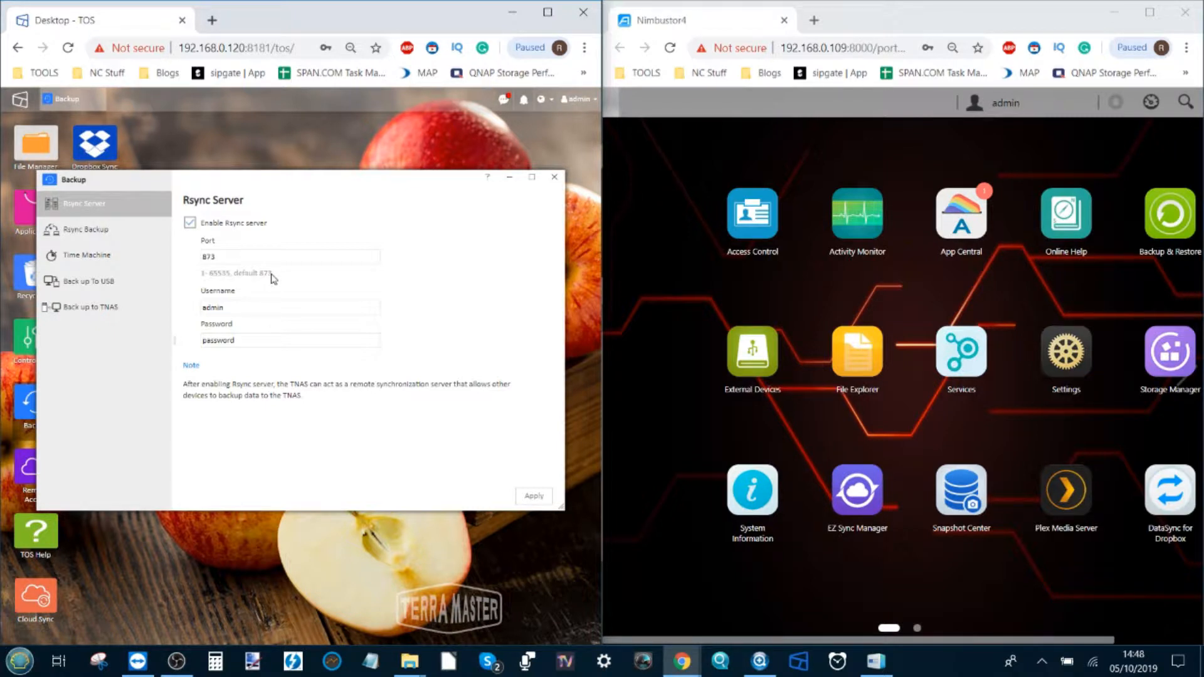
{"action": "mouse_move", "coordinate": [520, 250]}
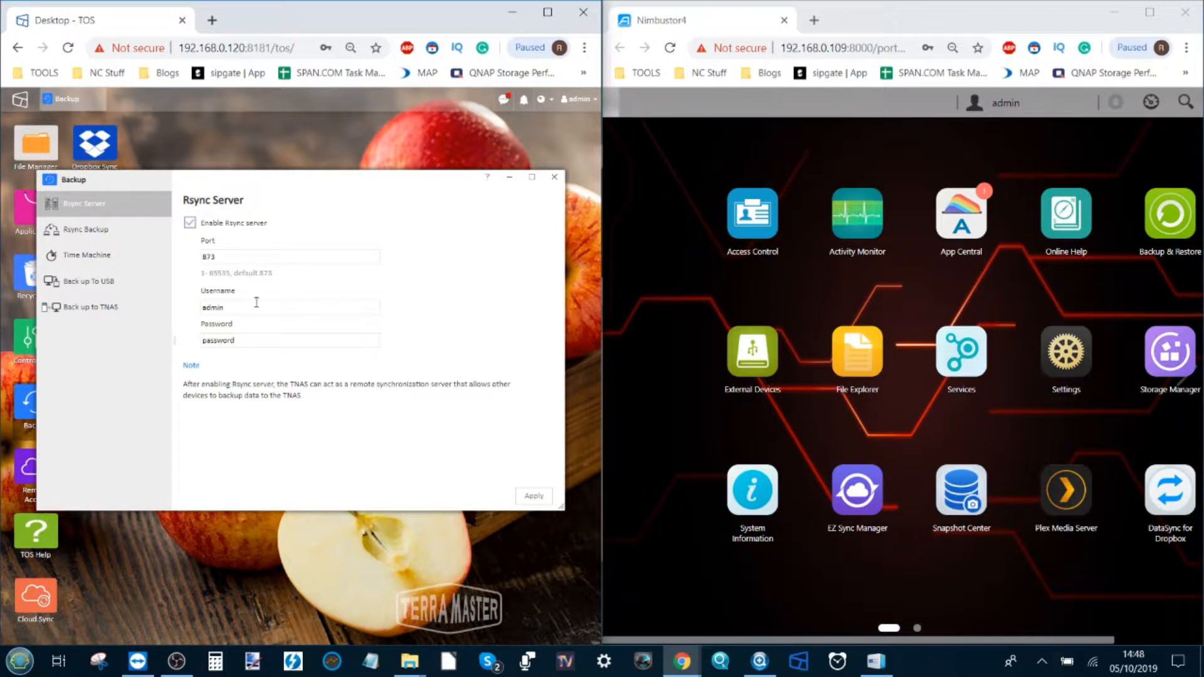
{"action": "double_click", "coordinate": [213, 307]}
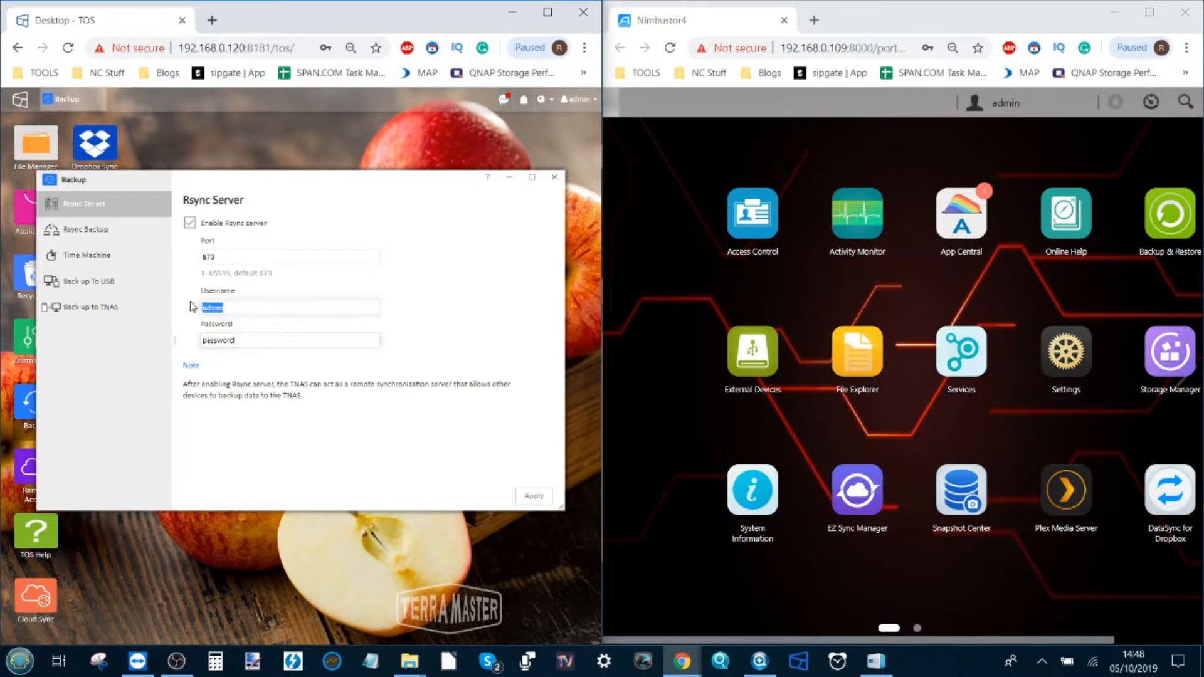
{"action": "left_click", "coordinate": [290, 340]}
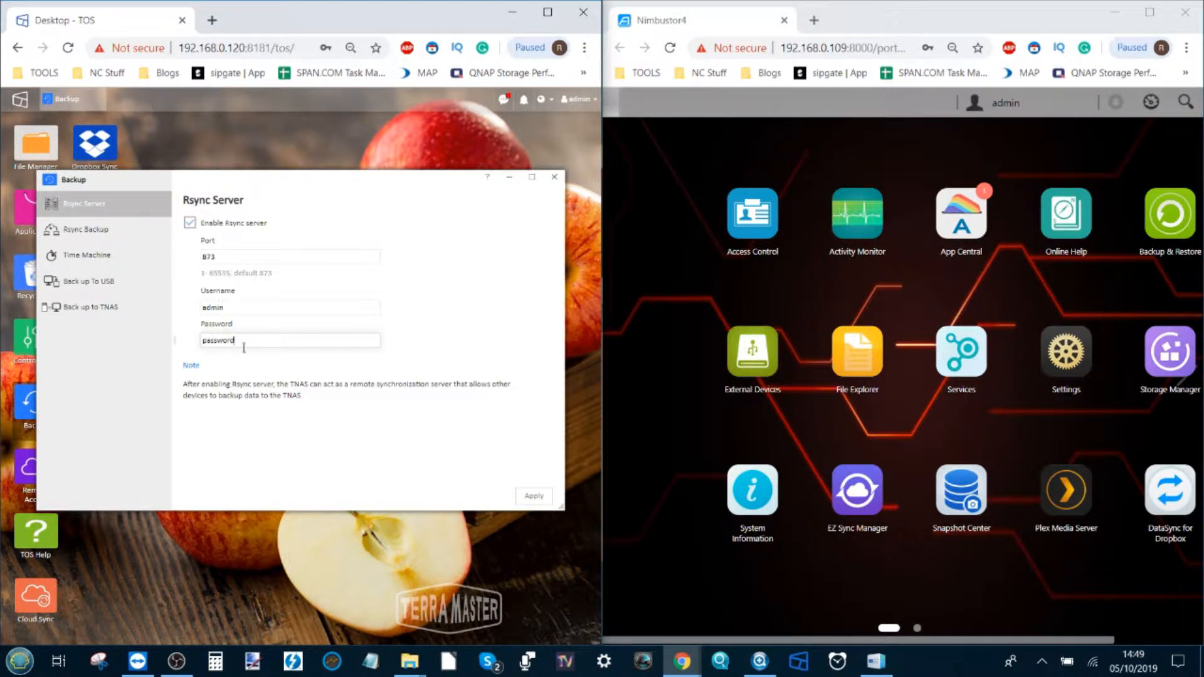
{"action": "mouse_move", "coordinate": [664, 357]}
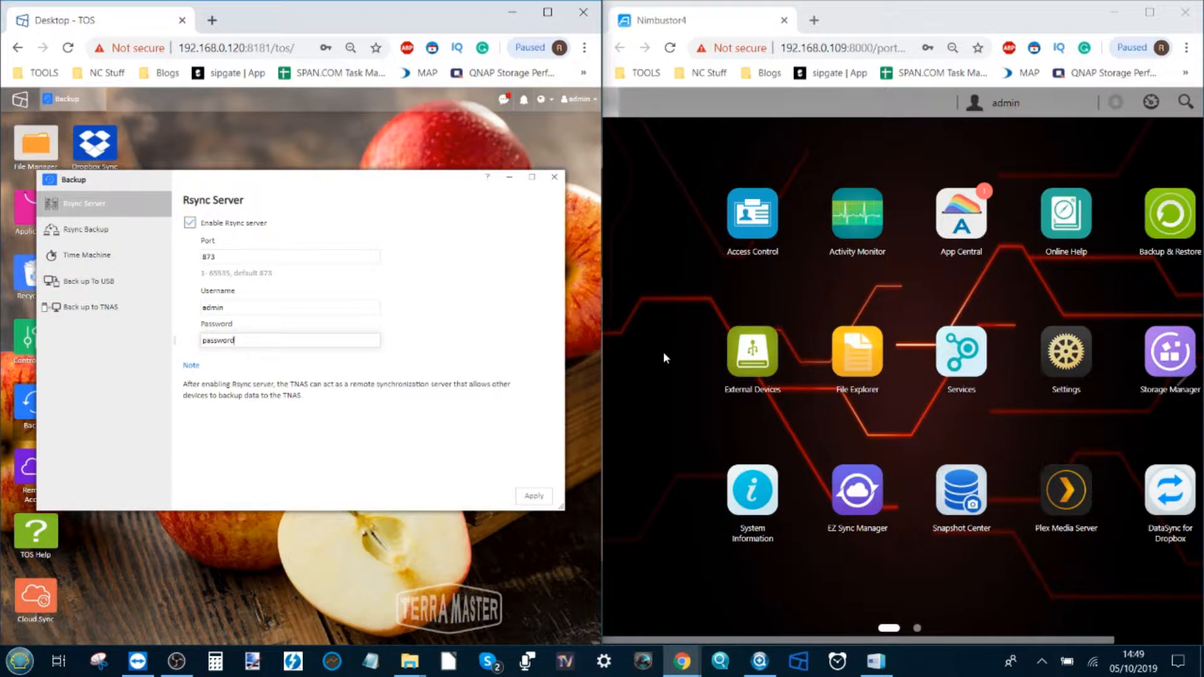
{"action": "mouse_move", "coordinate": [263, 328]}
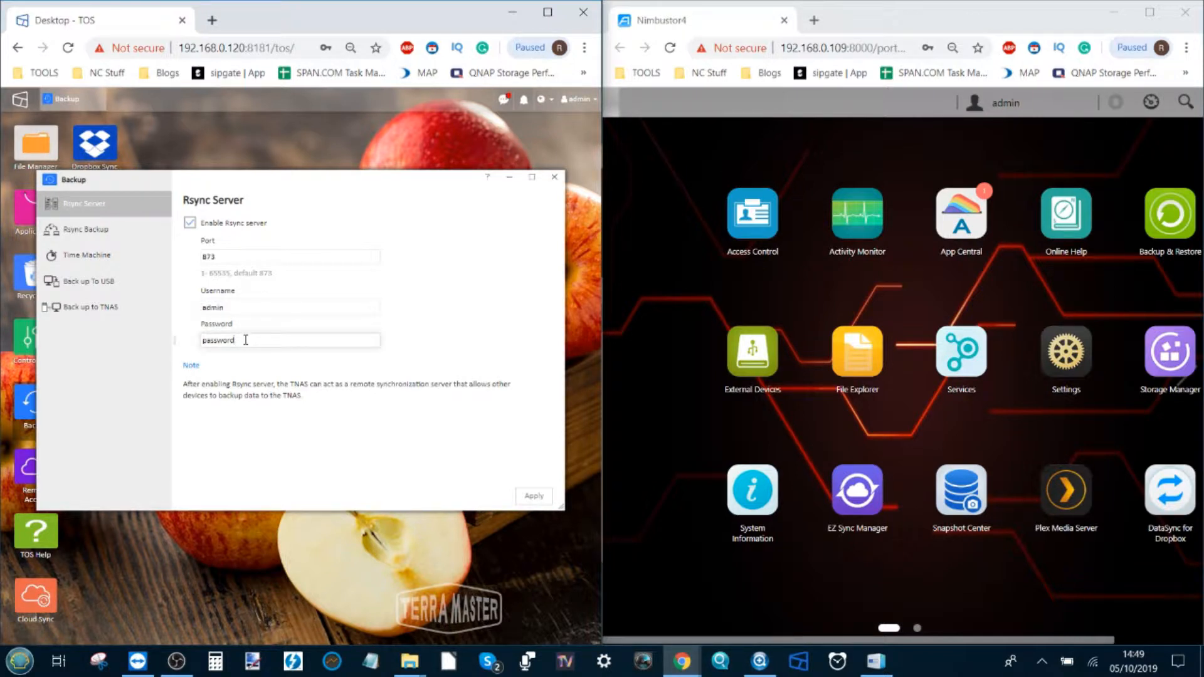
{"action": "mouse_move", "coordinate": [253, 296]}
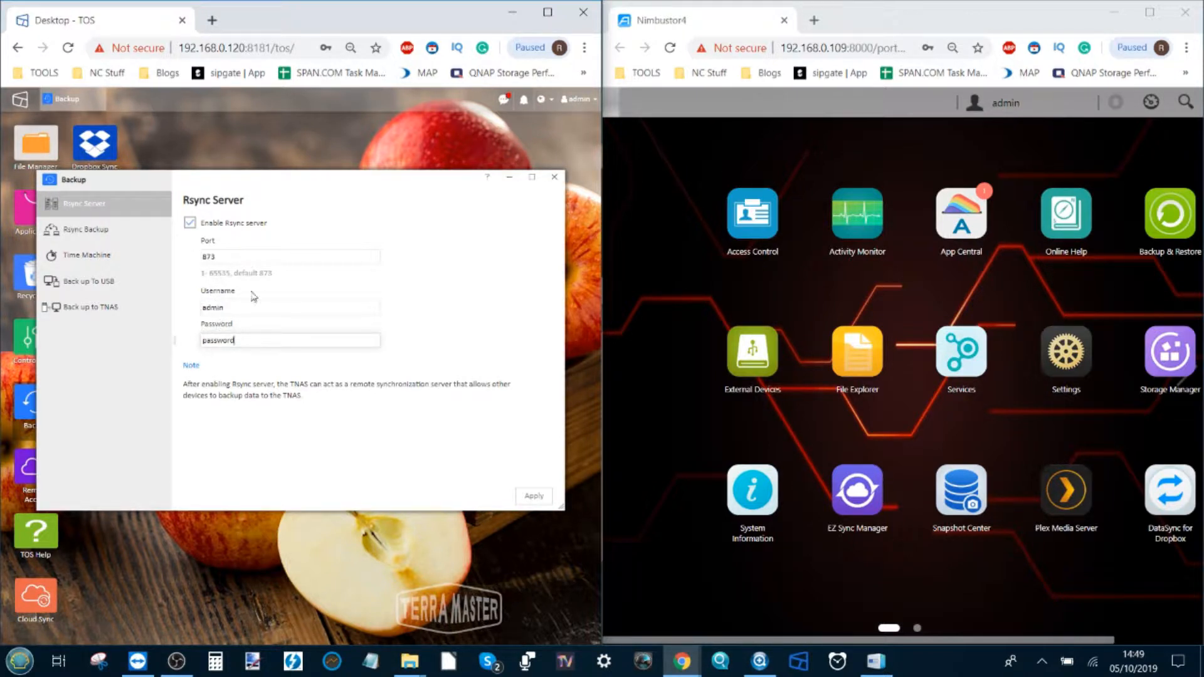
{"action": "mouse_move", "coordinate": [326, 405]}
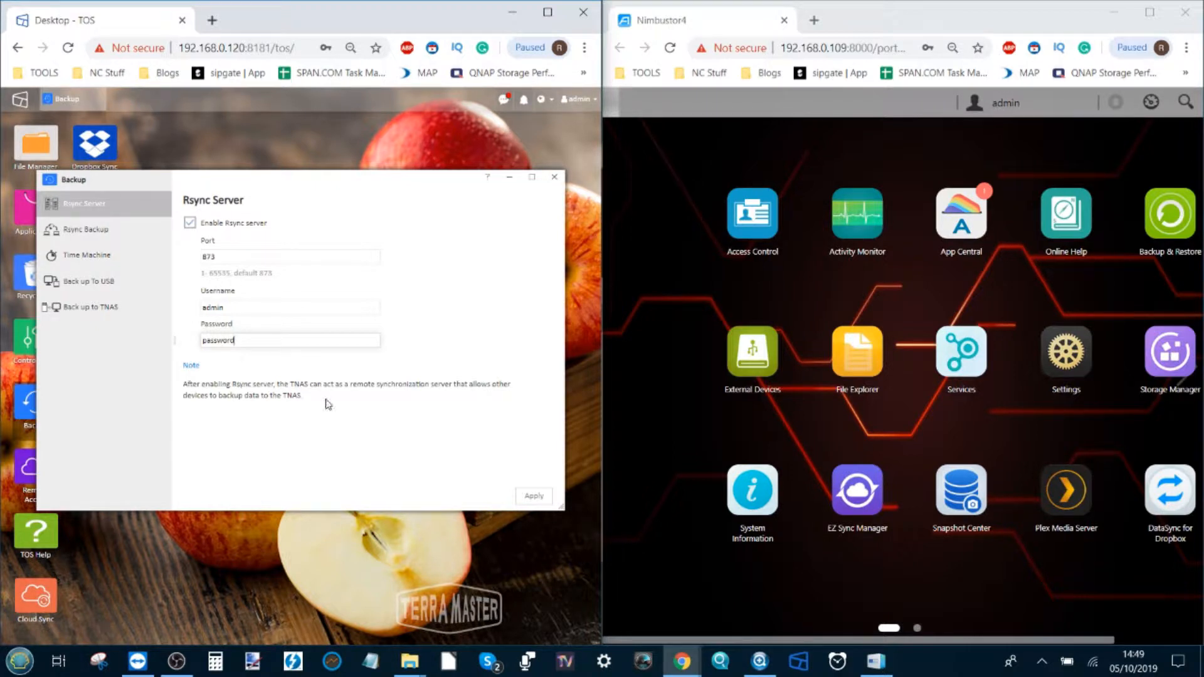
{"action": "mouse_move", "coordinate": [348, 286]}
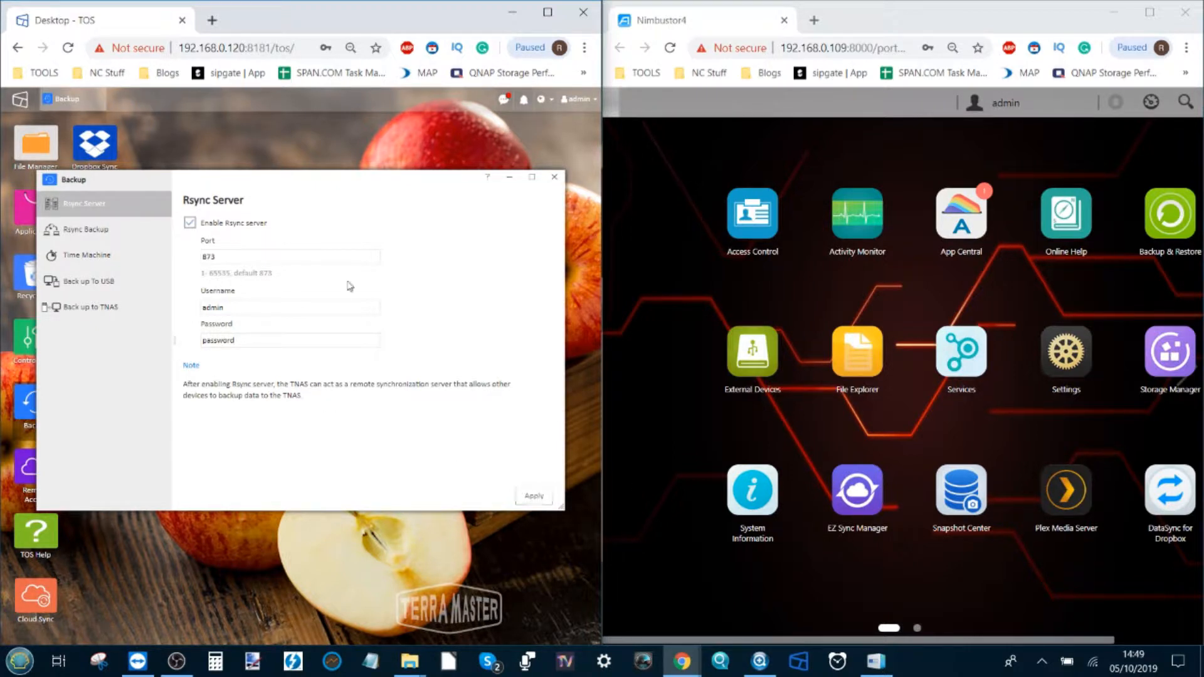
{"action": "mouse_move", "coordinate": [740, 87]}
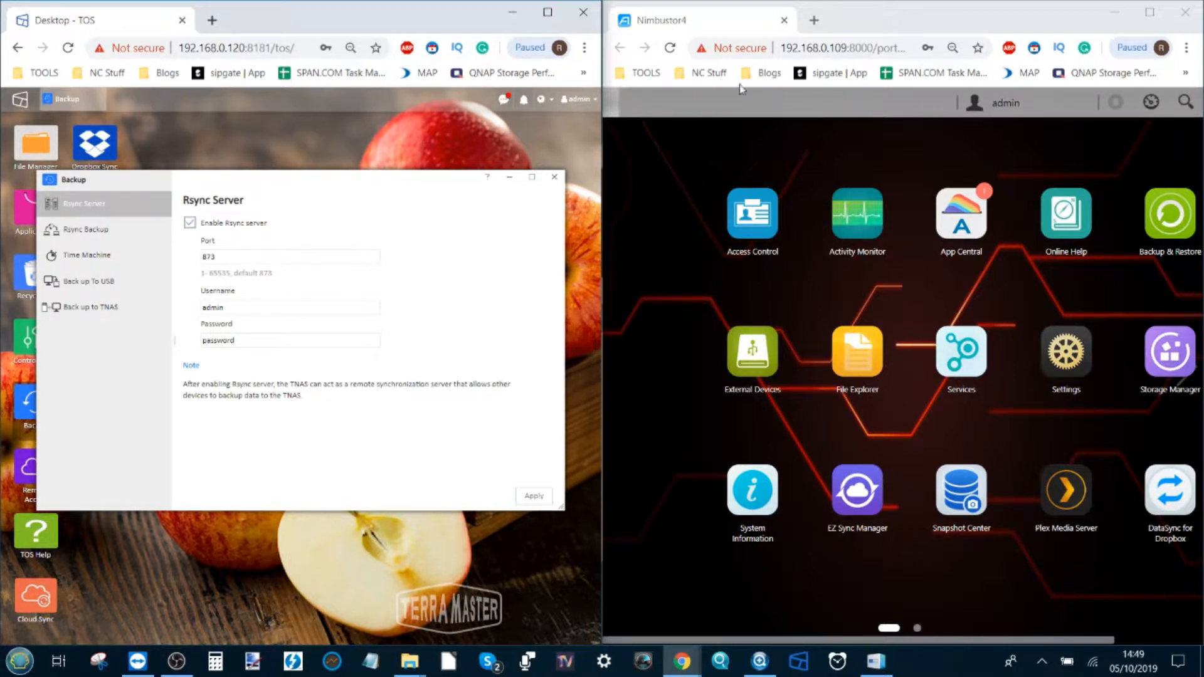
{"action": "mouse_move", "coordinate": [927, 307]}
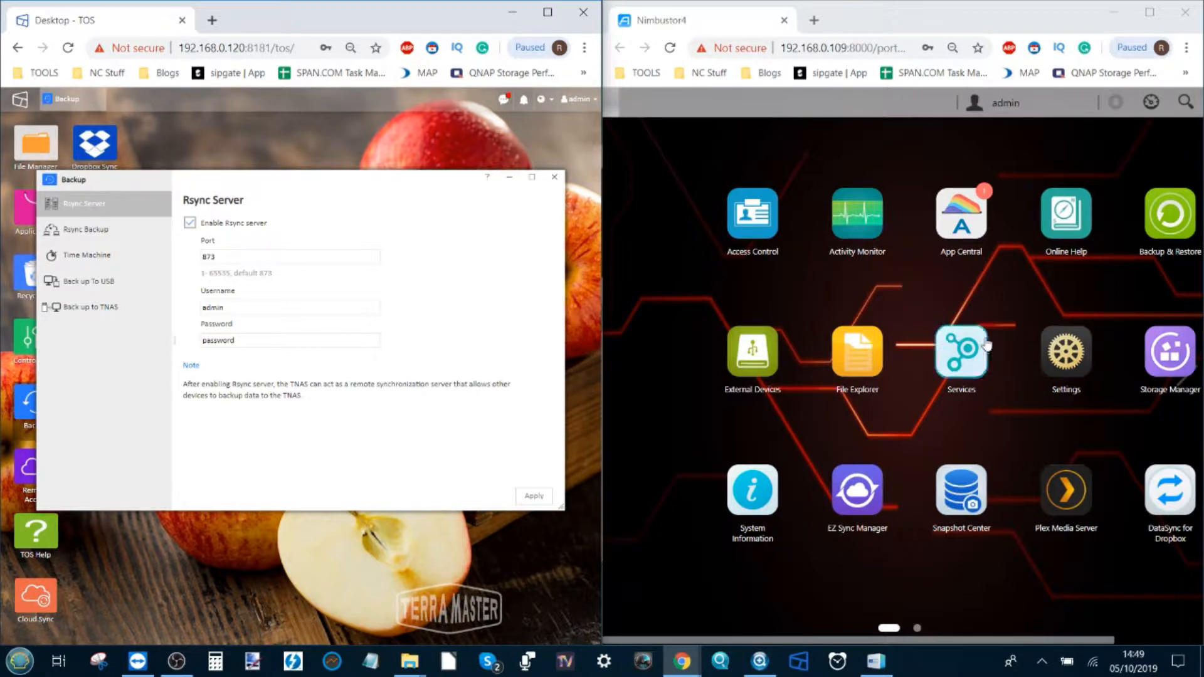
{"action": "left_click", "coordinate": [961, 351]}
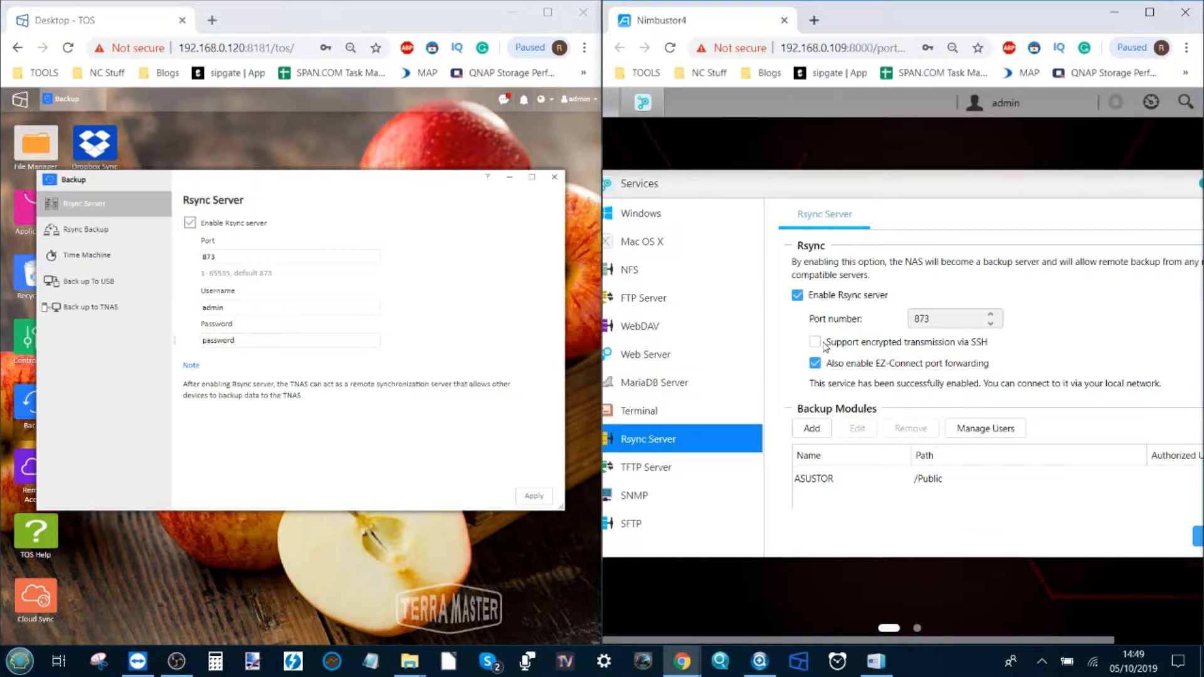
{"action": "mouse_move", "coordinate": [824, 354]}
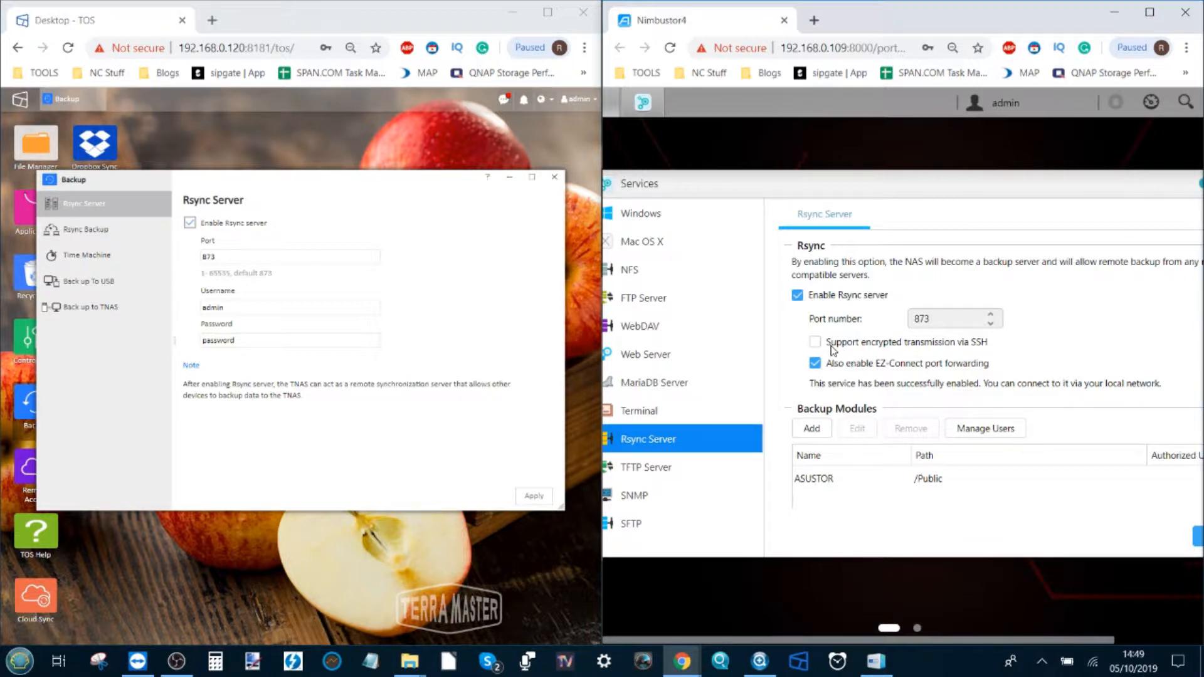
{"action": "mouse_move", "coordinate": [840, 316]}
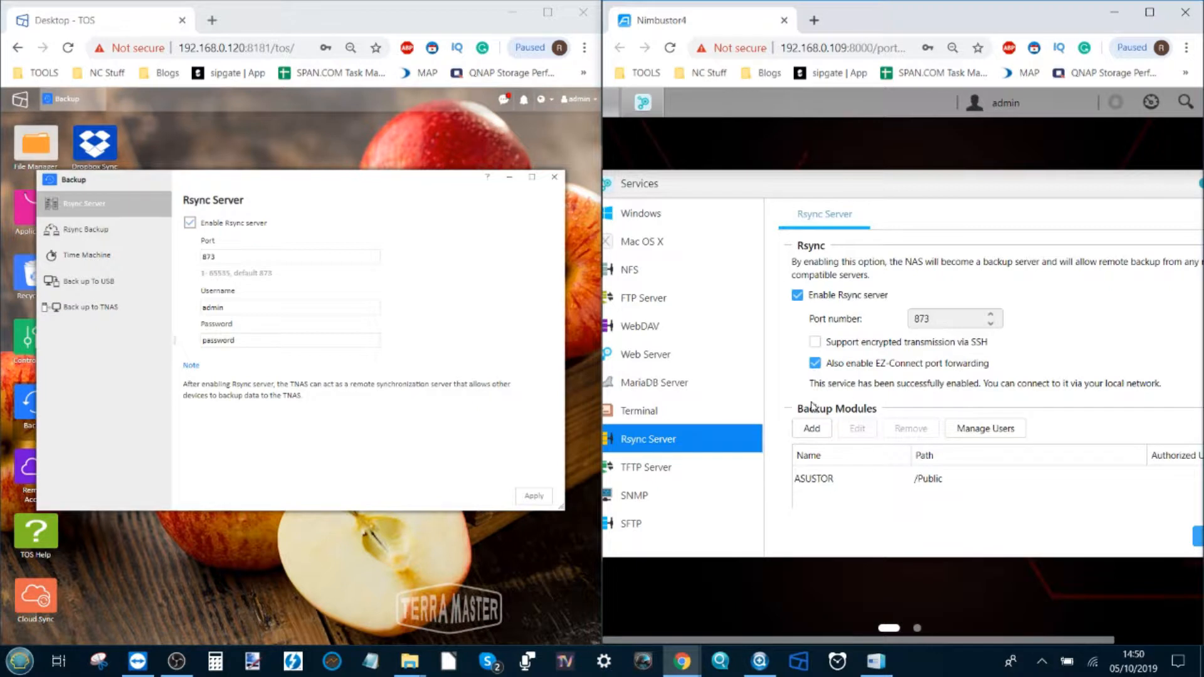
{"action": "mouse_move", "coordinate": [800, 408]}
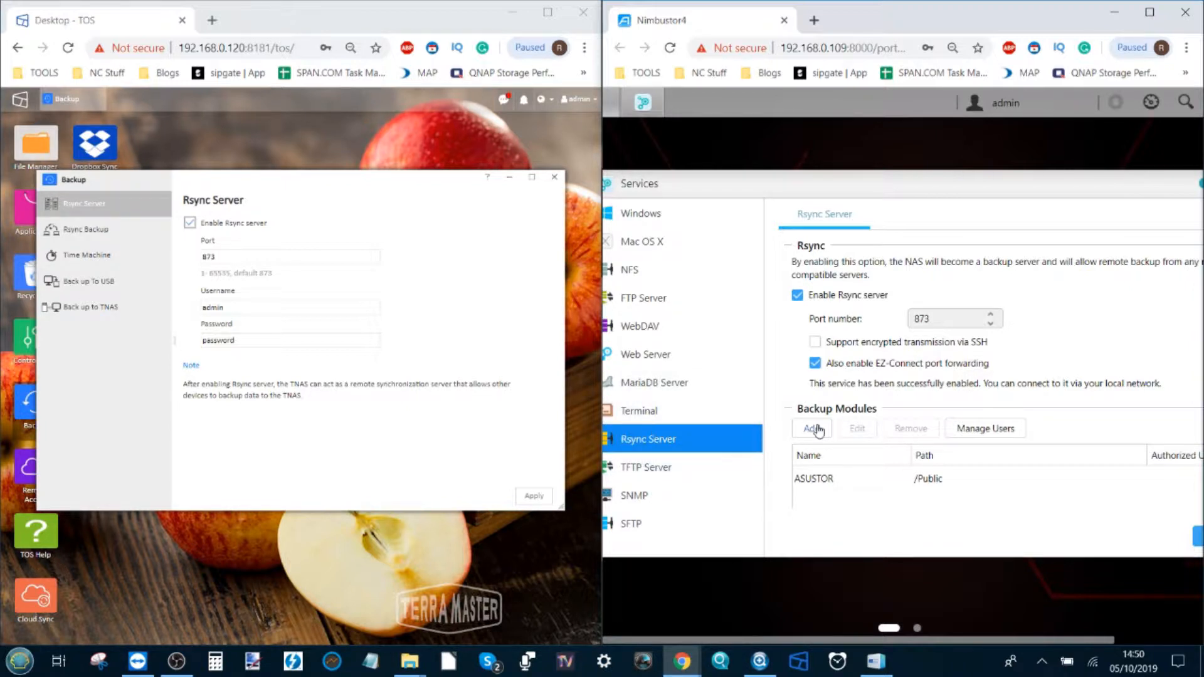
{"action": "mouse_move", "coordinate": [890, 318]}
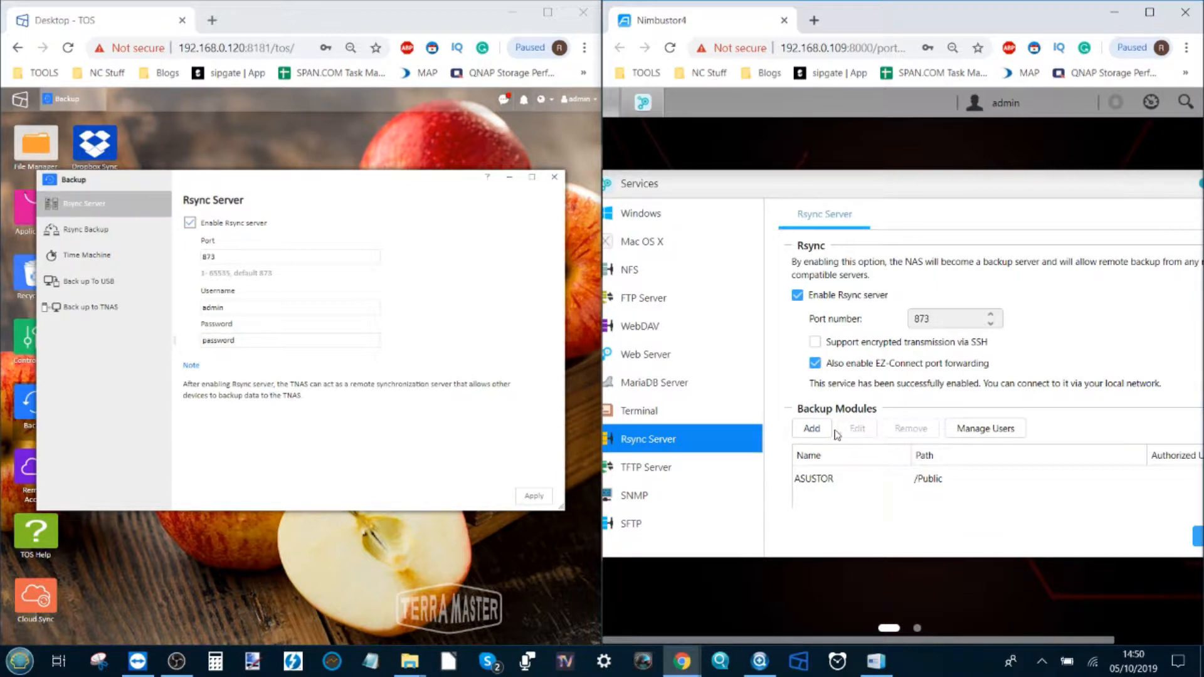
- Back out of adding a backup module, leaving only ASUSTOR at /Public
{"action": "left_click", "coordinate": [812, 428]}
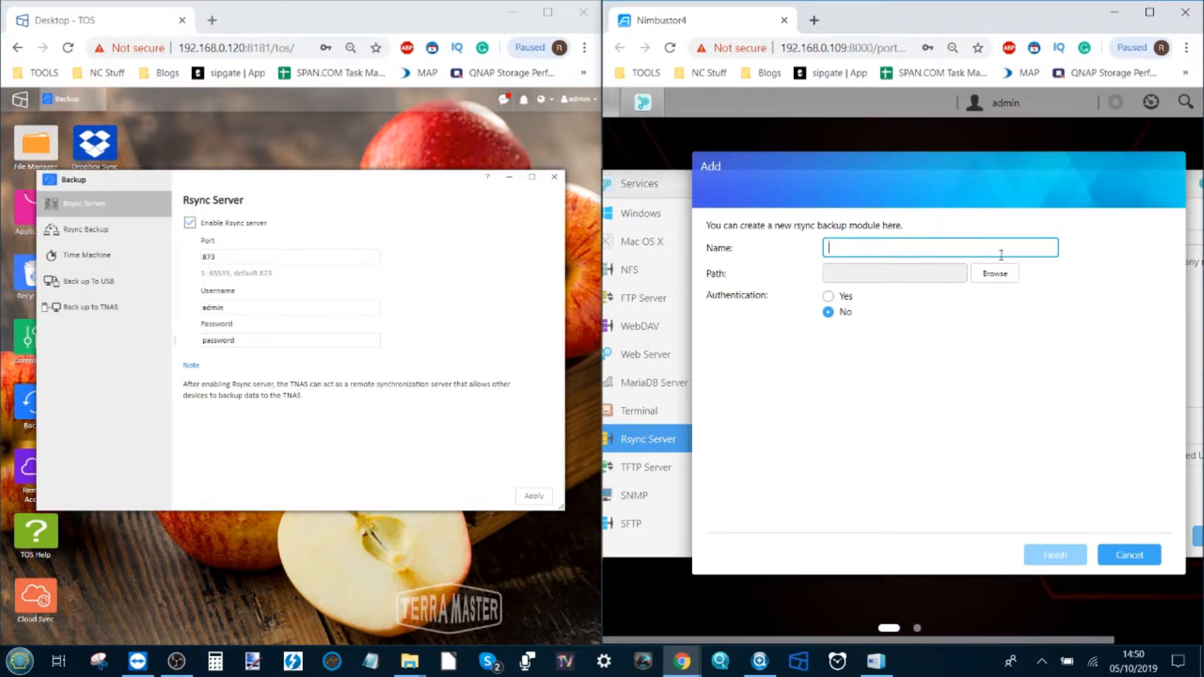
{"action": "mouse_move", "coordinate": [841, 573]}
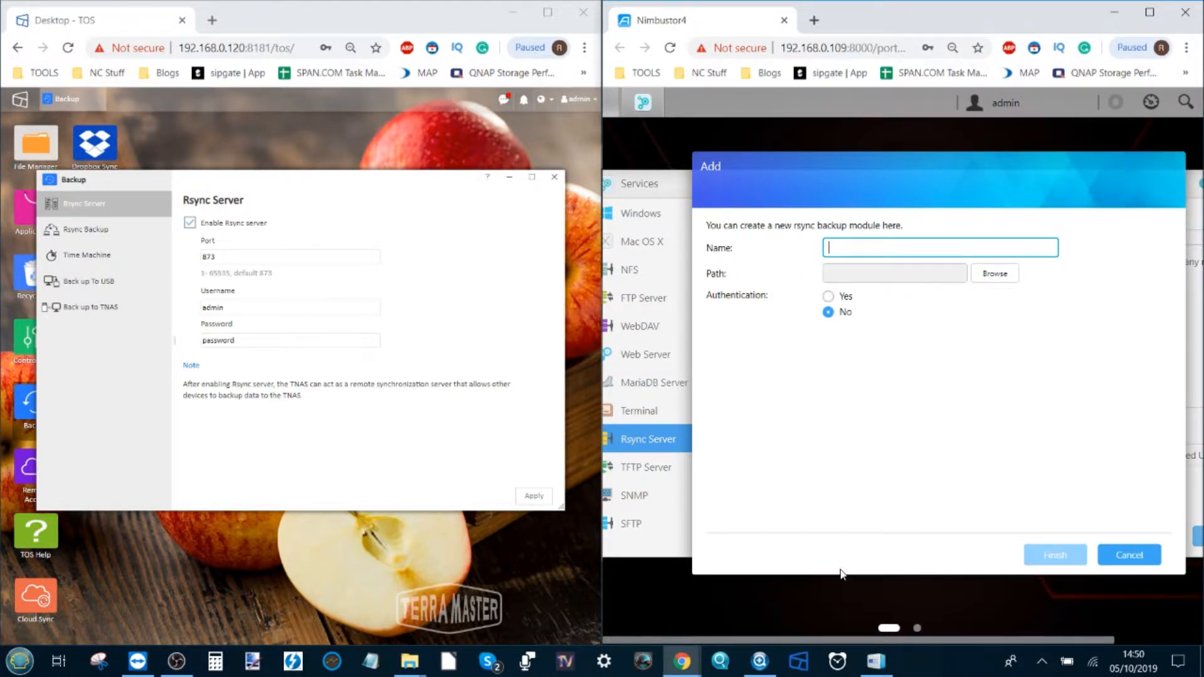
{"action": "left_click", "coordinate": [993, 272]}
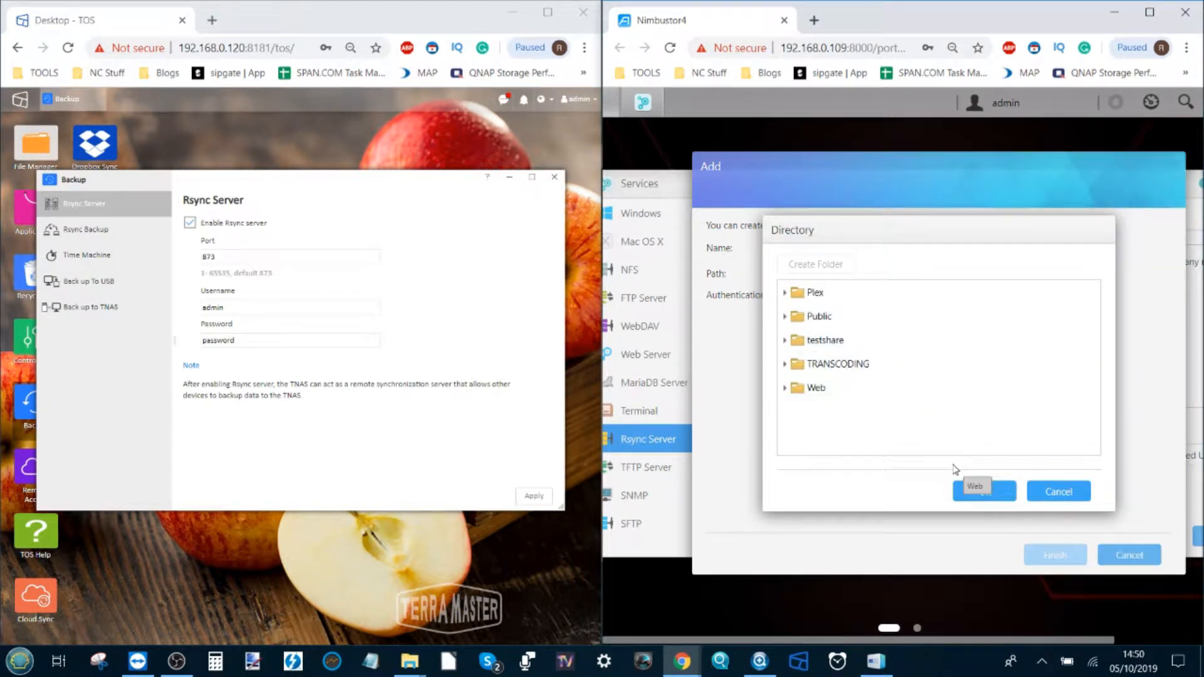
{"action": "left_click", "coordinate": [1057, 492]}
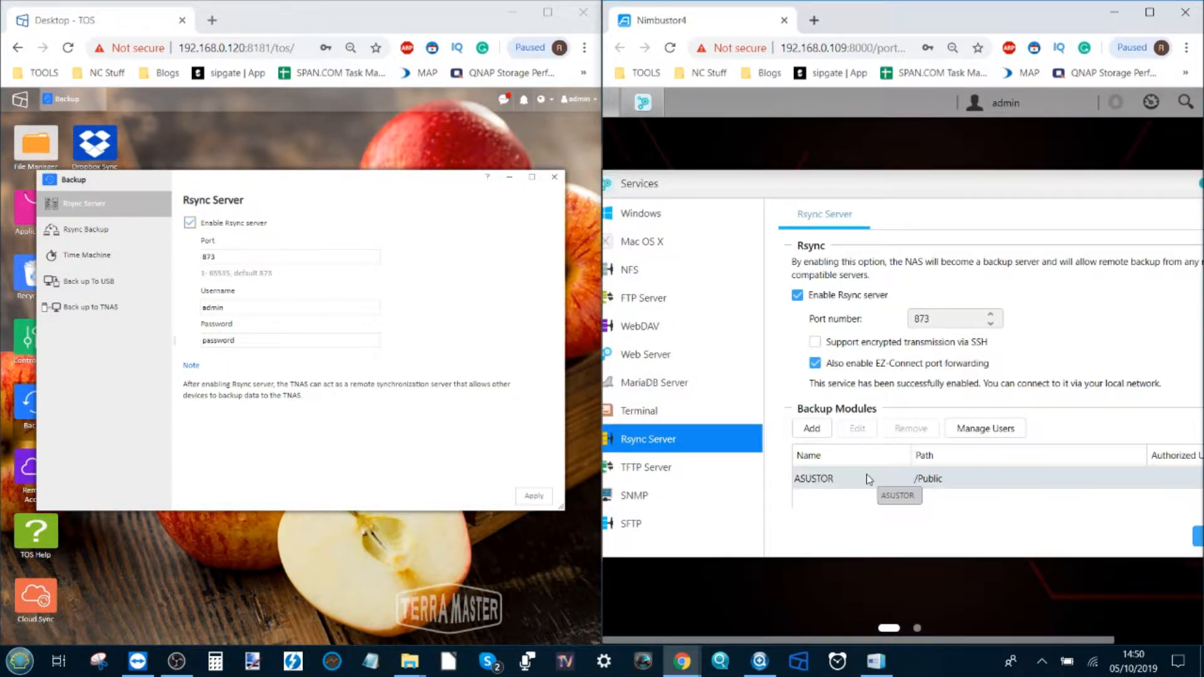
{"action": "mouse_move", "coordinate": [808, 480]}
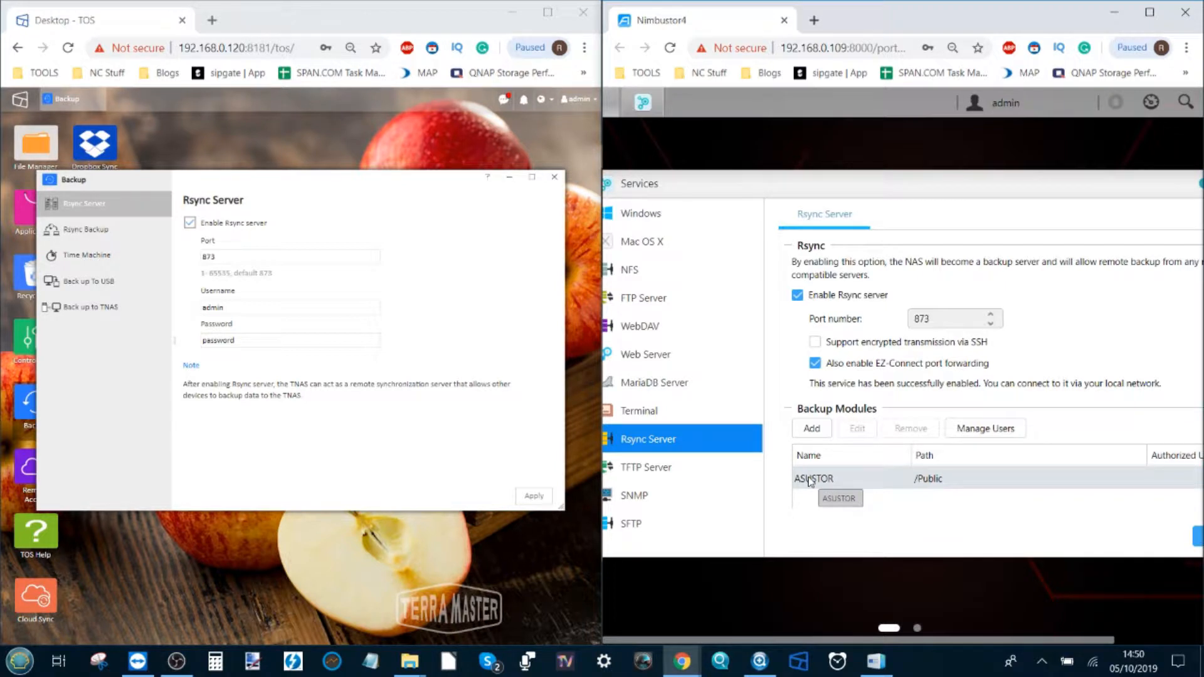
{"action": "mouse_move", "coordinate": [932, 478]}
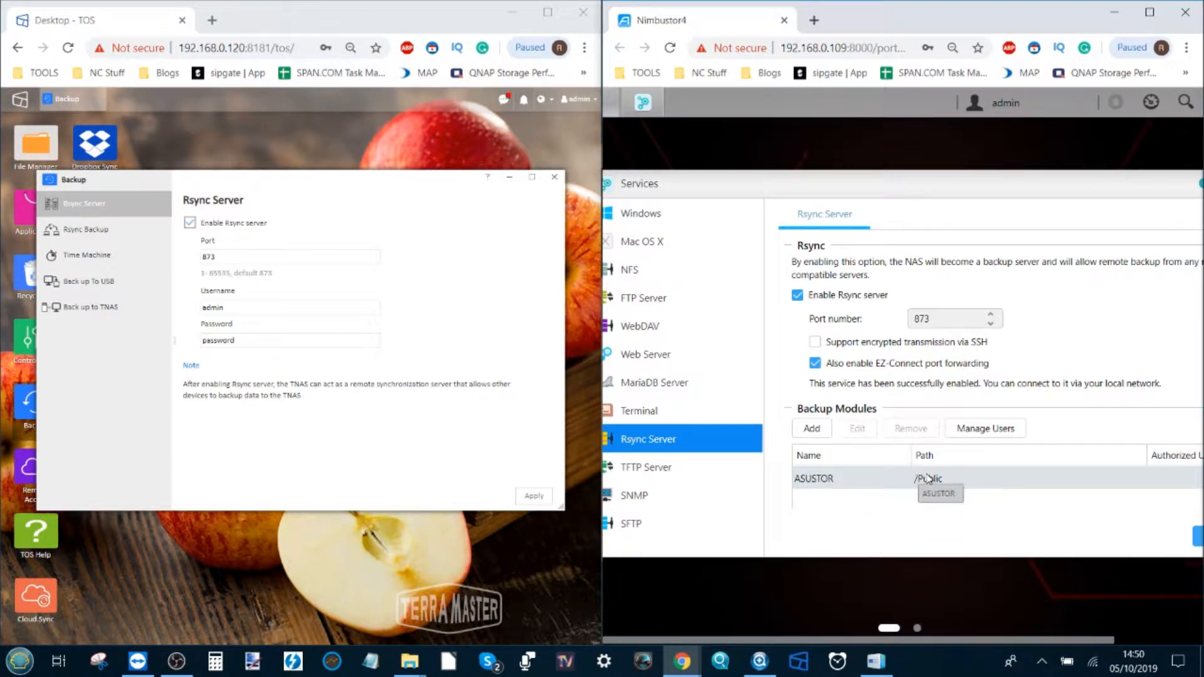
{"action": "mouse_move", "coordinate": [896, 481]}
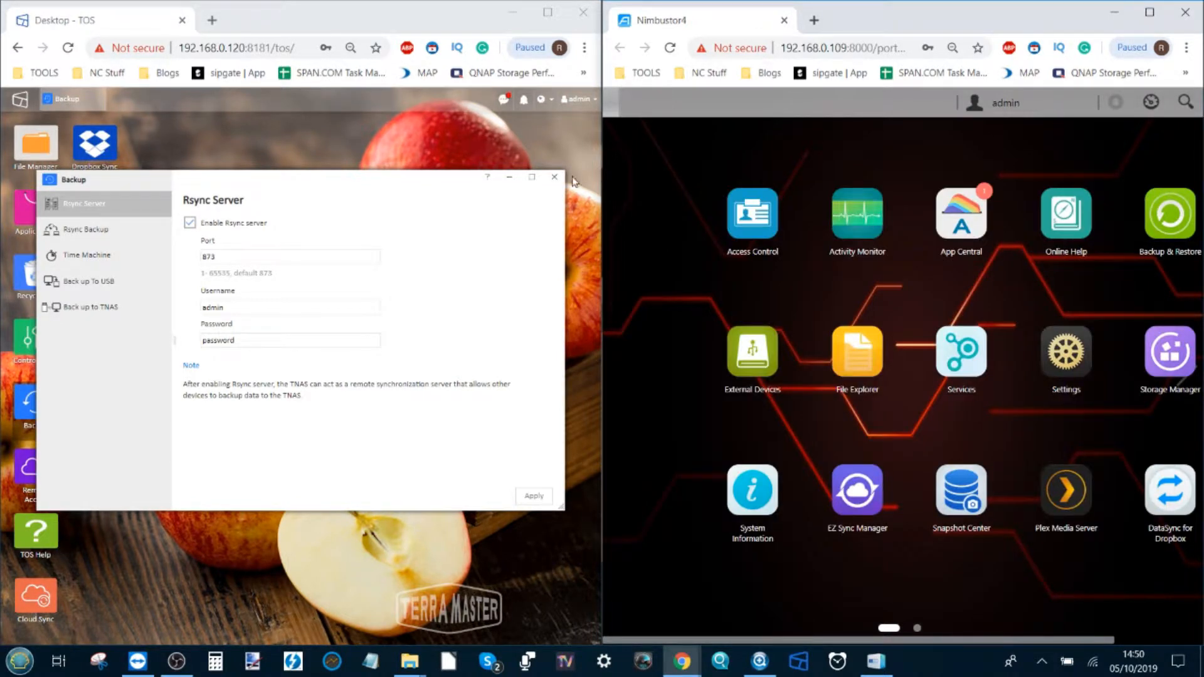
- Create a new TOS Rsync Backup task named TERRSTOR and move to the server address field
{"action": "left_click", "coordinate": [554, 177]}
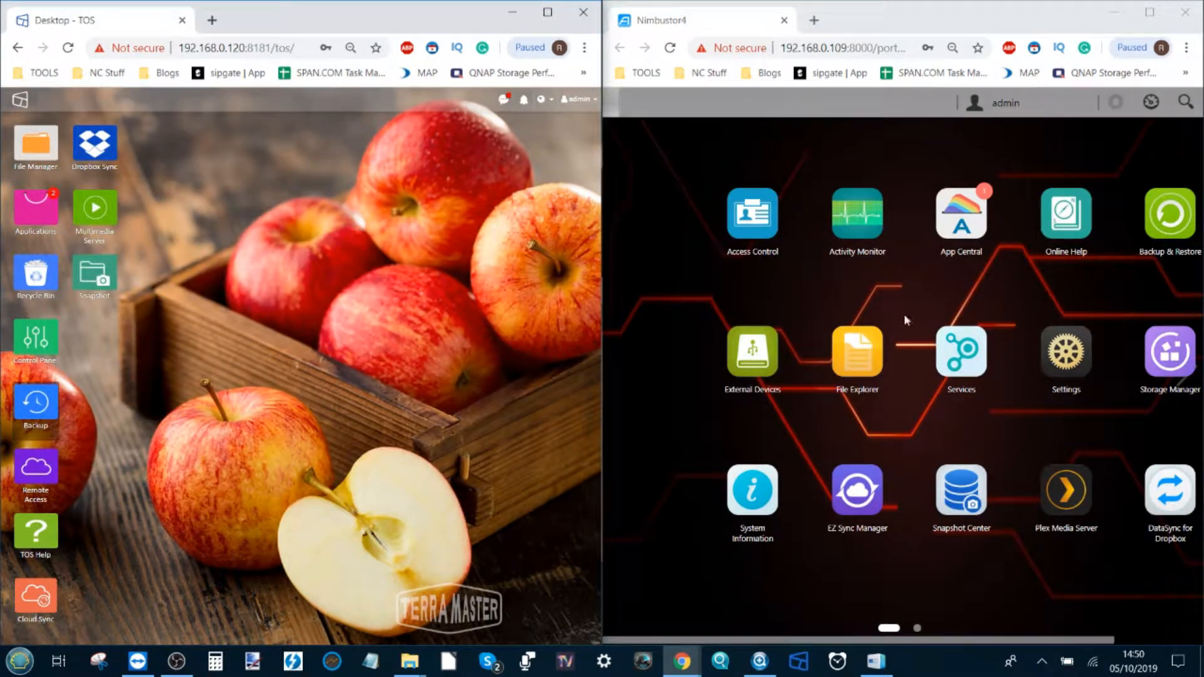
{"action": "mouse_move", "coordinate": [686, 285]}
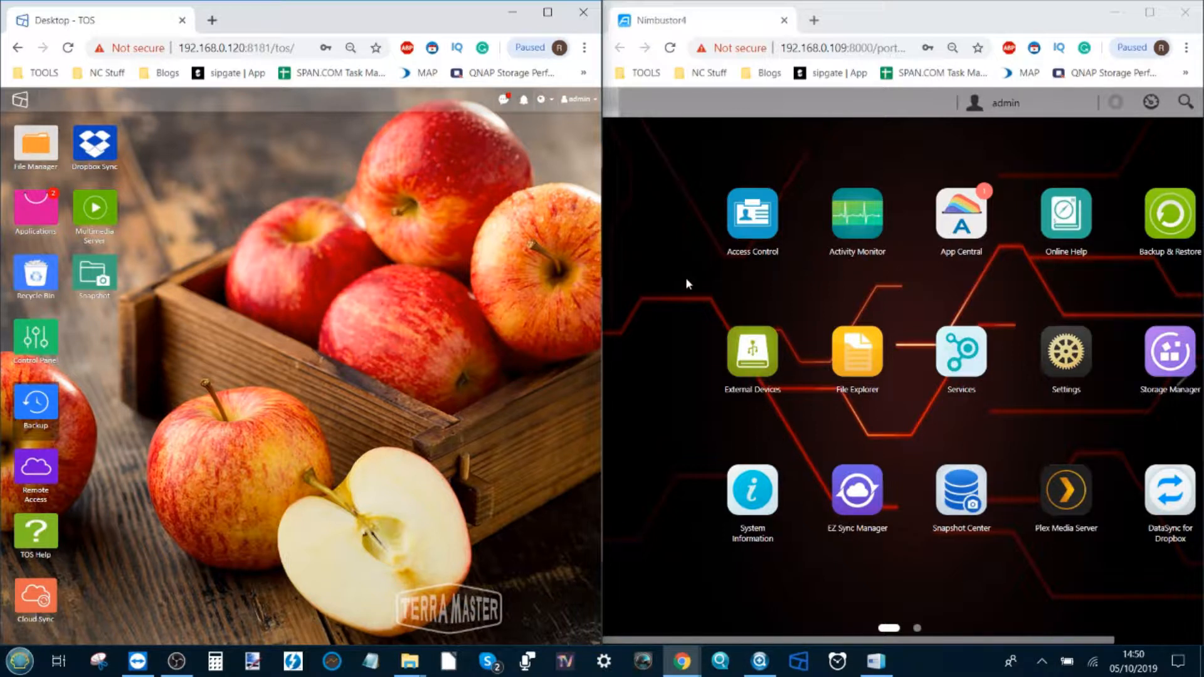
{"action": "mouse_move", "coordinate": [323, 195]}
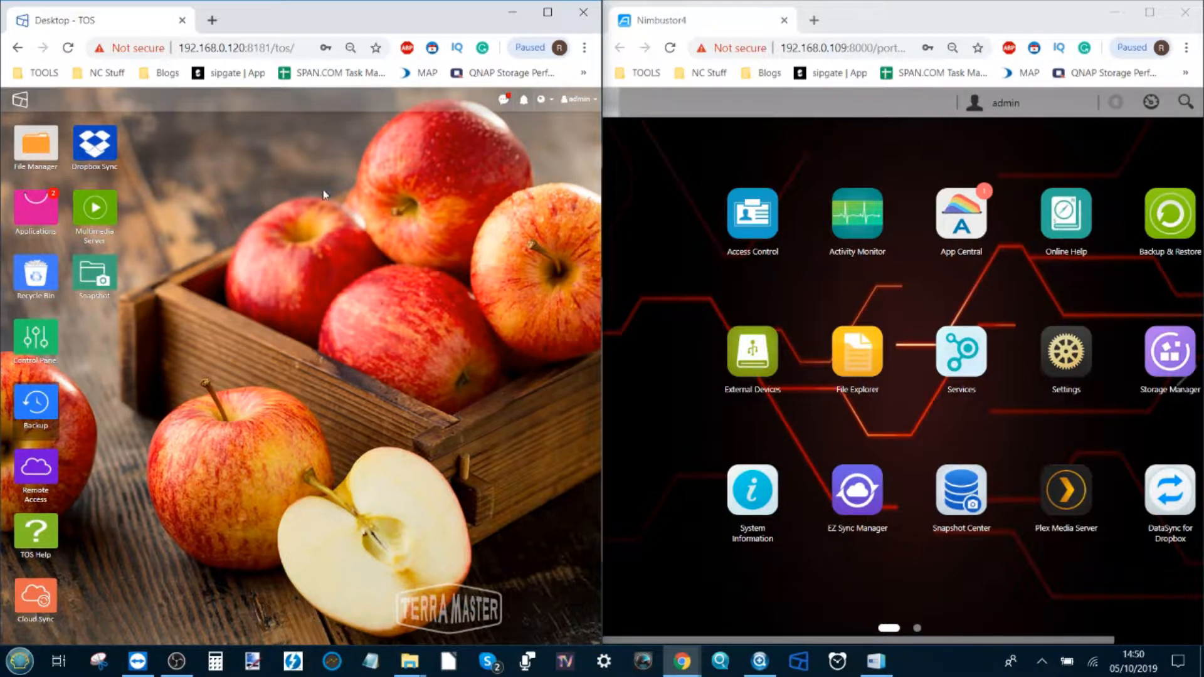
{"action": "mouse_move", "coordinate": [799, 344]}
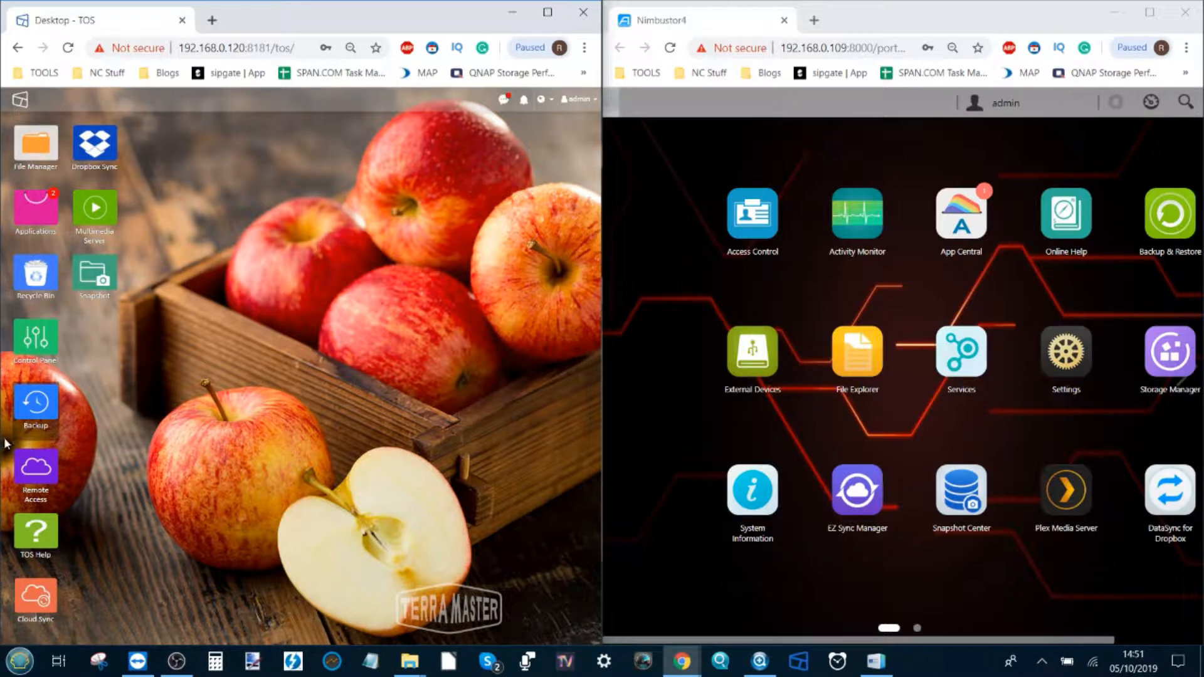
{"action": "left_click", "coordinate": [35, 406]}
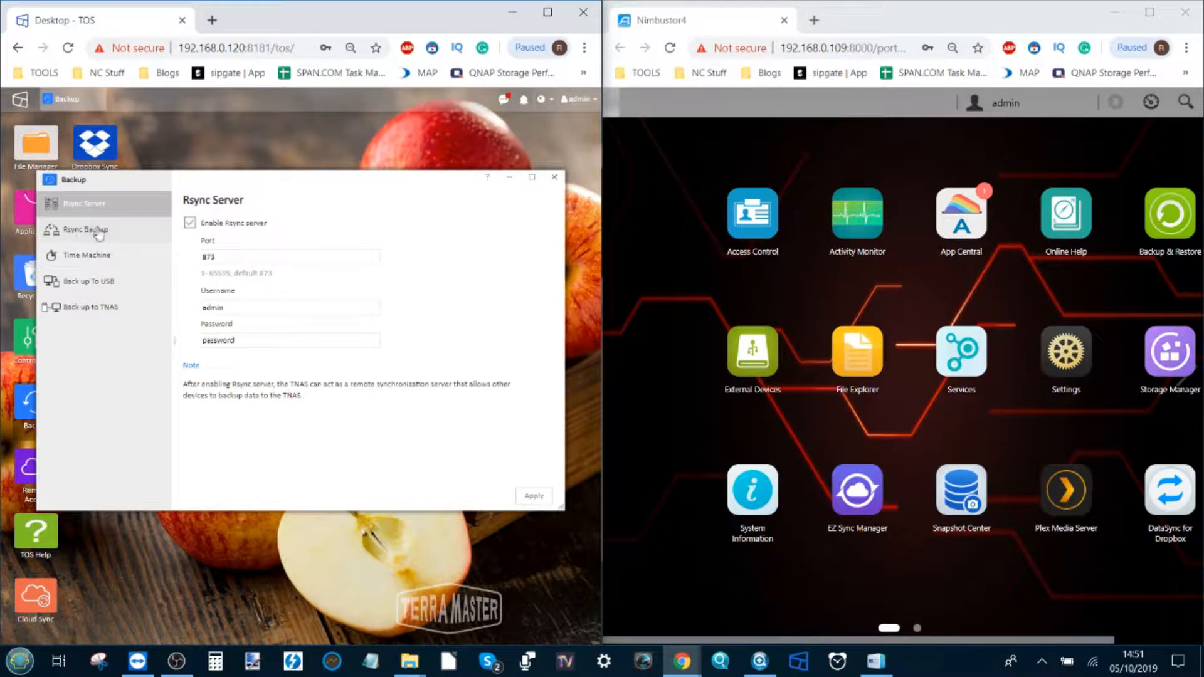
{"action": "left_click", "coordinate": [85, 230]}
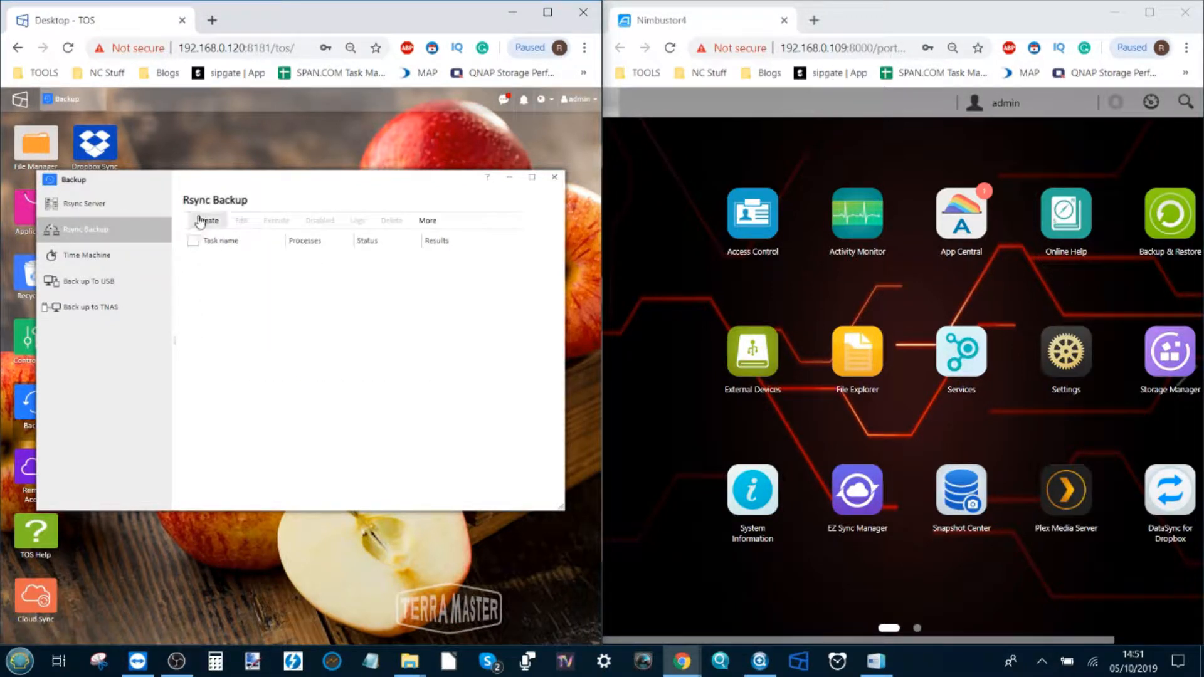
{"action": "left_click", "coordinate": [207, 221]}
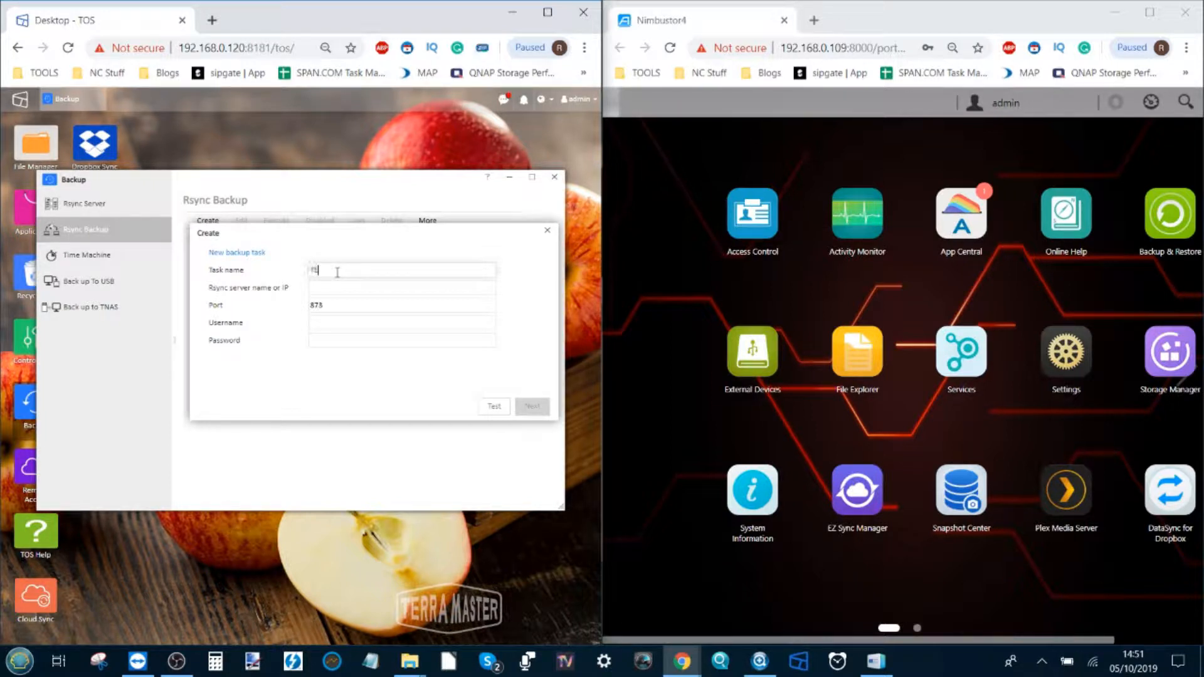
{"action": "type", "text": "TERRSTOR"}
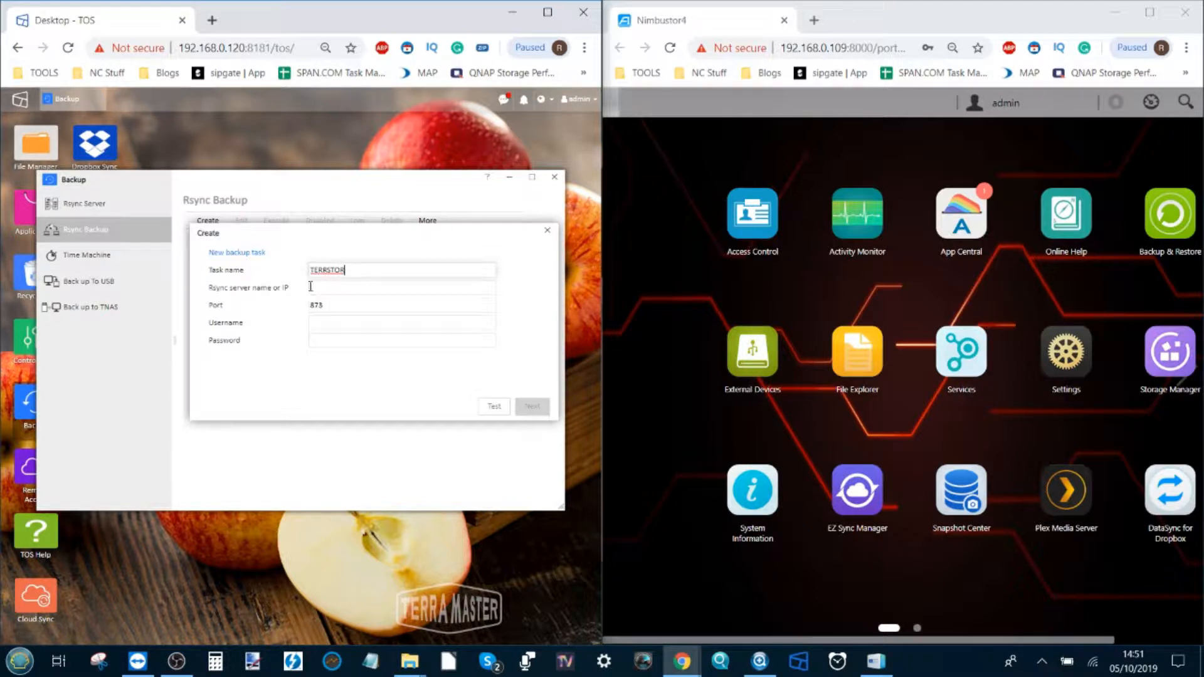
{"action": "left_click", "coordinate": [401, 287]}
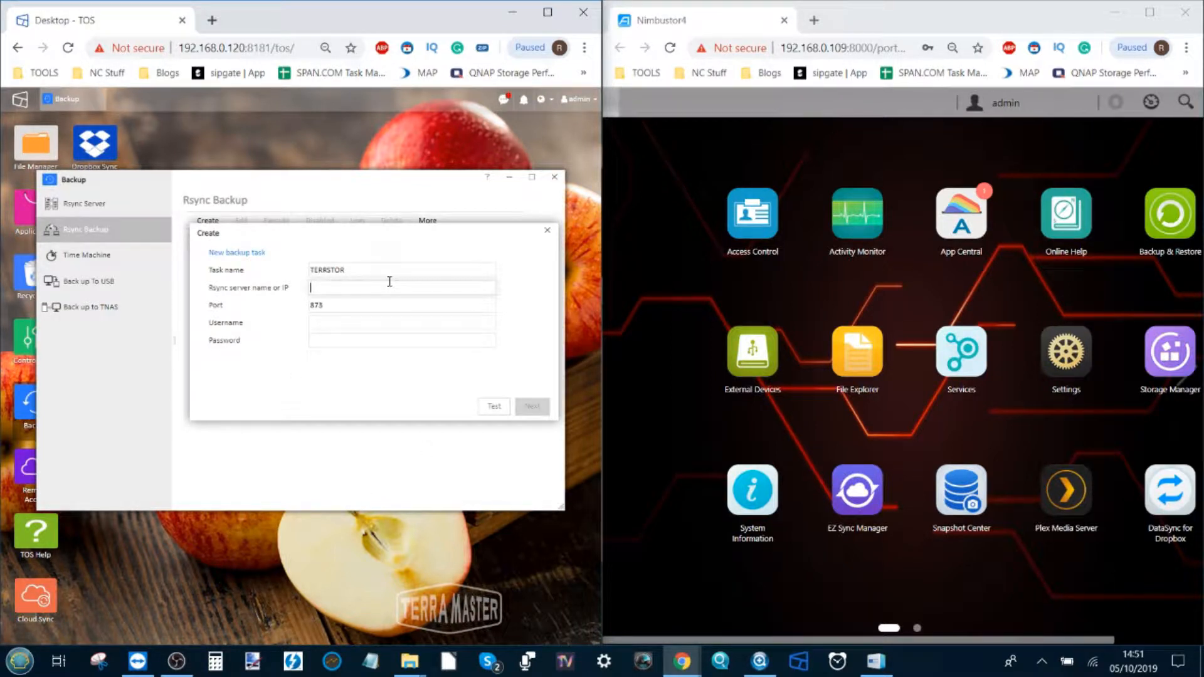
{"action": "left_click", "coordinate": [844, 48]}
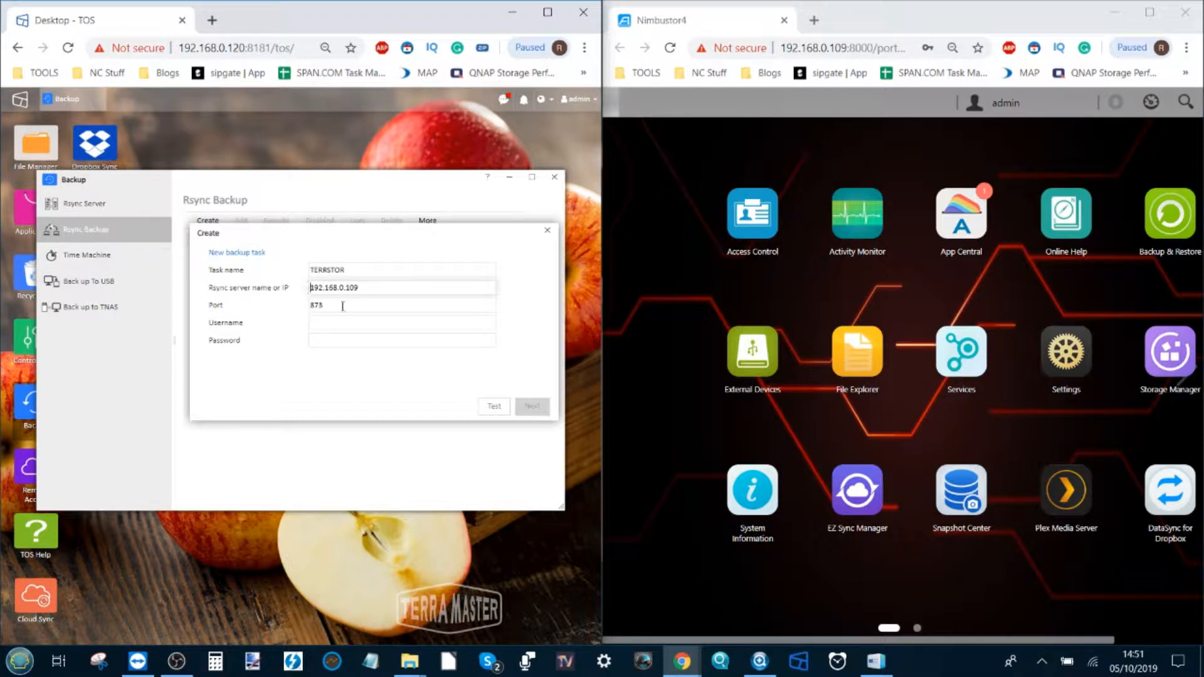
- Set server 192.168.0.109 port 873 with username admin and password, then continue
{"action": "left_click", "coordinate": [401, 322]}
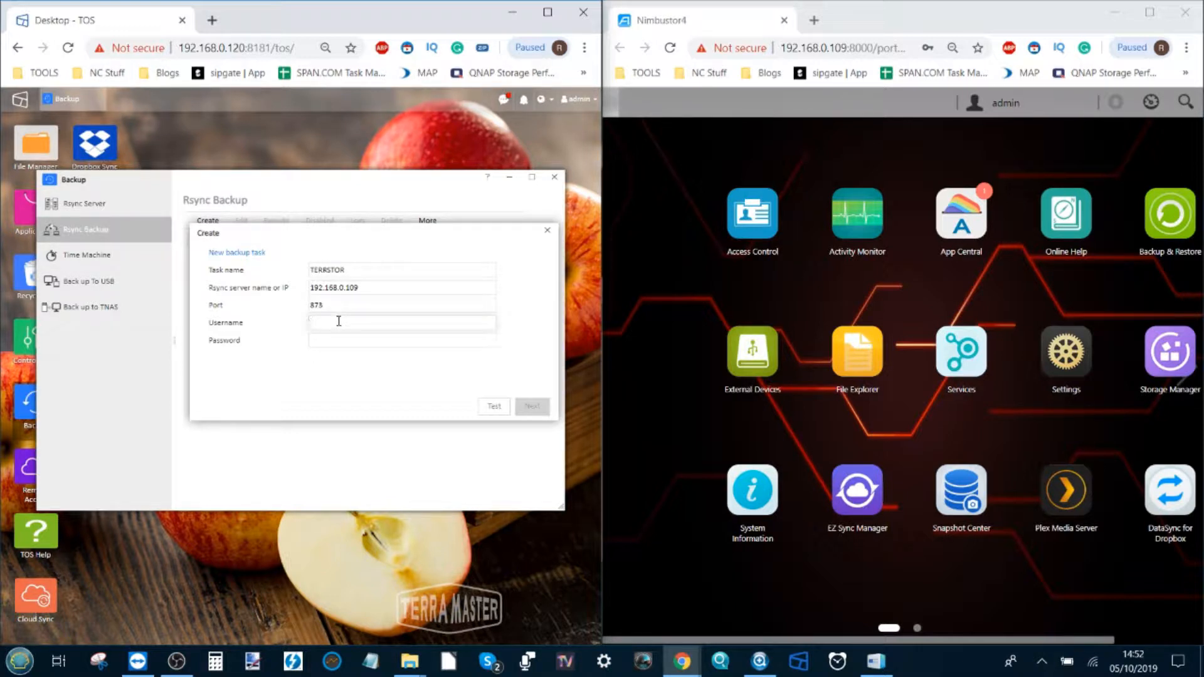
{"action": "type", "text": "ADMI"}
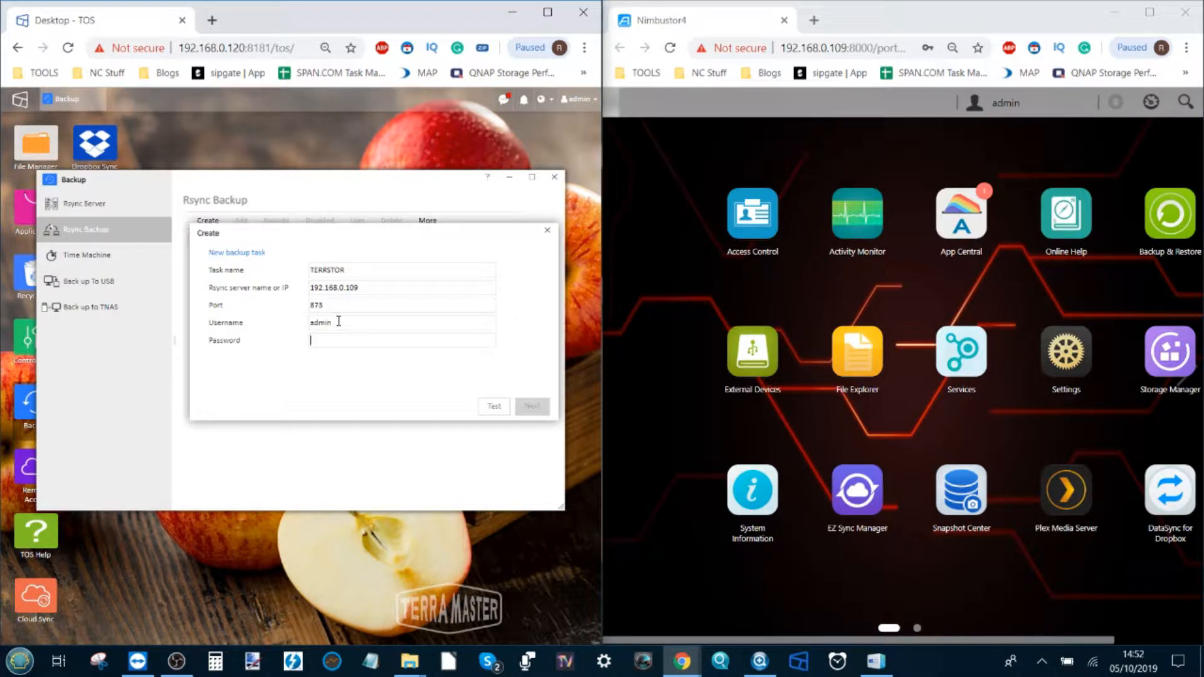
{"action": "type", "text": "password"}
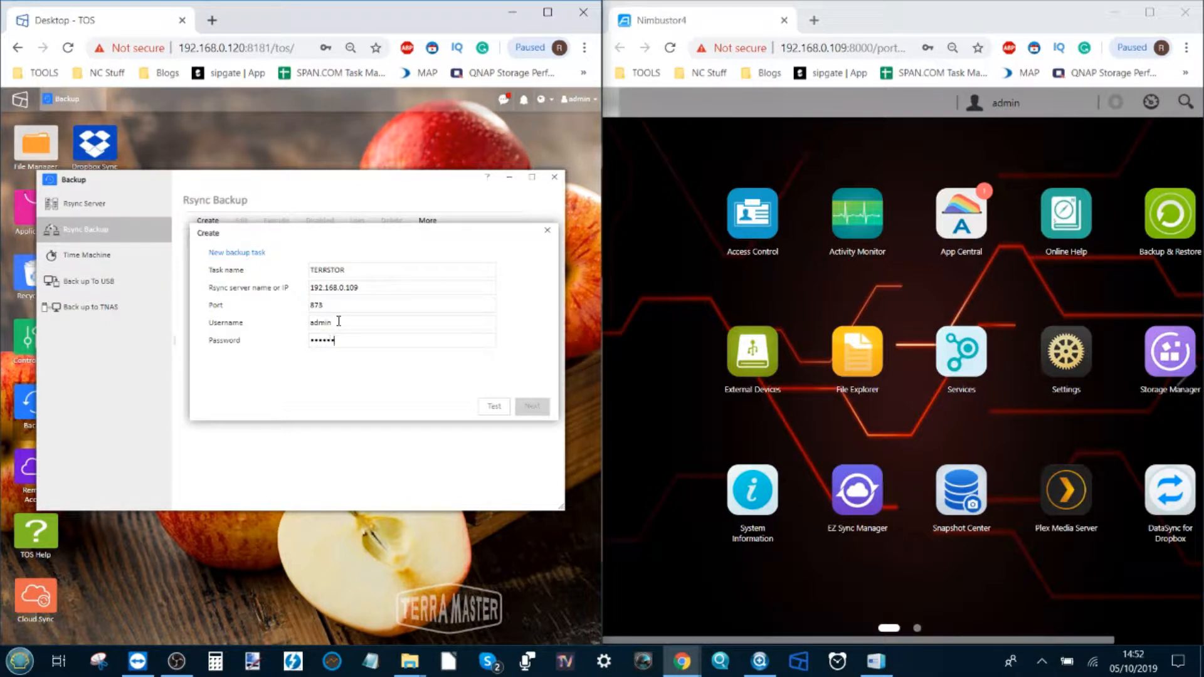
{"action": "key", "text": "backspace"}
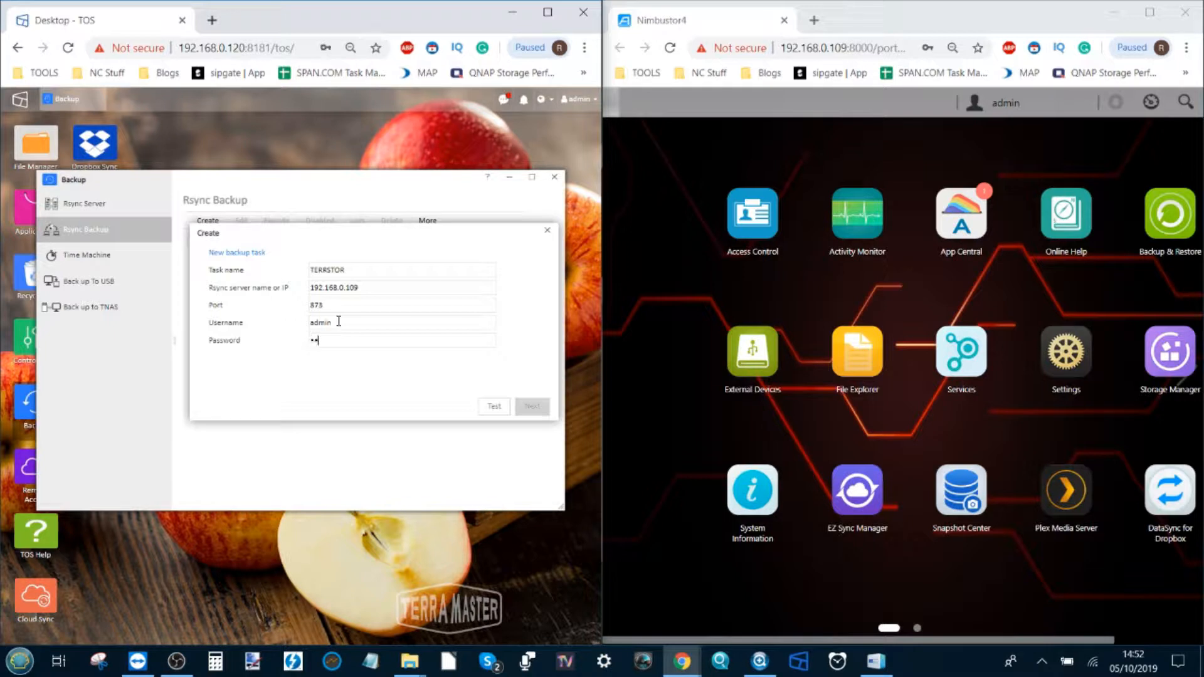
{"action": "type", "text": "password"}
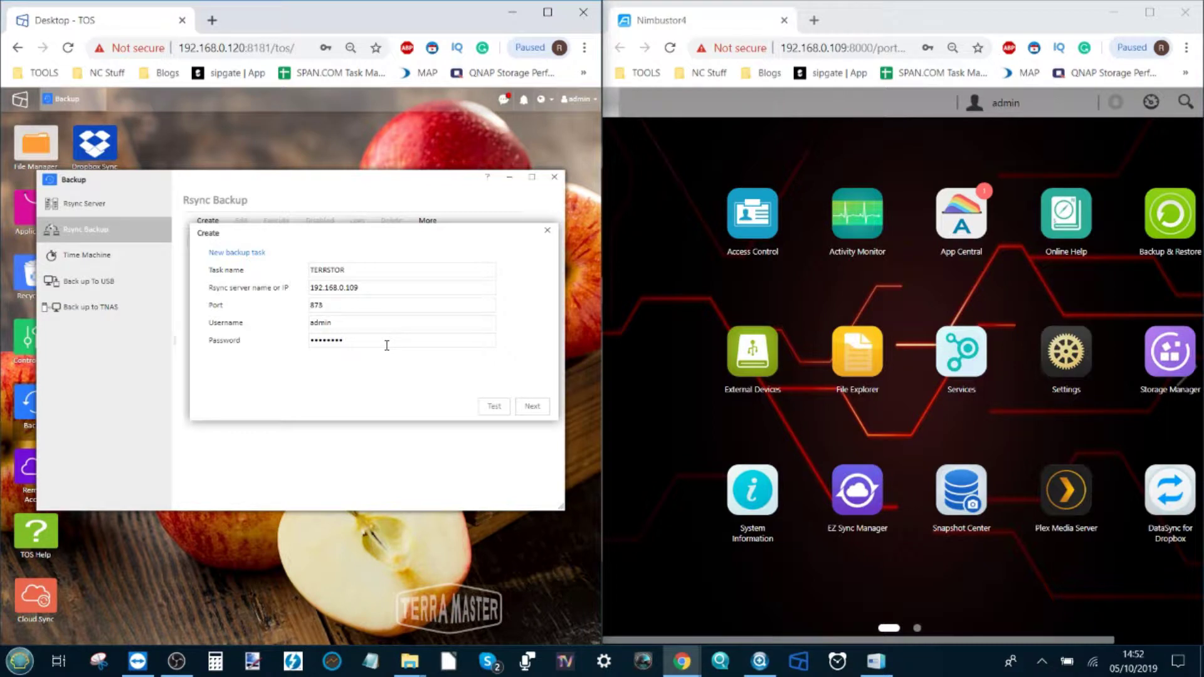
{"action": "left_click", "coordinate": [531, 406]}
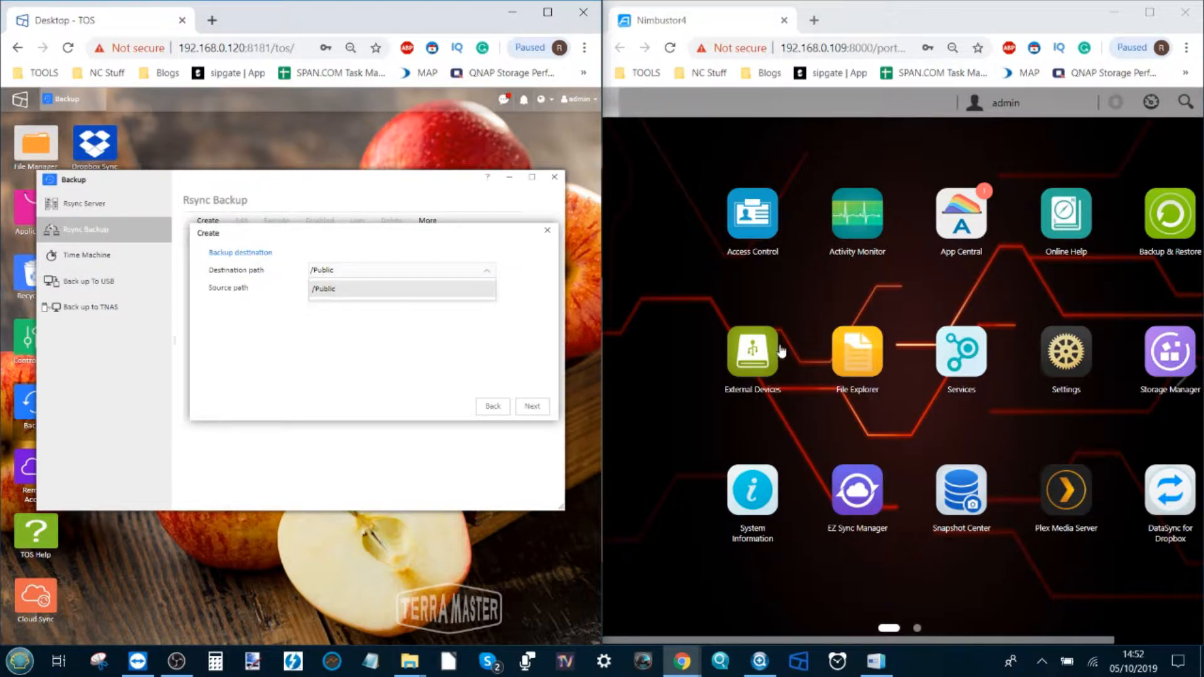
{"action": "mouse_move", "coordinate": [945, 298]}
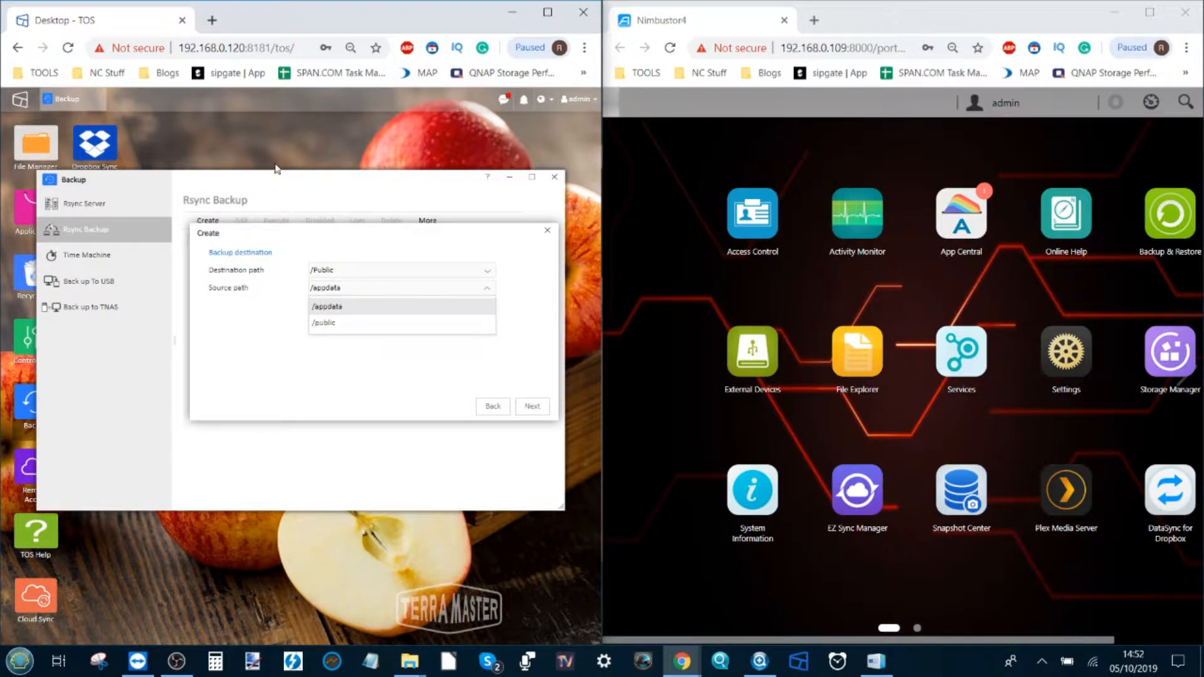
{"action": "mouse_move", "coordinate": [323, 322]}
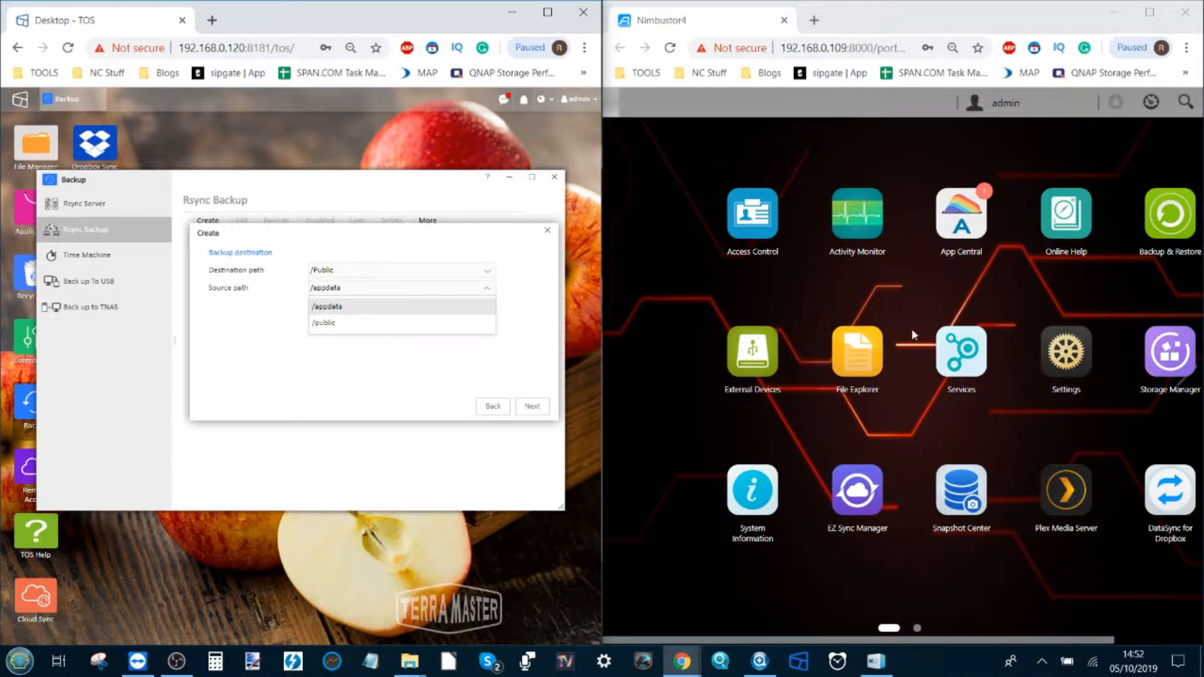
{"action": "mouse_move", "coordinate": [322, 317]}
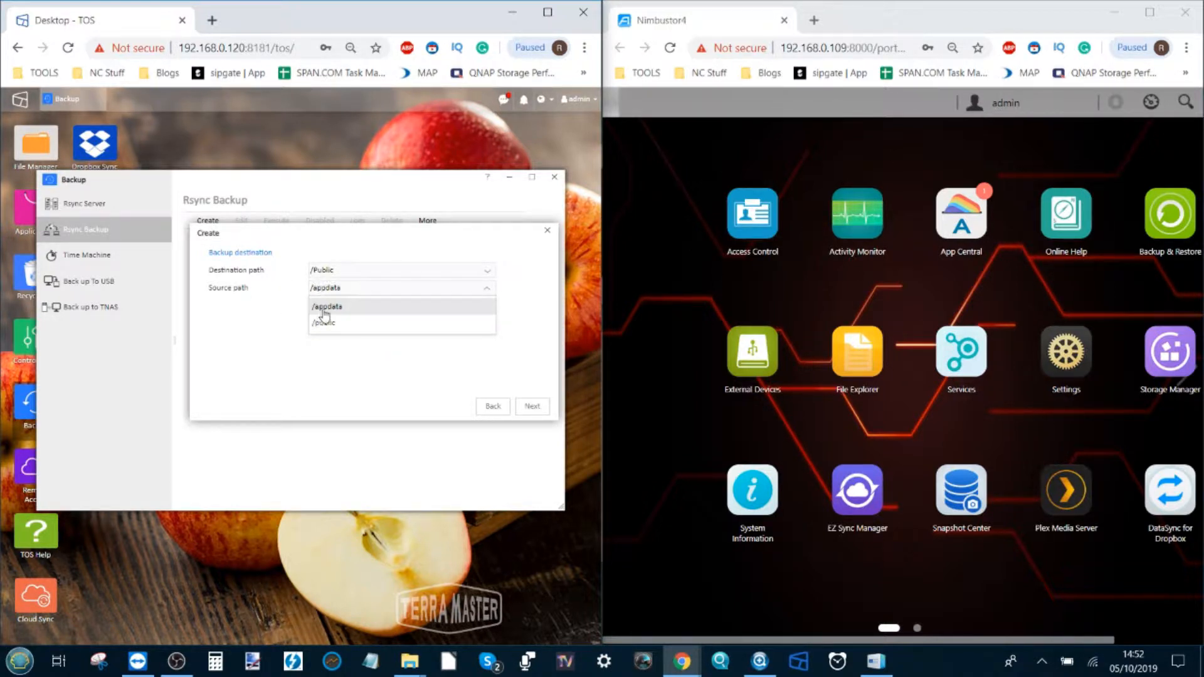
- Use /appdata as source and /Public as destination, then continue to scheduling
{"action": "left_click", "coordinate": [326, 306]}
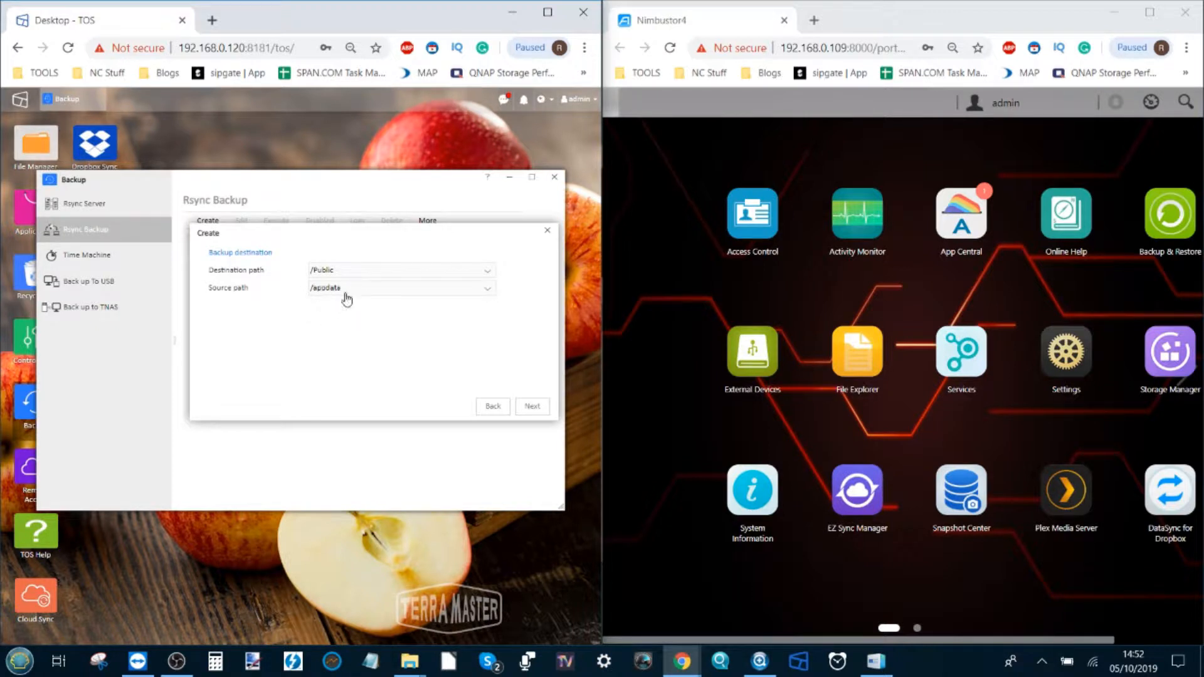
{"action": "mouse_move", "coordinate": [207, 358]}
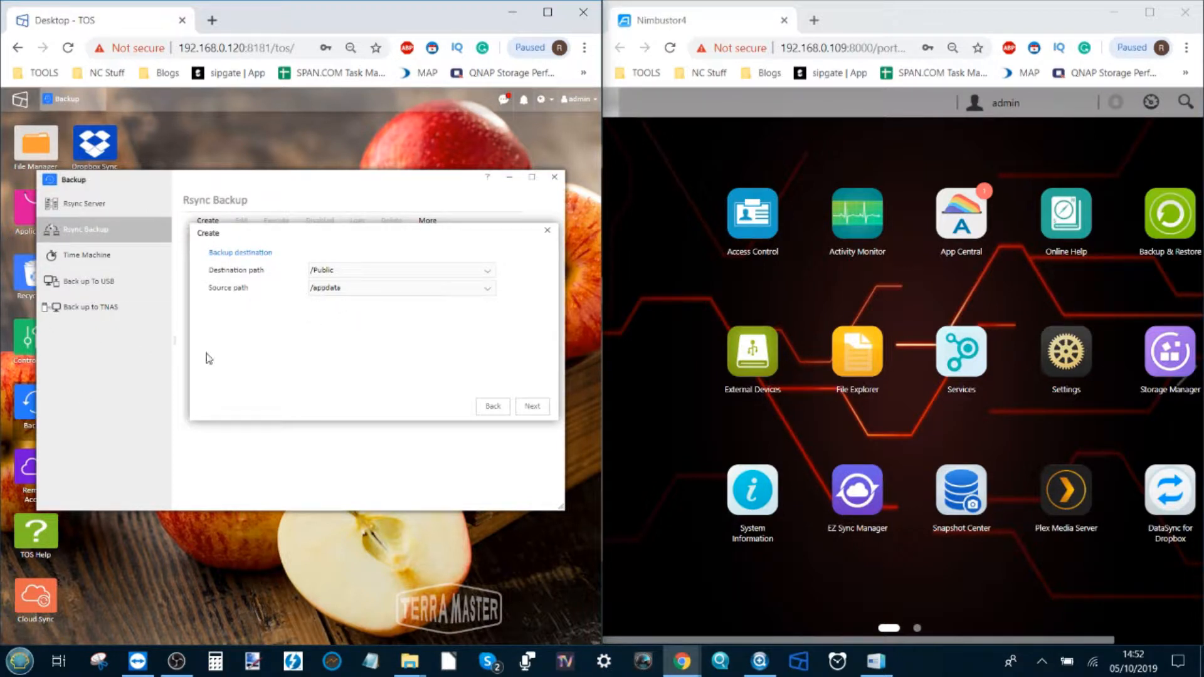
{"action": "left_click", "coordinate": [487, 287]}
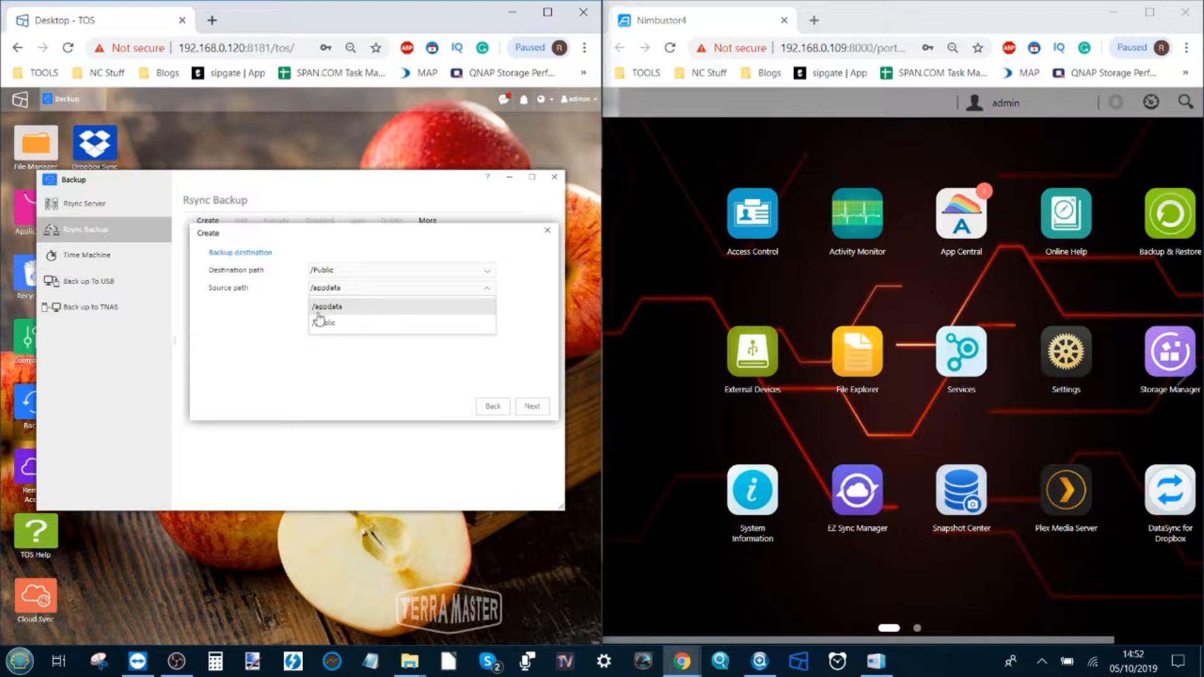
{"action": "left_click", "coordinate": [531, 407]}
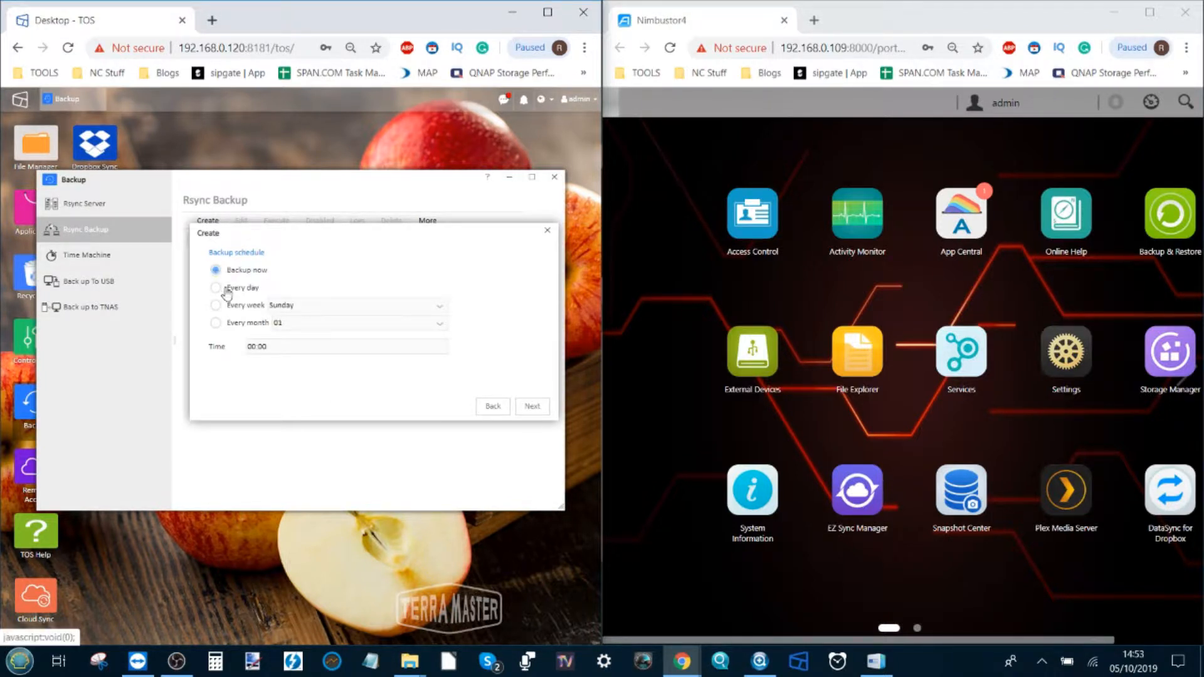
- Schedule TERRSTOR to run every day at 01:06 instead of Backup now
{"action": "left_click", "coordinate": [215, 271]}
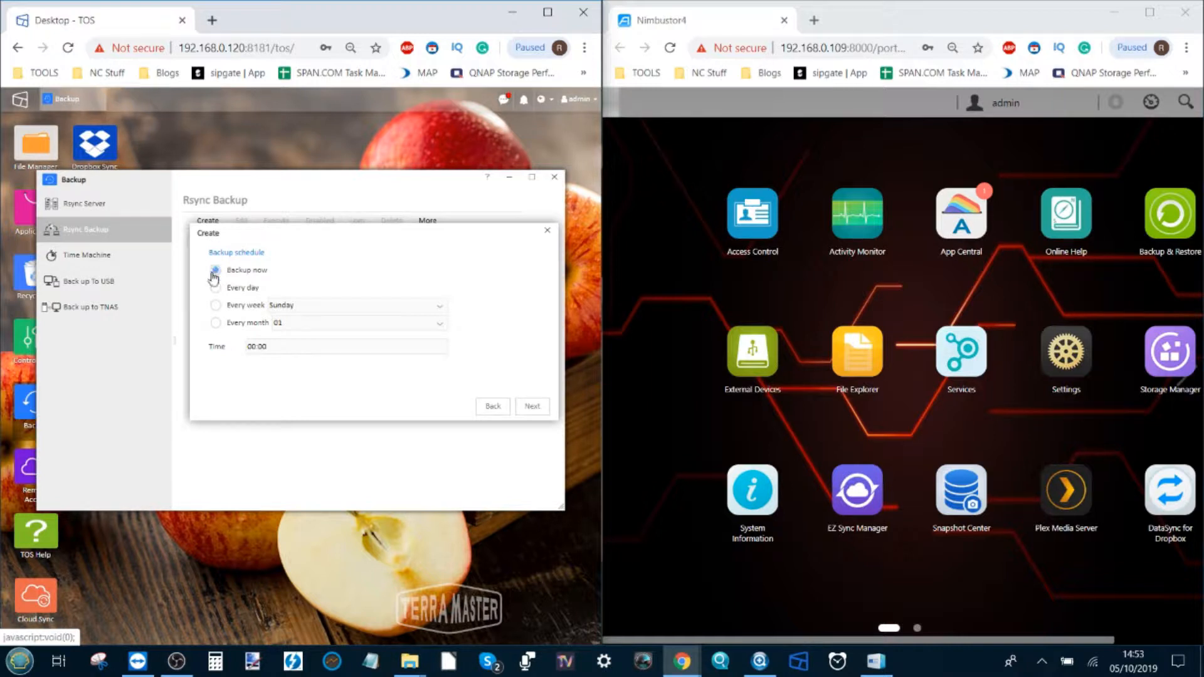
{"action": "left_click", "coordinate": [214, 288]}
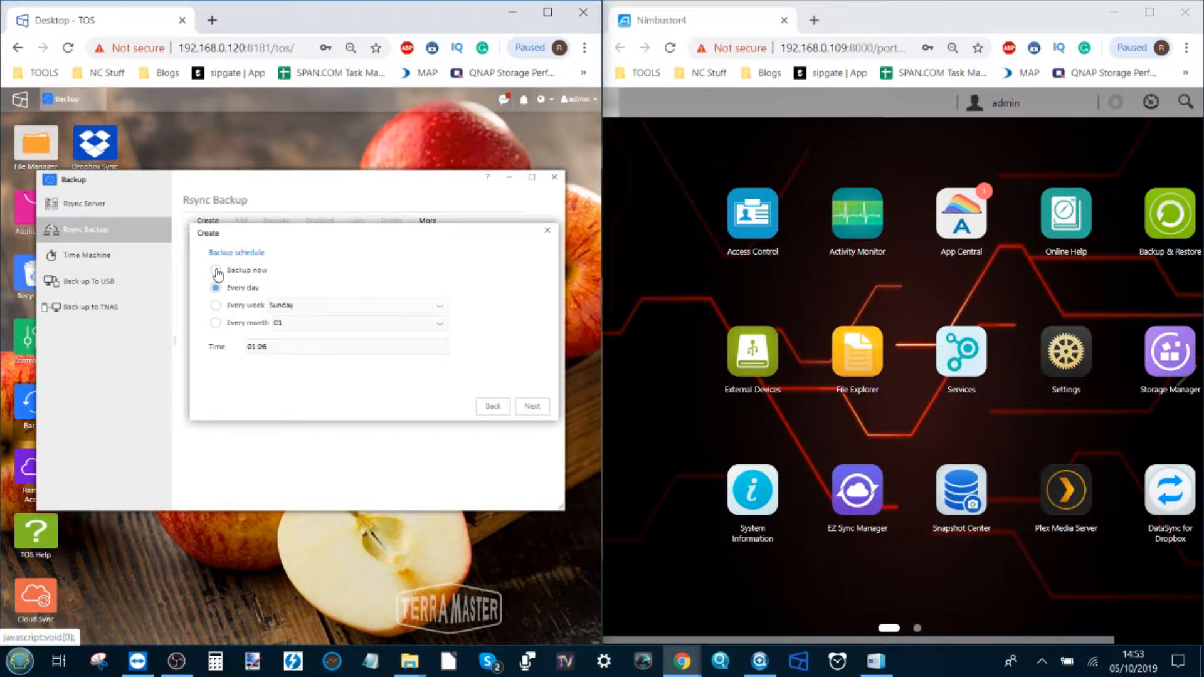
{"action": "left_click", "coordinate": [216, 288]}
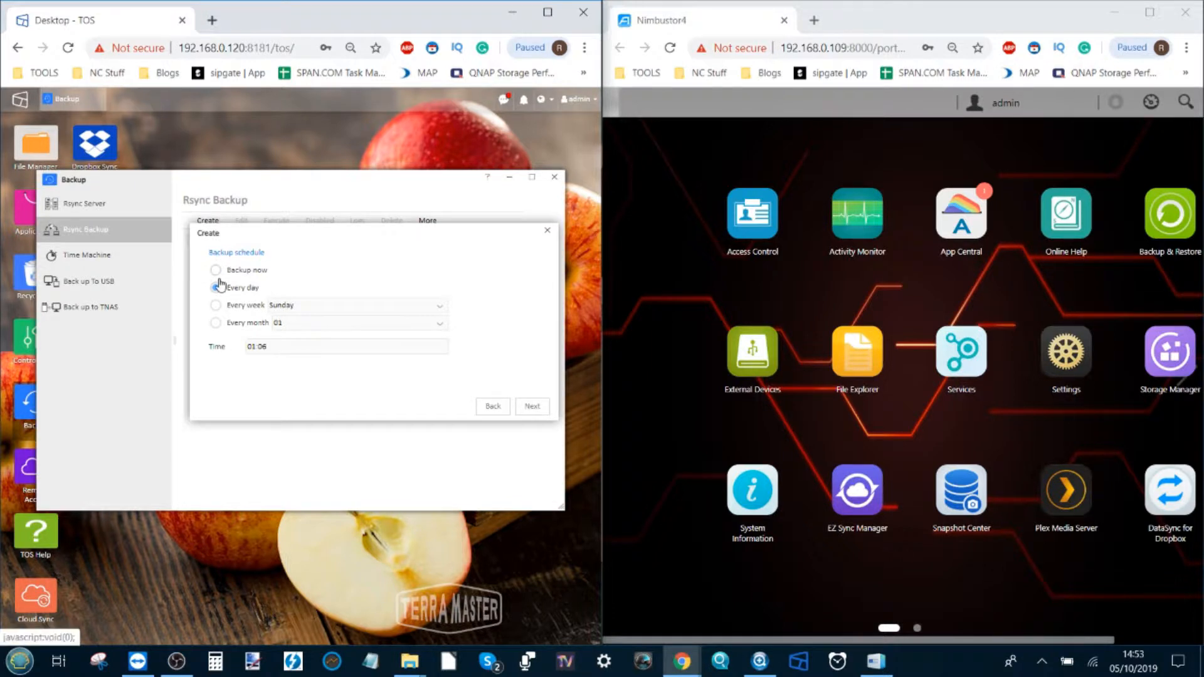
- Complete the TERRSTOR task with all extra backup options unchecked
{"action": "left_click", "coordinate": [531, 406]}
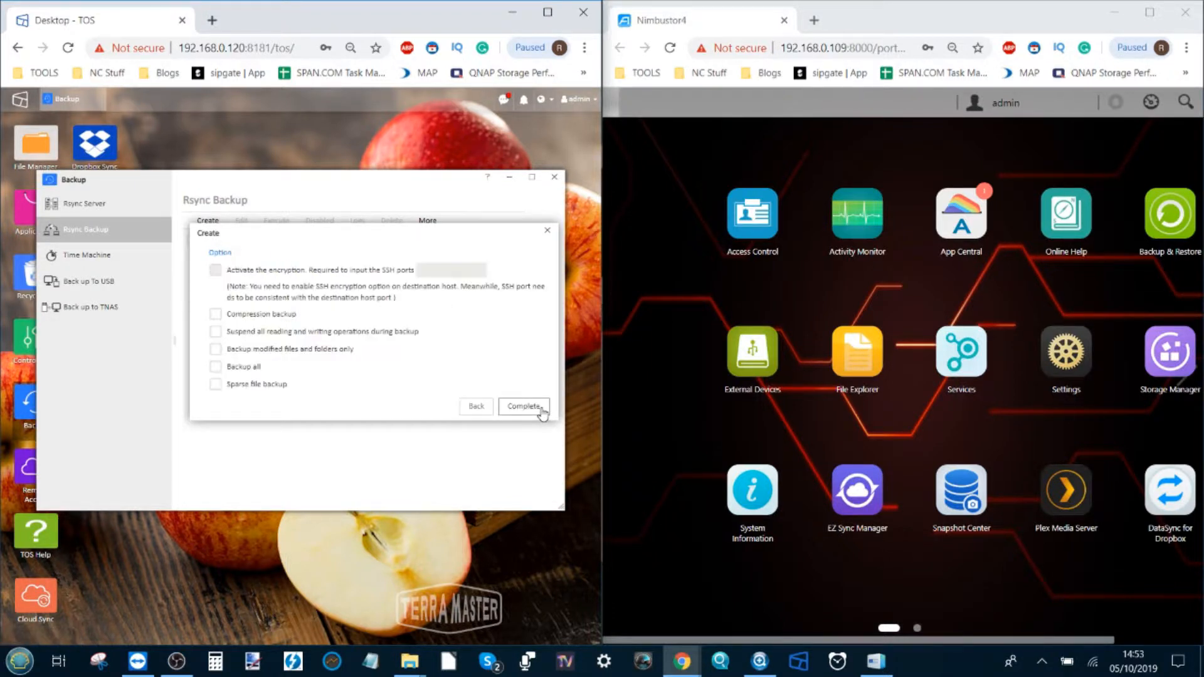
{"action": "mouse_move", "coordinate": [296, 259]}
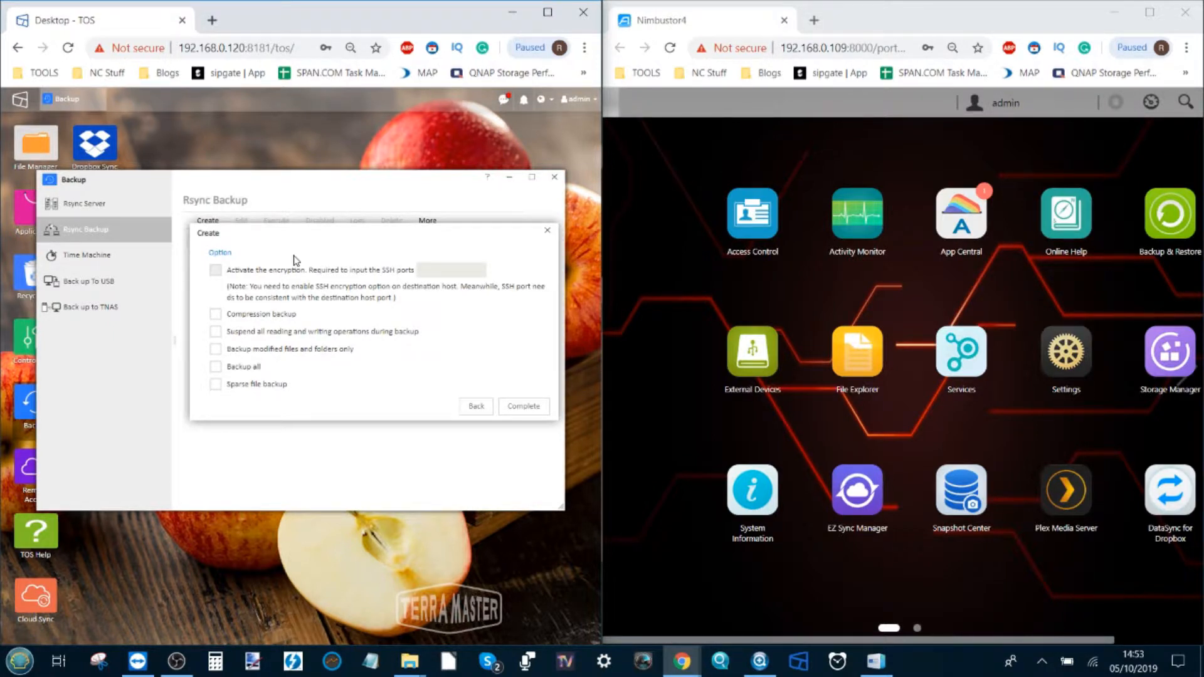
{"action": "mouse_move", "coordinate": [276, 265]}
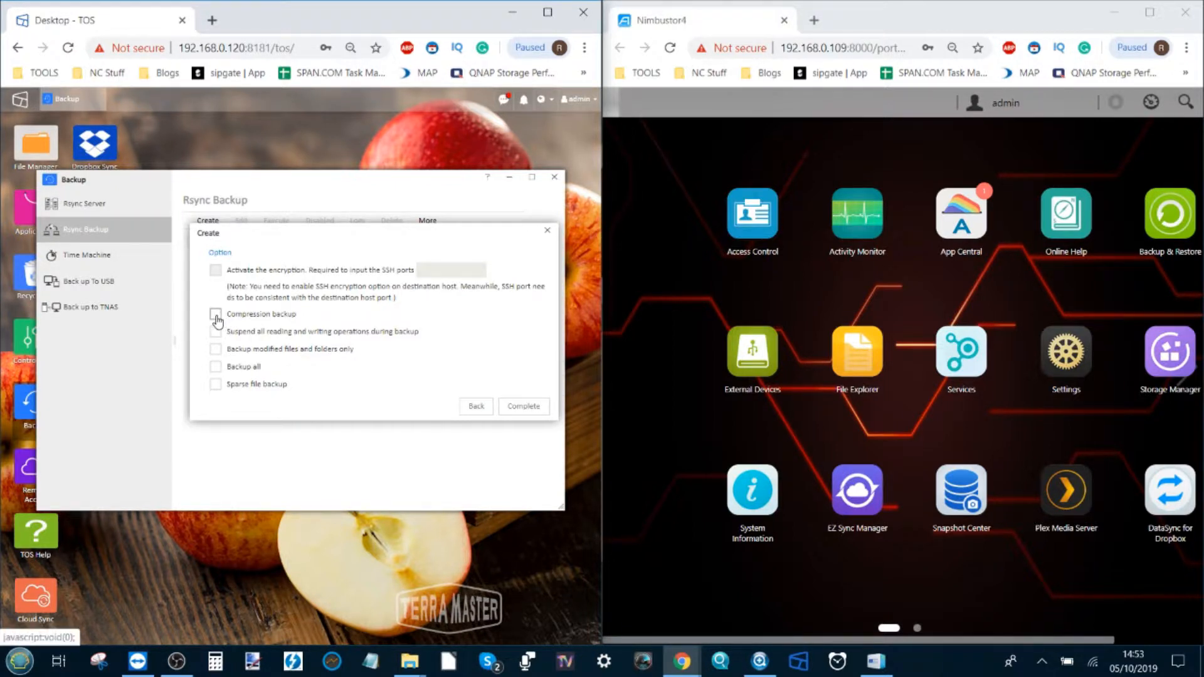
{"action": "mouse_move", "coordinate": [217, 366]}
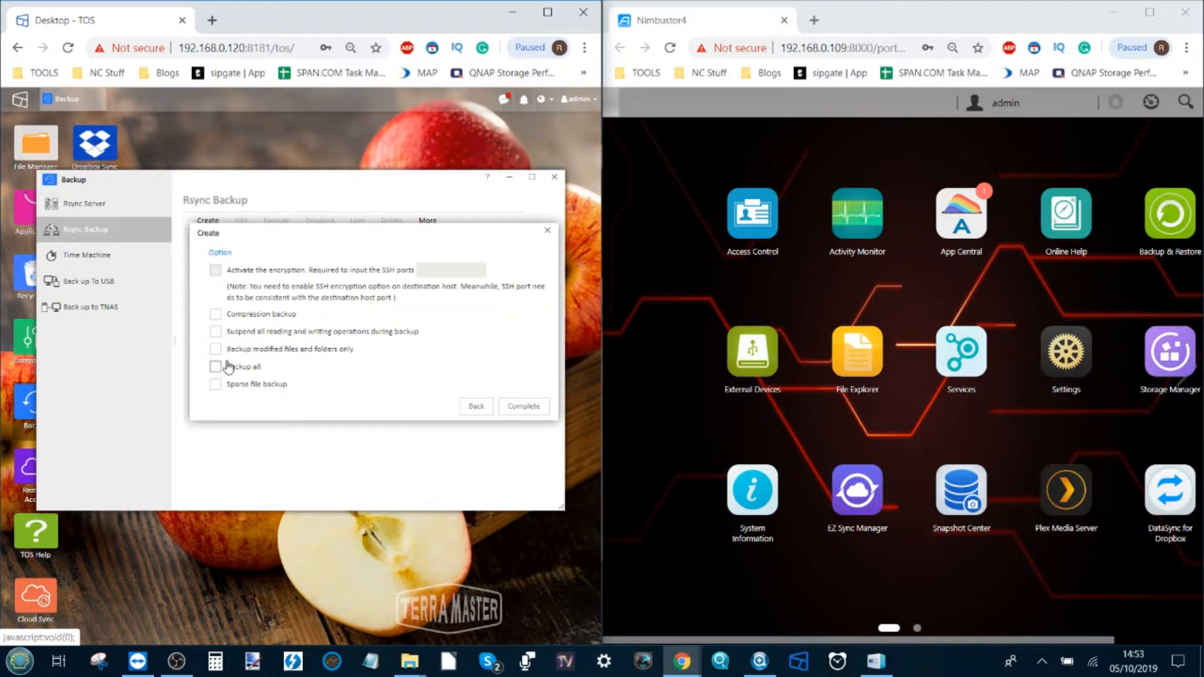
{"action": "mouse_move", "coordinate": [307, 358]}
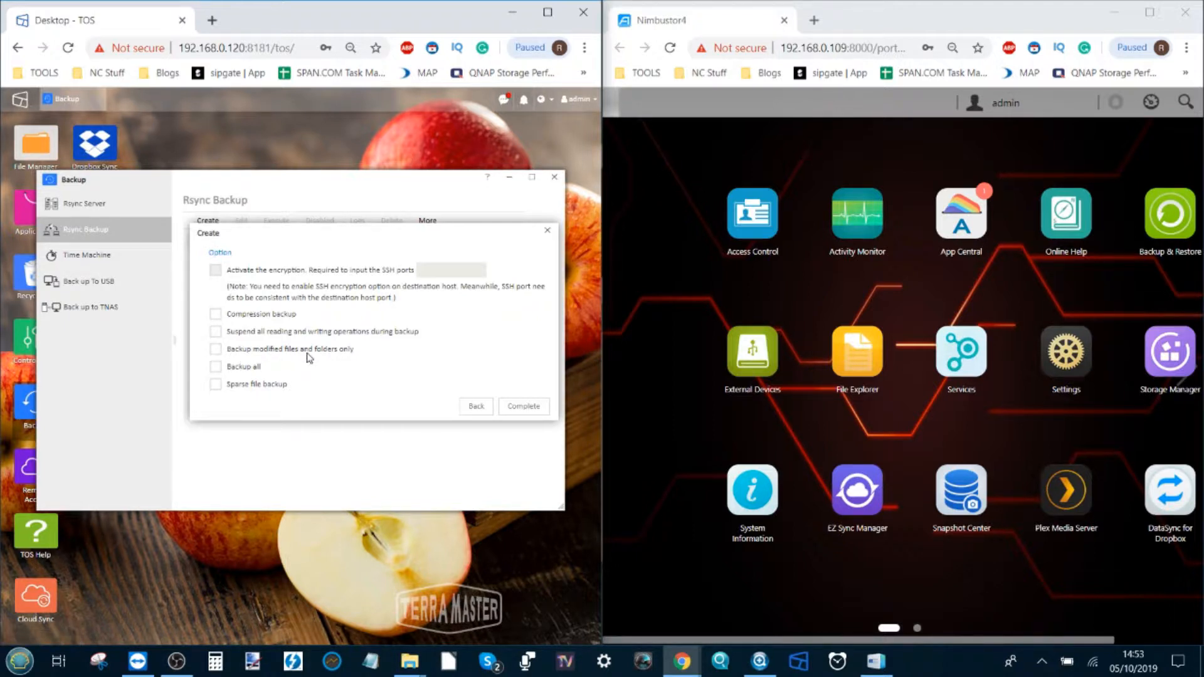
{"action": "mouse_move", "coordinate": [264, 355]}
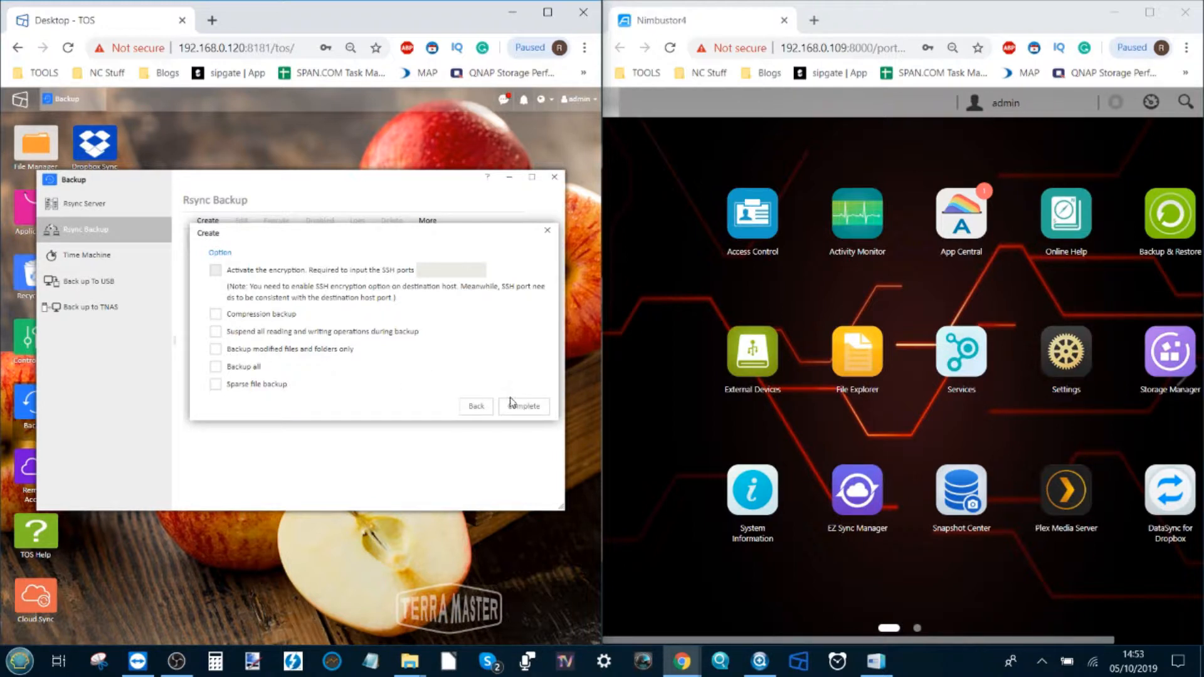
{"action": "mouse_move", "coordinate": [459, 390]}
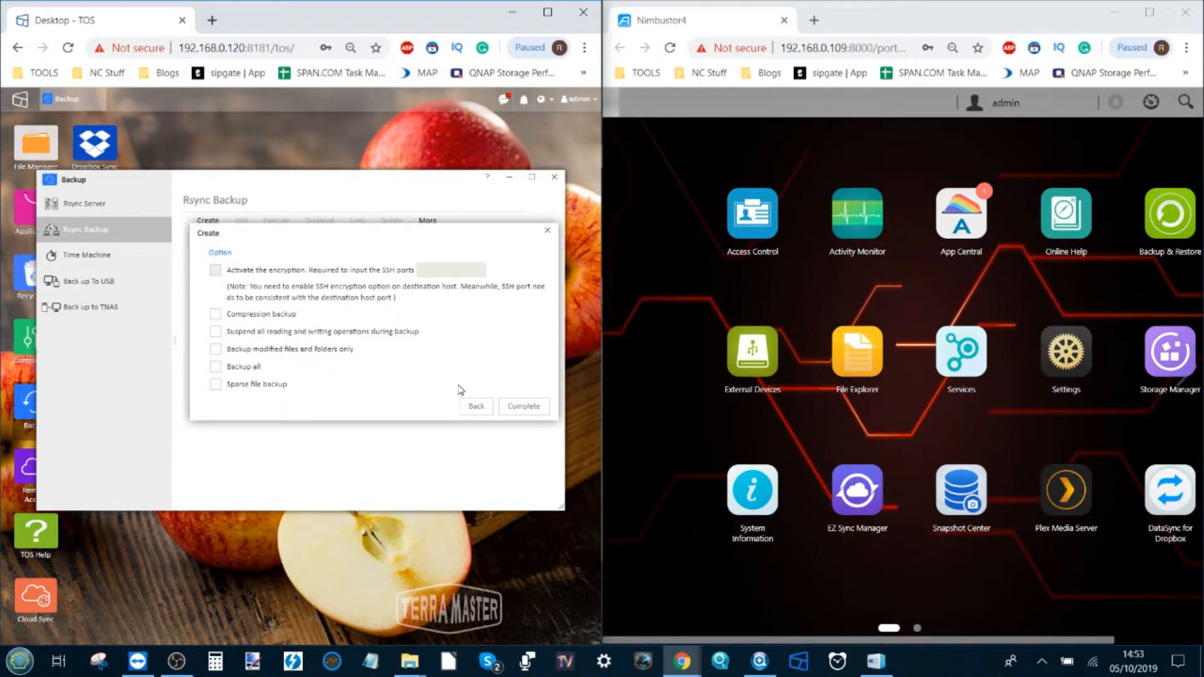
{"action": "left_click", "coordinate": [523, 407]}
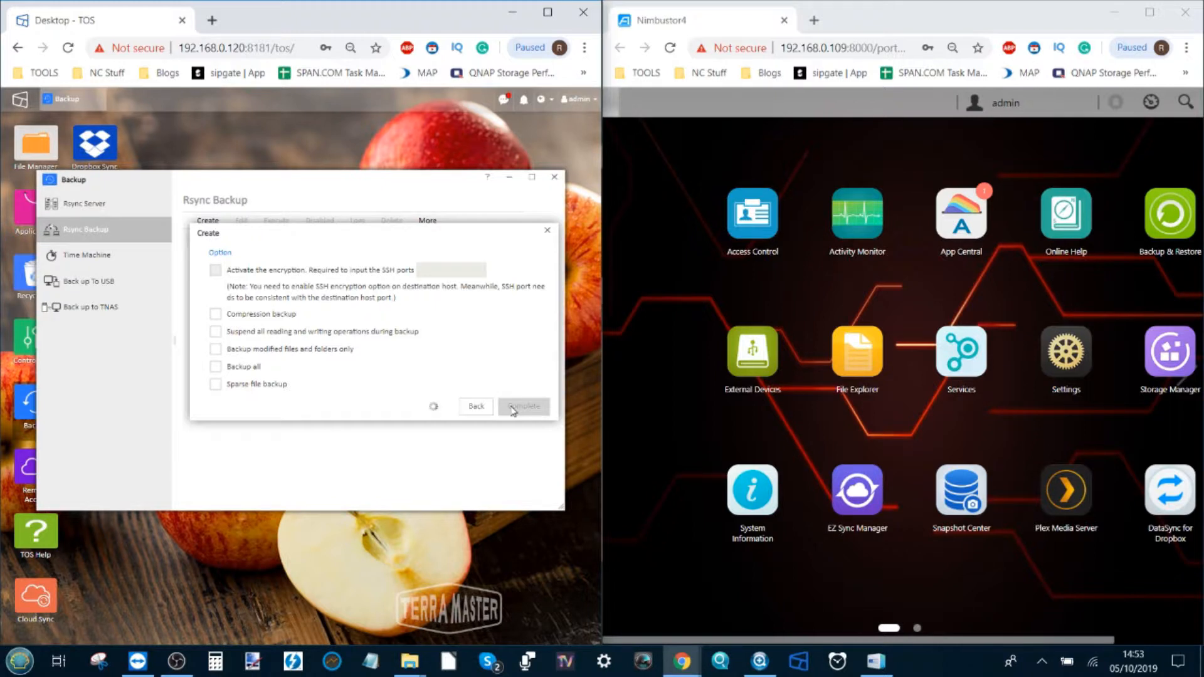
- Select TERRSTOR in the Rsync Backup list and execute it now
{"action": "left_click", "coordinate": [524, 406]}
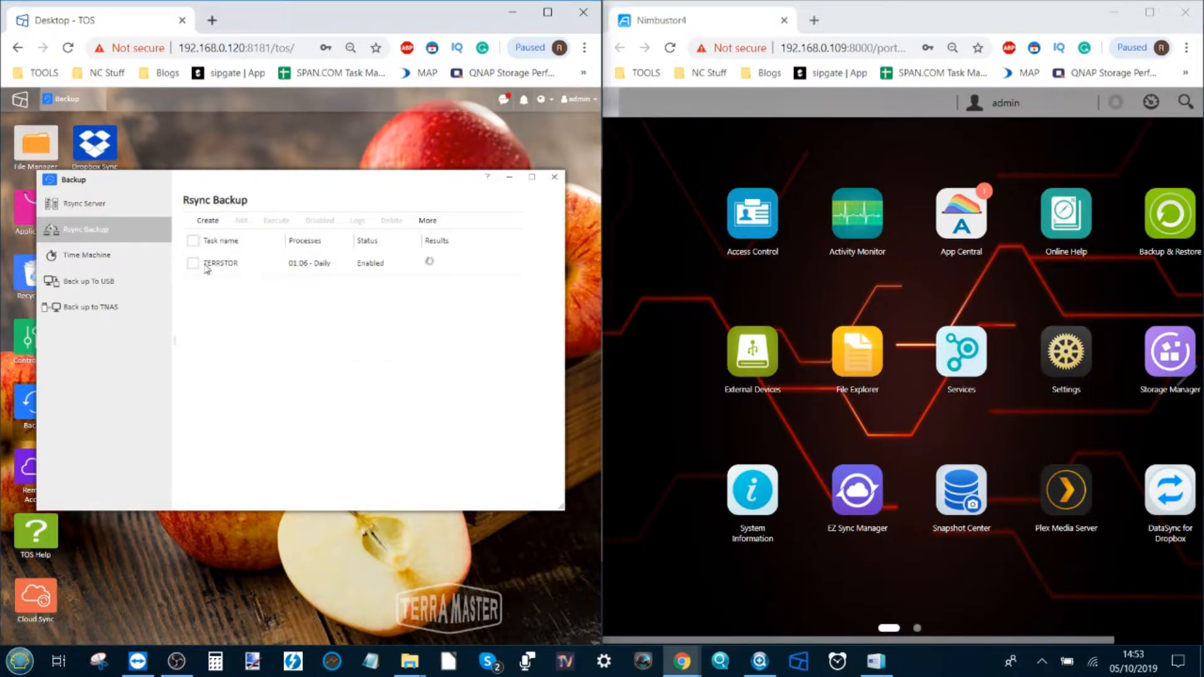
{"action": "left_click", "coordinate": [193, 263]}
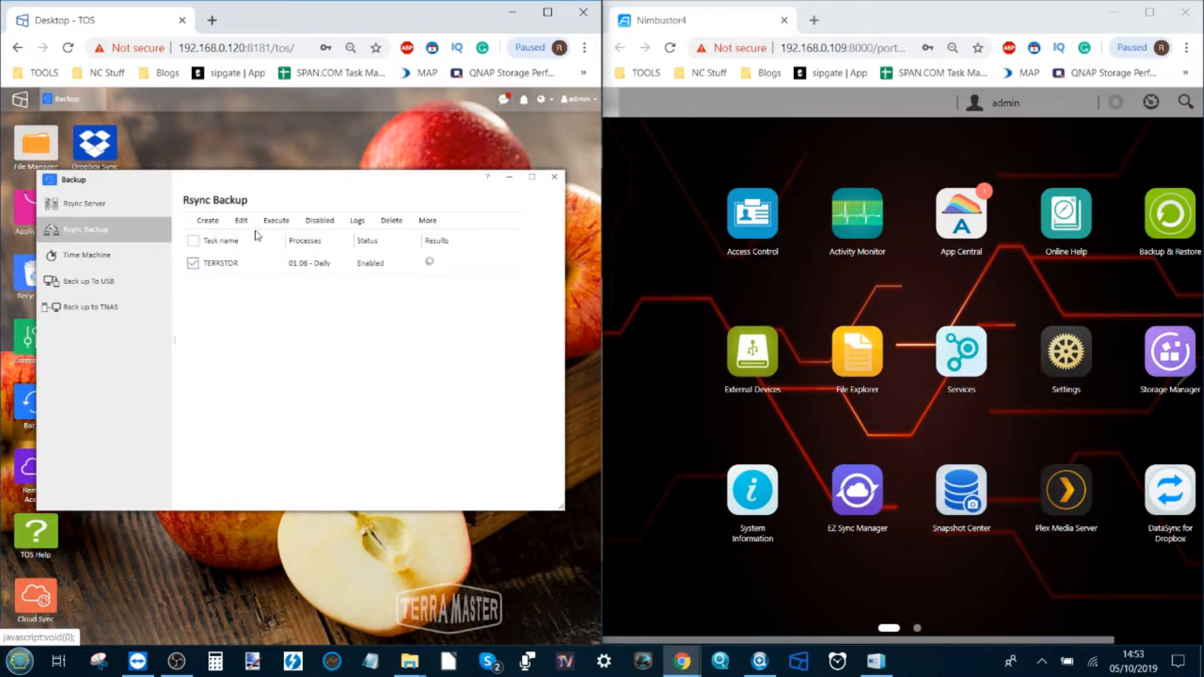
{"action": "mouse_move", "coordinate": [233, 270]}
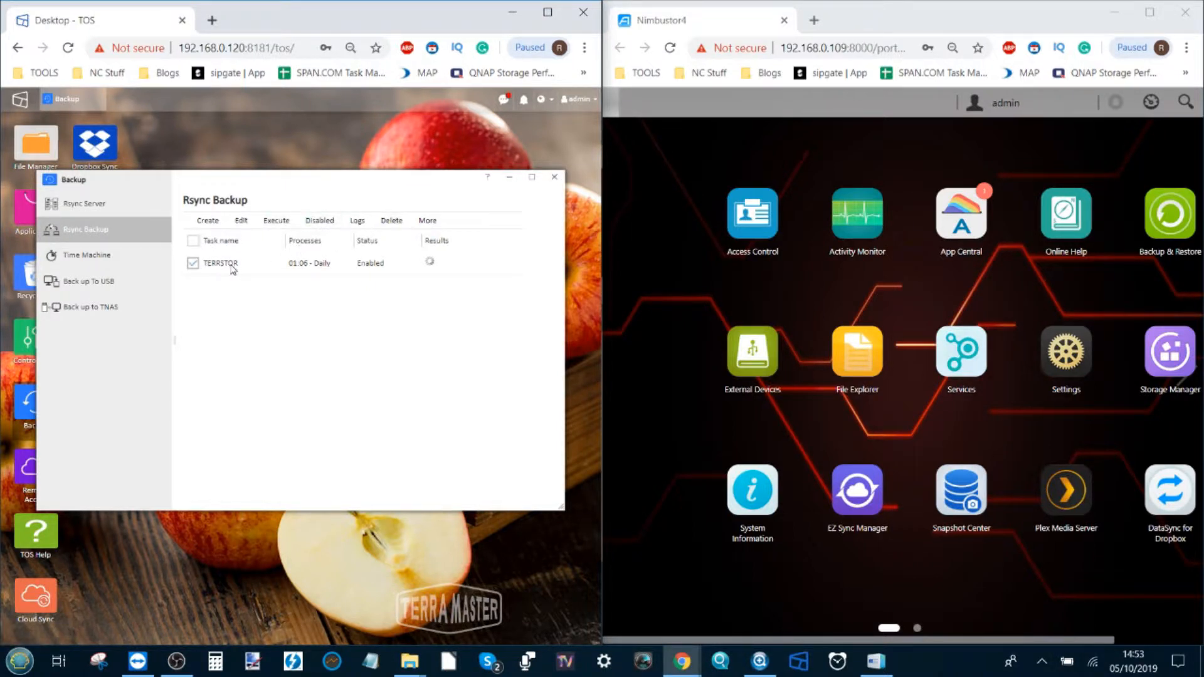
{"action": "left_click", "coordinate": [193, 263]}
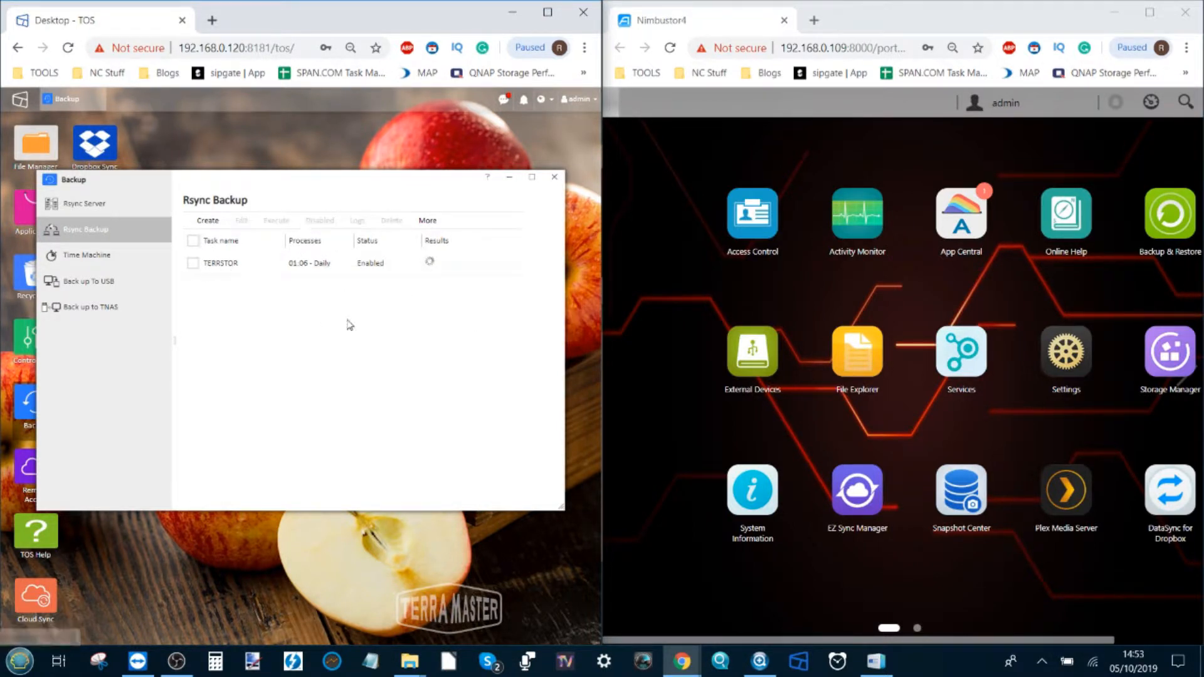
{"action": "mouse_move", "coordinate": [737, 133]}
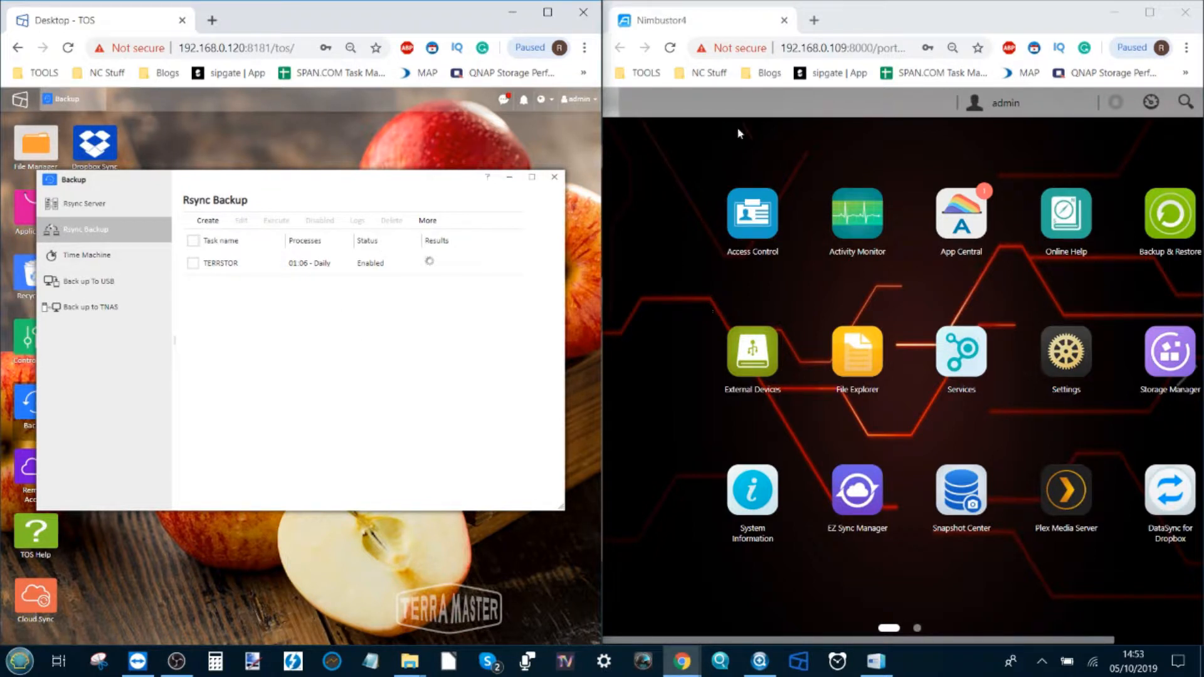
{"action": "mouse_move", "coordinate": [1024, 179]}
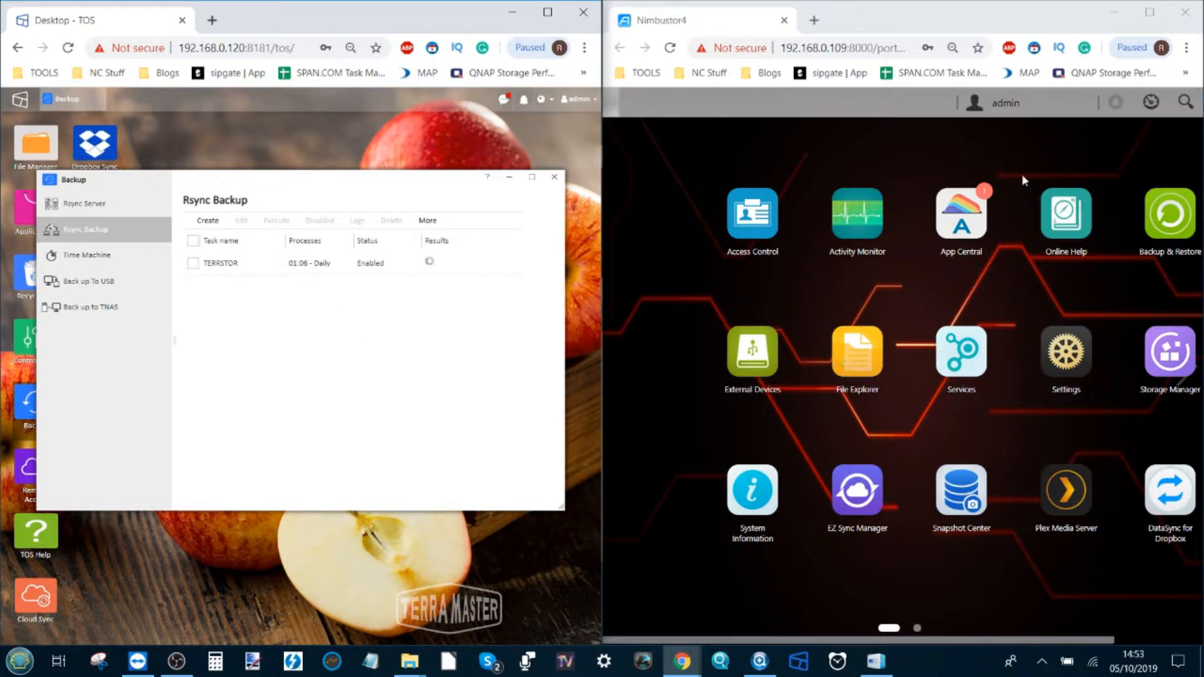
{"action": "mouse_move", "coordinate": [922, 316]}
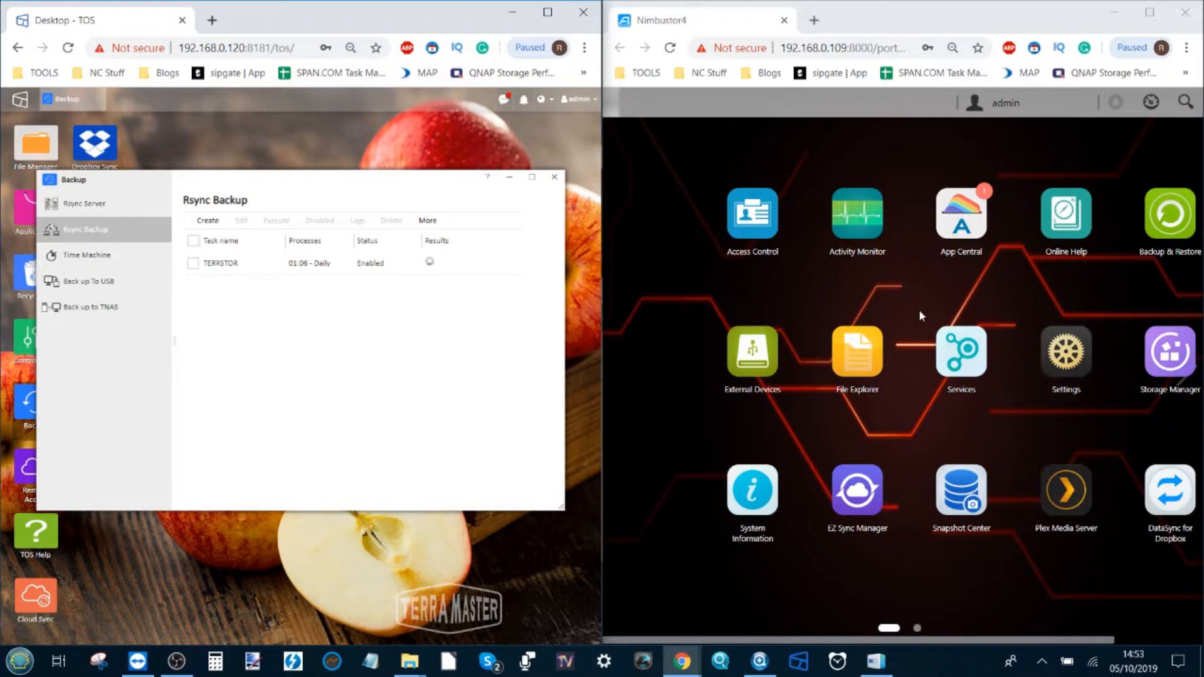
{"action": "mouse_move", "coordinate": [140, 388]}
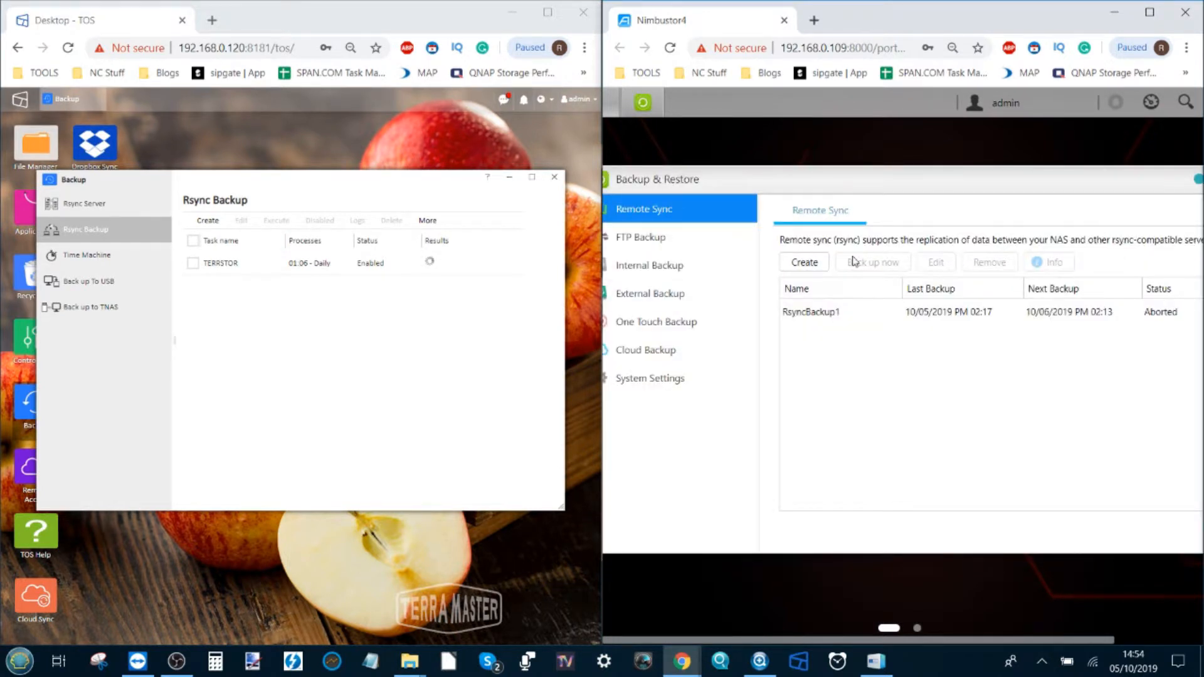
- Remove the aborted RsyncBackup1 job, emptying ADM's Remote Sync list
{"action": "left_click", "coordinate": [810, 312]}
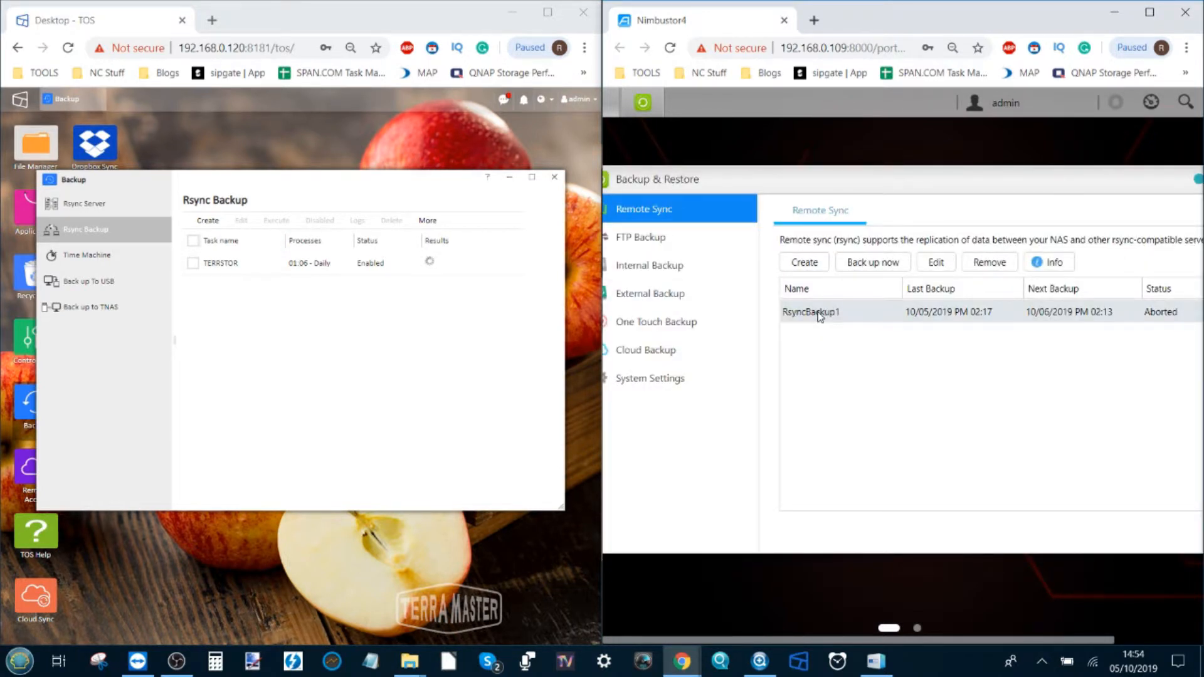
{"action": "left_click", "coordinate": [989, 262]}
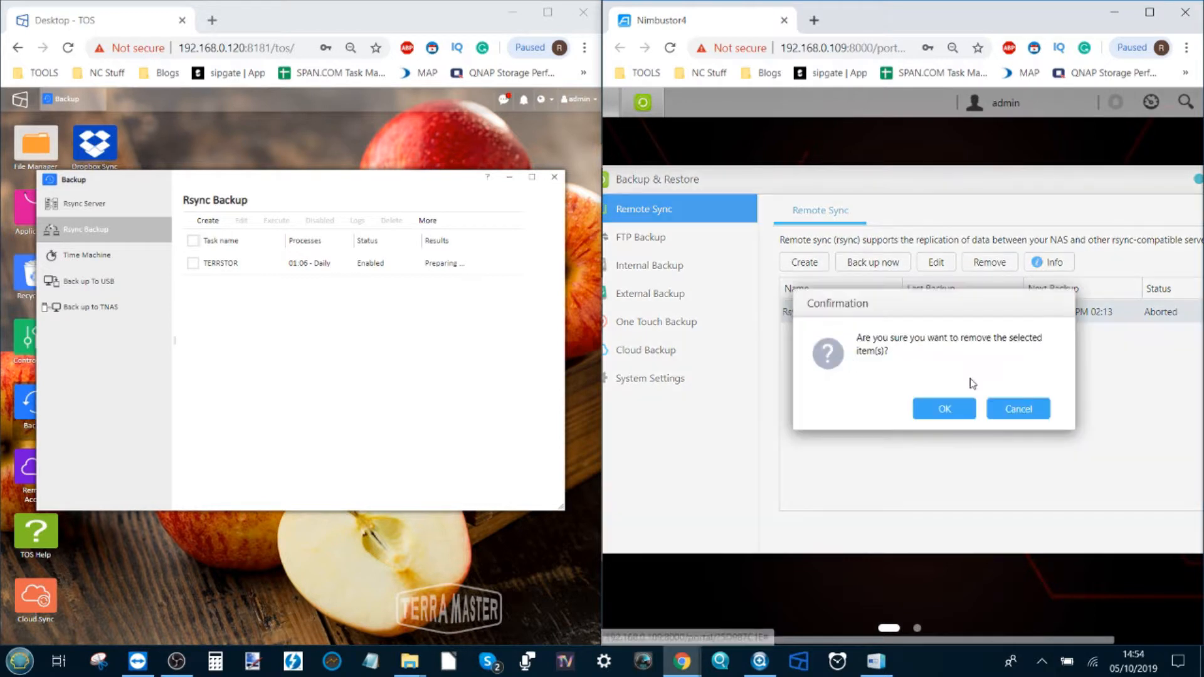
{"action": "left_click", "coordinate": [943, 408]}
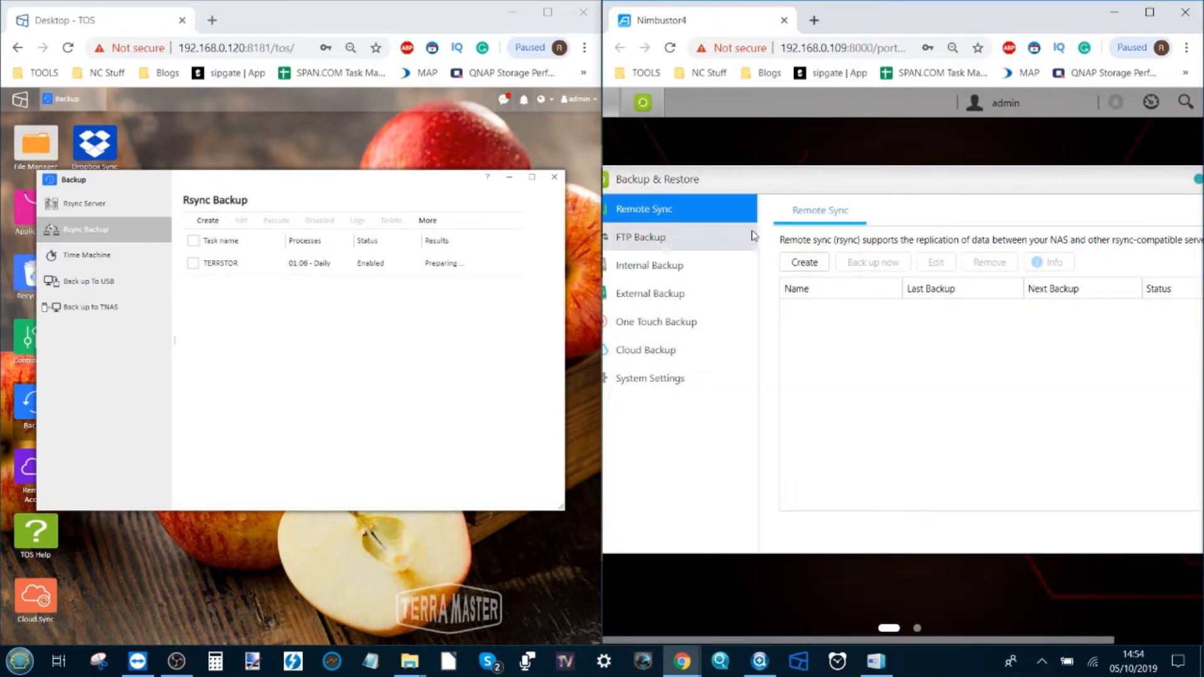
{"action": "mouse_move", "coordinate": [815, 176]}
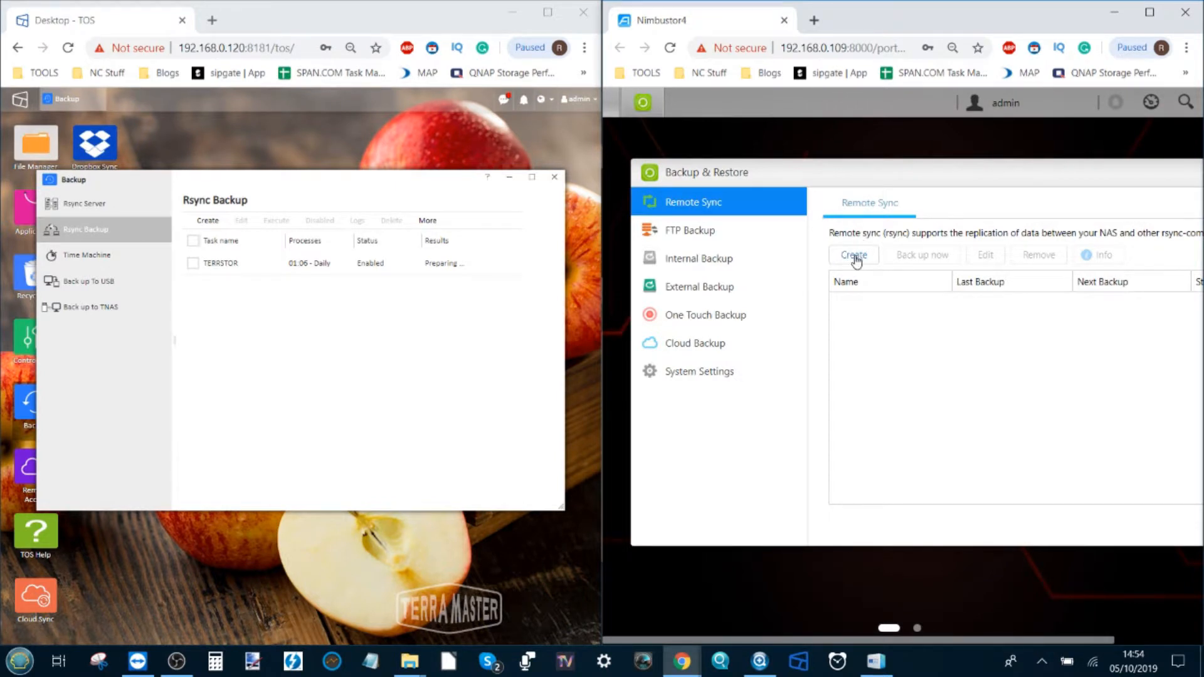
- Create an ADM backup job targeting an Rsync-compatible server from this NAS
{"action": "left_click", "coordinate": [853, 254]}
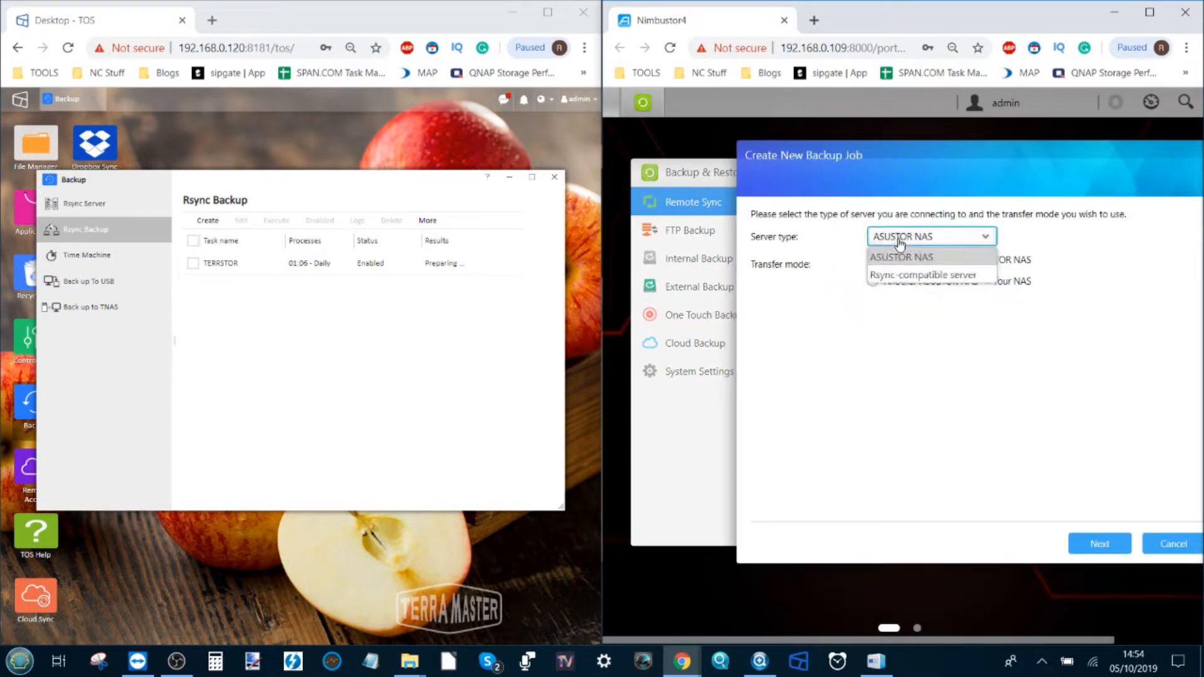
{"action": "left_click", "coordinate": [900, 256]}
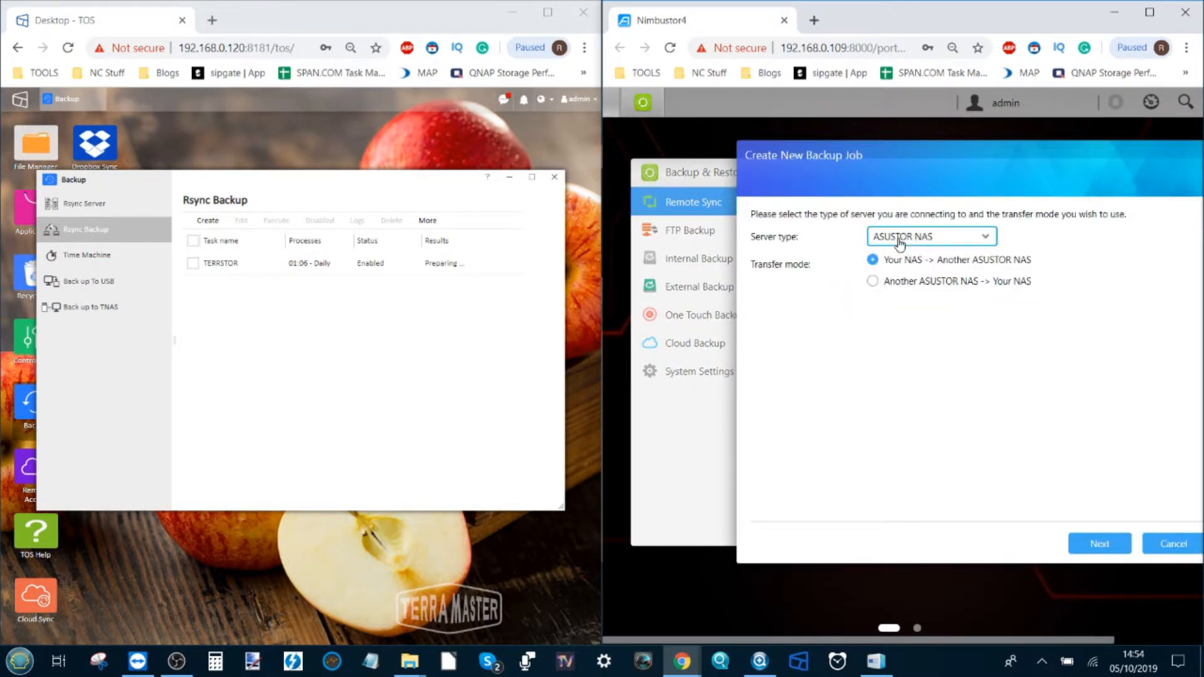
{"action": "mouse_move", "coordinate": [887, 257]}
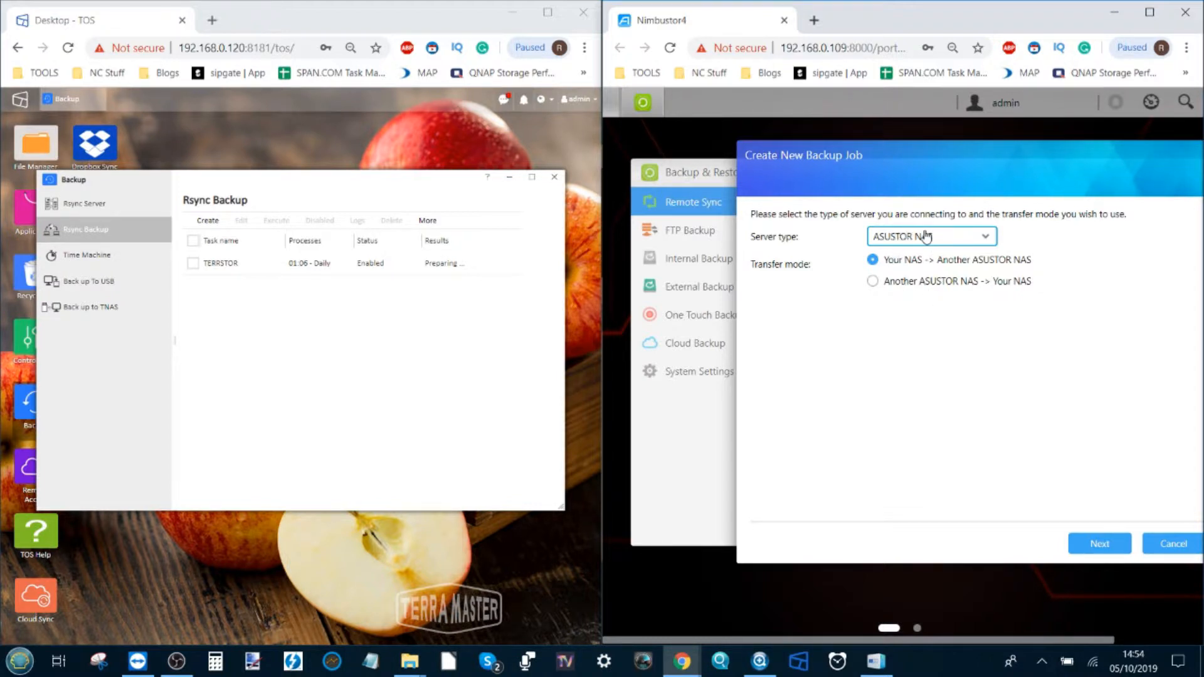
{"action": "mouse_move", "coordinate": [483, 341]}
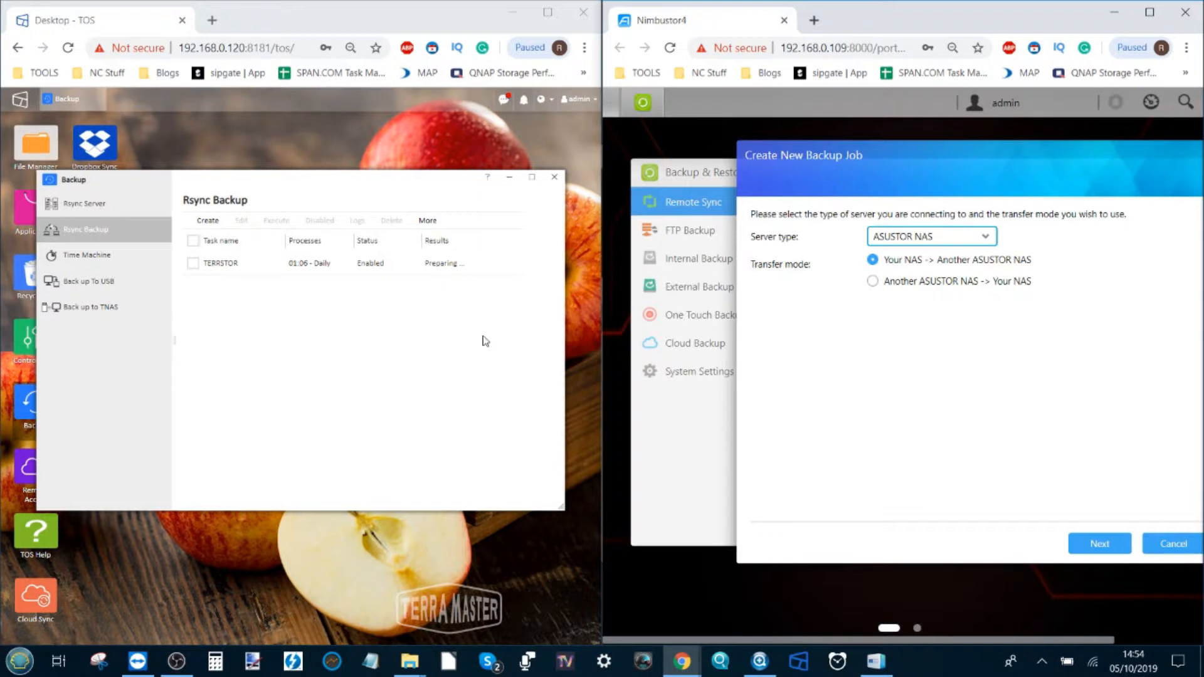
{"action": "left_click", "coordinate": [930, 237]}
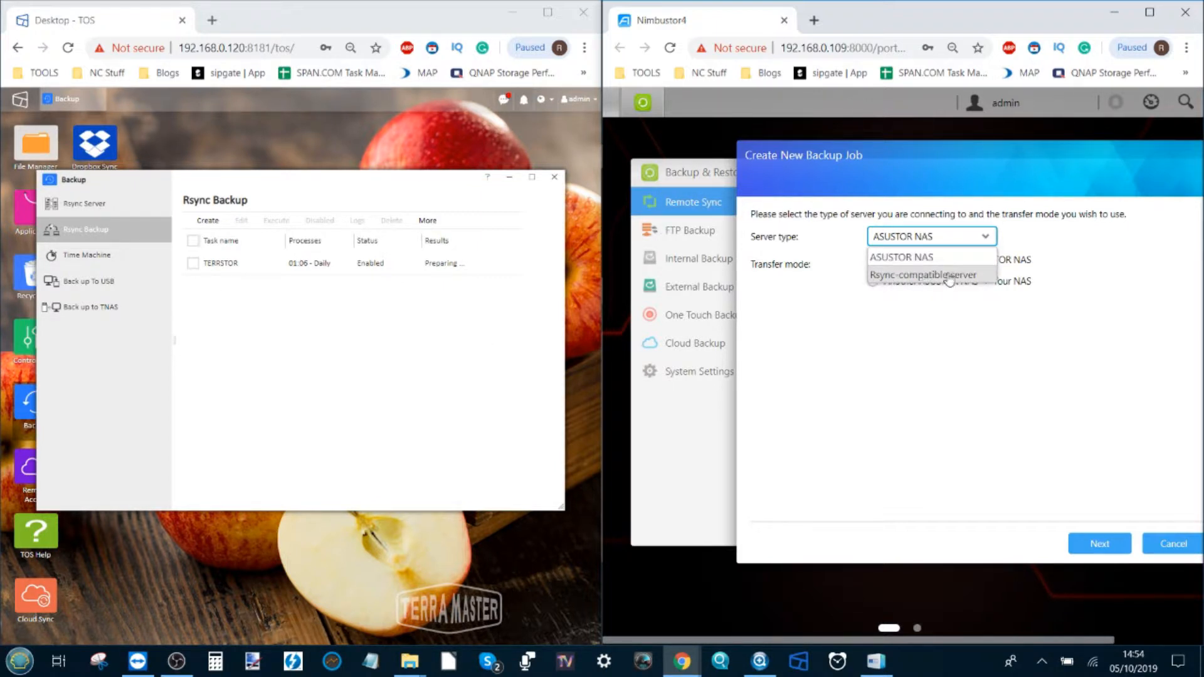
{"action": "left_click", "coordinate": [923, 275]}
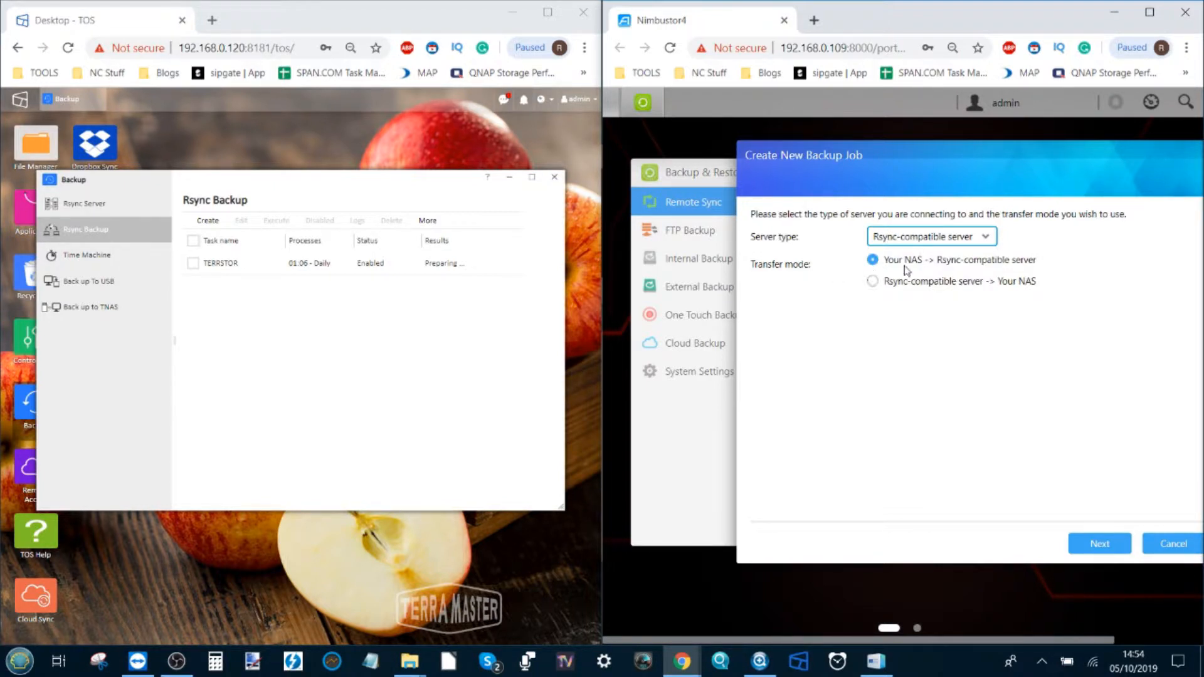
{"action": "mouse_move", "coordinate": [962, 261]}
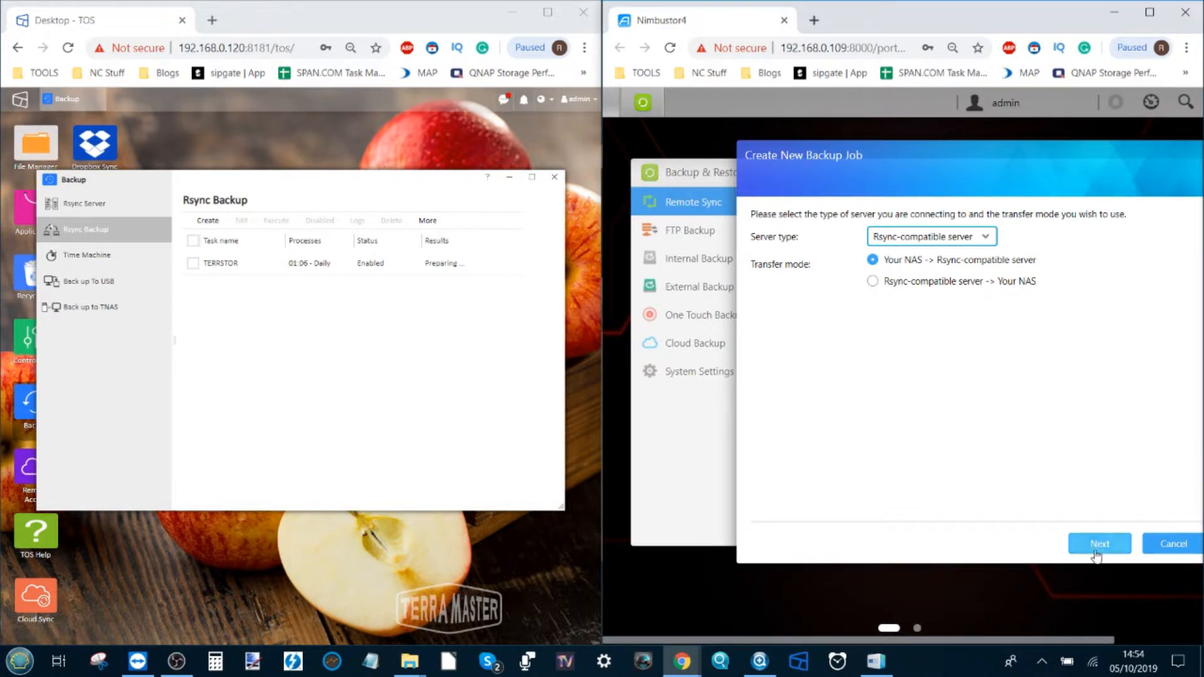
- Enter server 192.168.0.120 on port 873 with user admin and its password, then connect
{"action": "left_click", "coordinate": [1099, 543]}
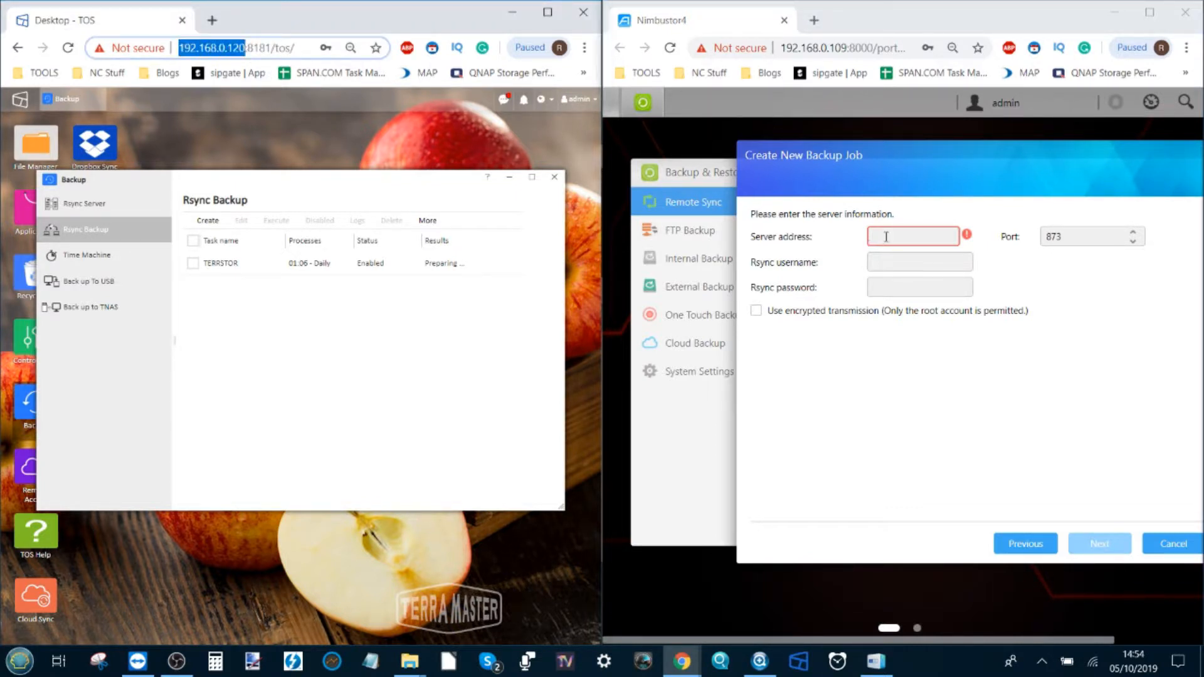
{"action": "type", "text": "http://192.168.0.120"}
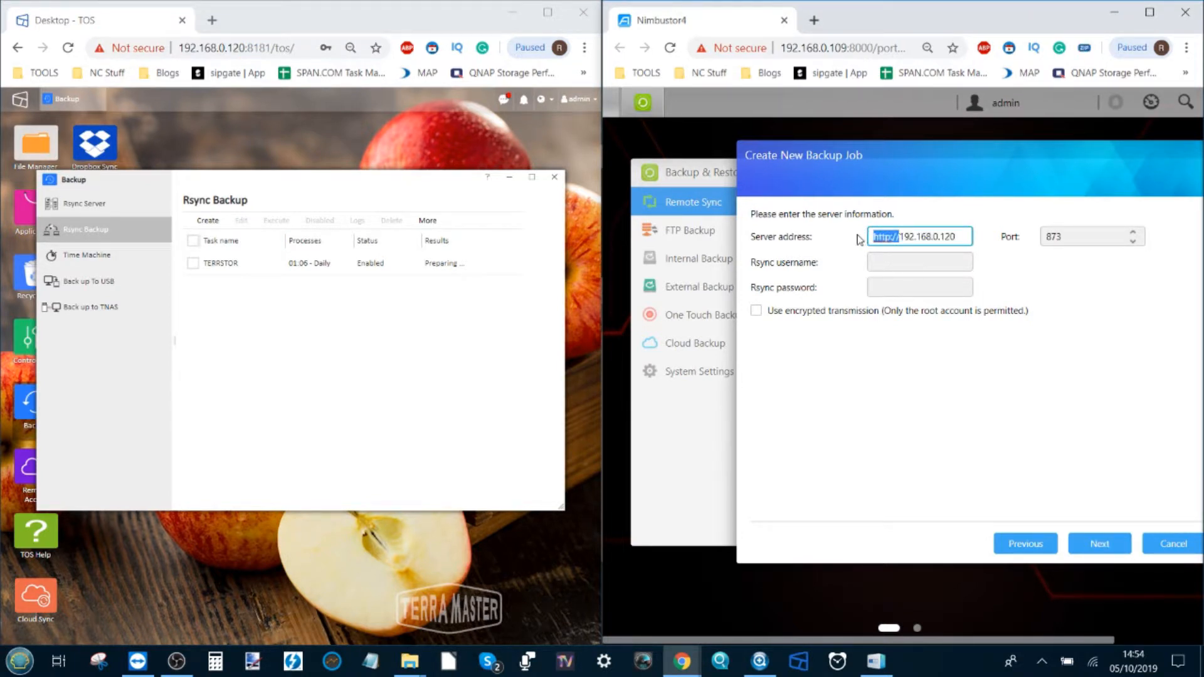
{"action": "left_click", "coordinate": [919, 236]}
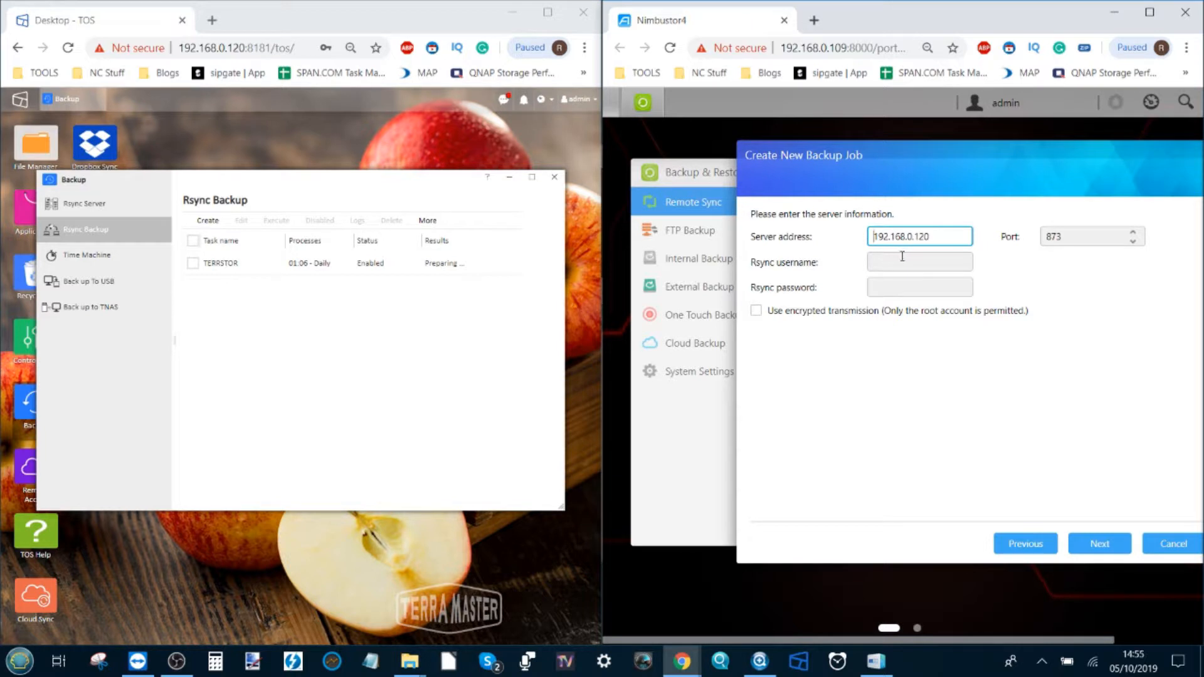
{"action": "left_click", "coordinate": [919, 262]}
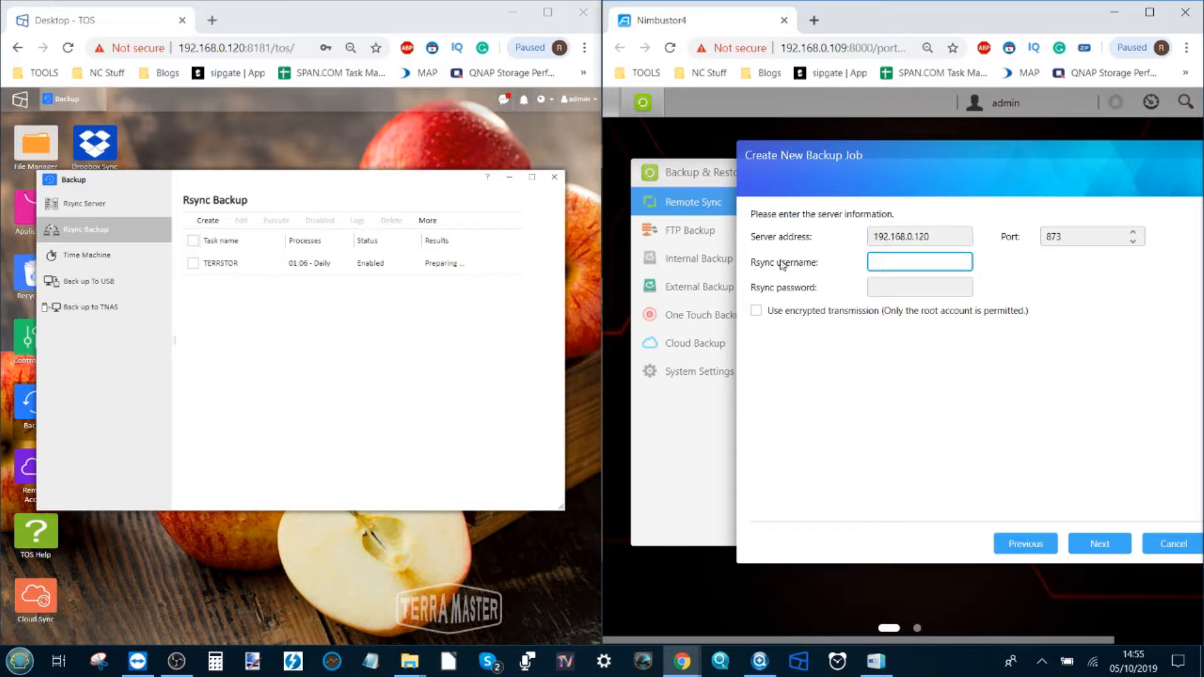
{"action": "left_click", "coordinate": [919, 262]}
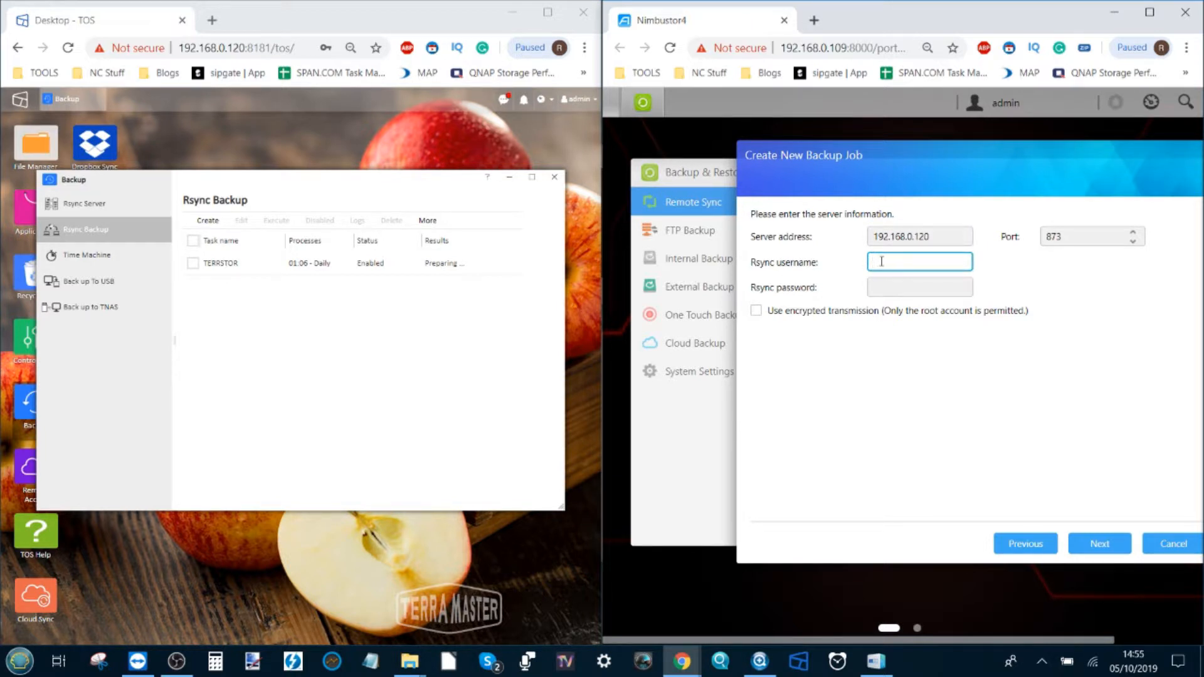
{"action": "type", "text": "admin"}
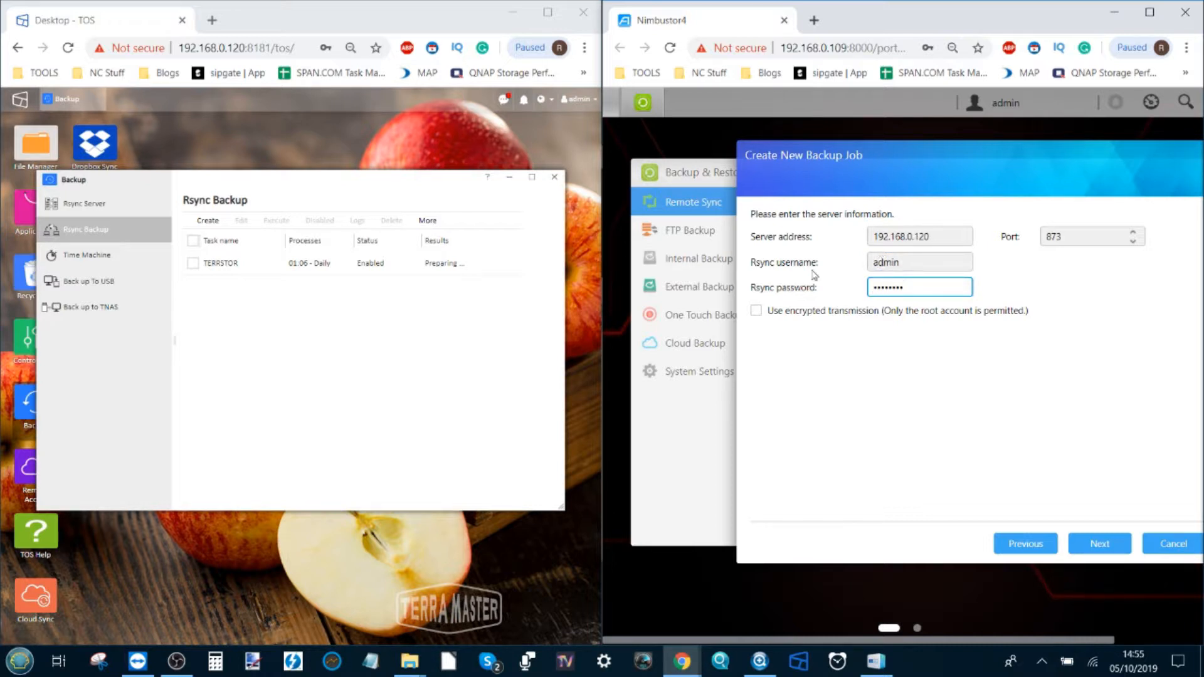
{"action": "mouse_move", "coordinate": [662, 351]}
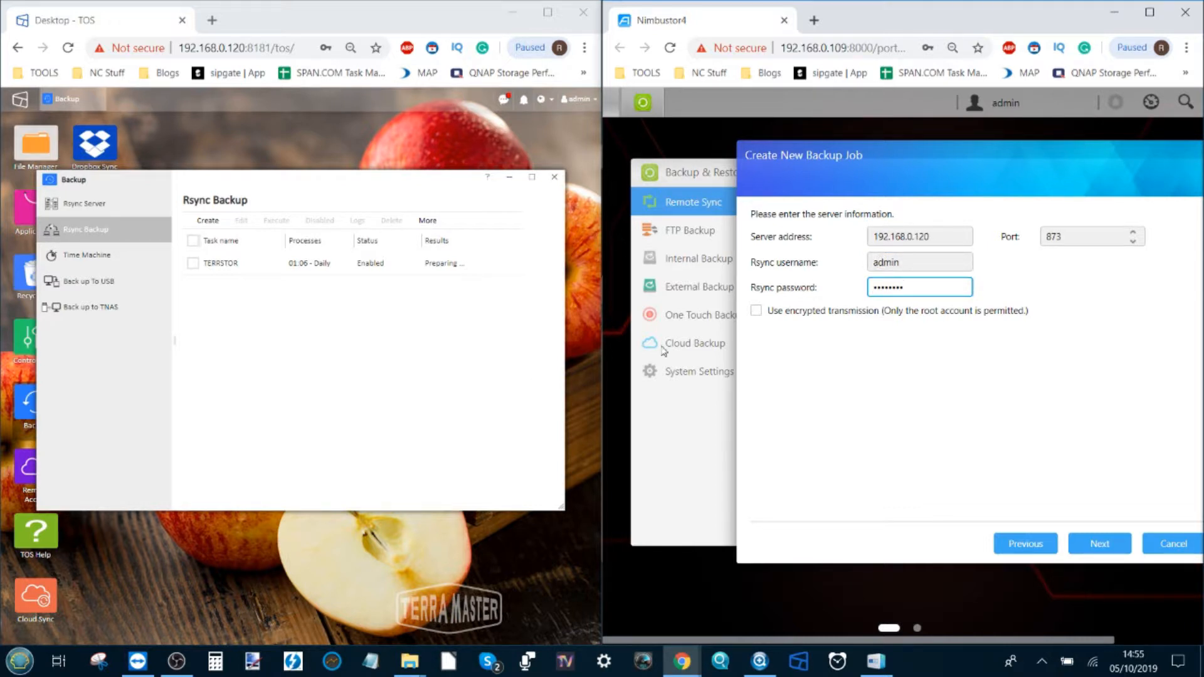
{"action": "mouse_move", "coordinate": [1116, 516]}
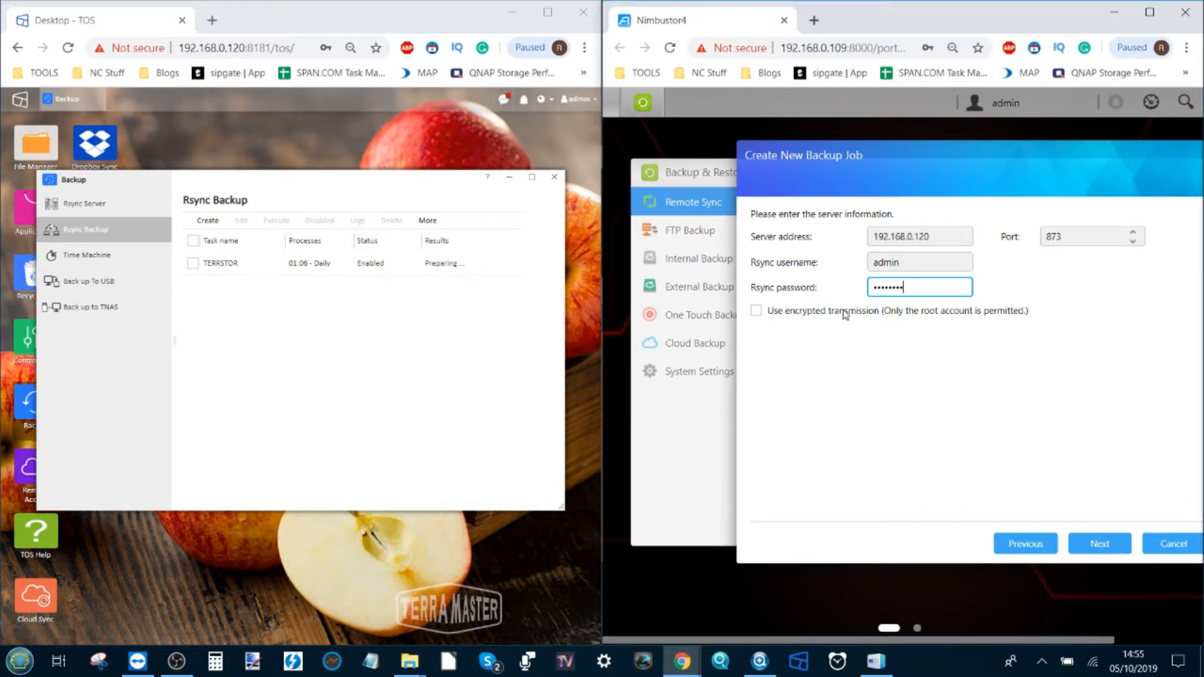
{"action": "mouse_move", "coordinate": [905, 308]}
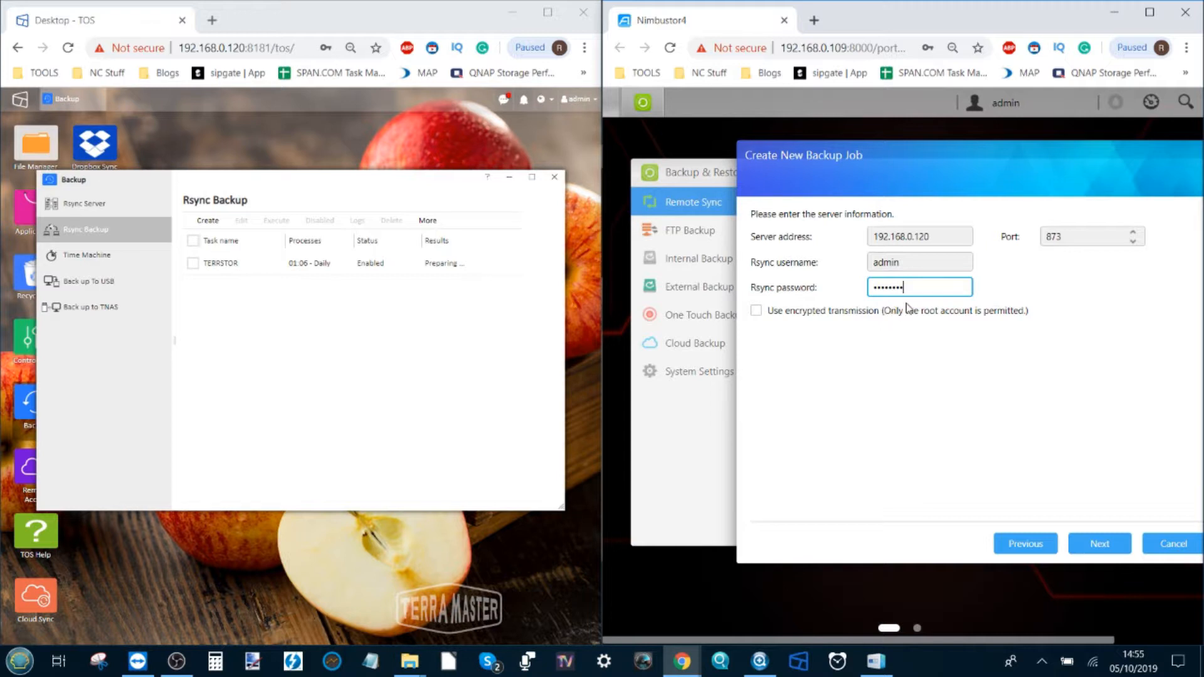
{"action": "mouse_move", "coordinate": [987, 318]}
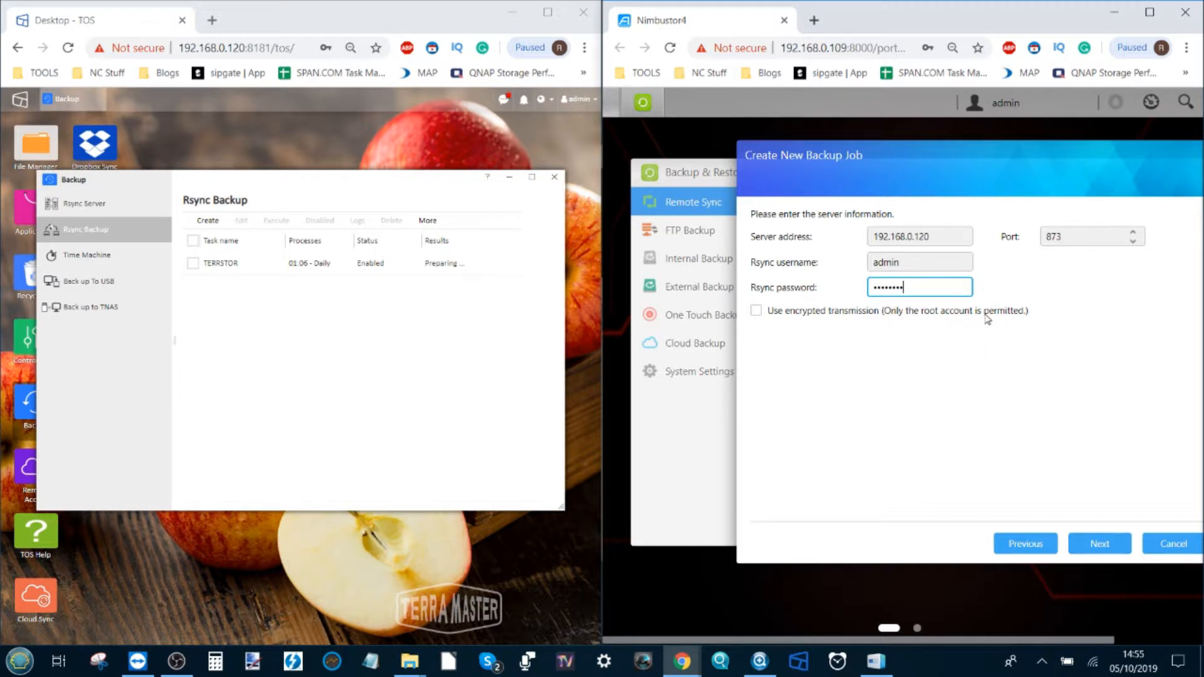
{"action": "mouse_move", "coordinate": [1099, 543]}
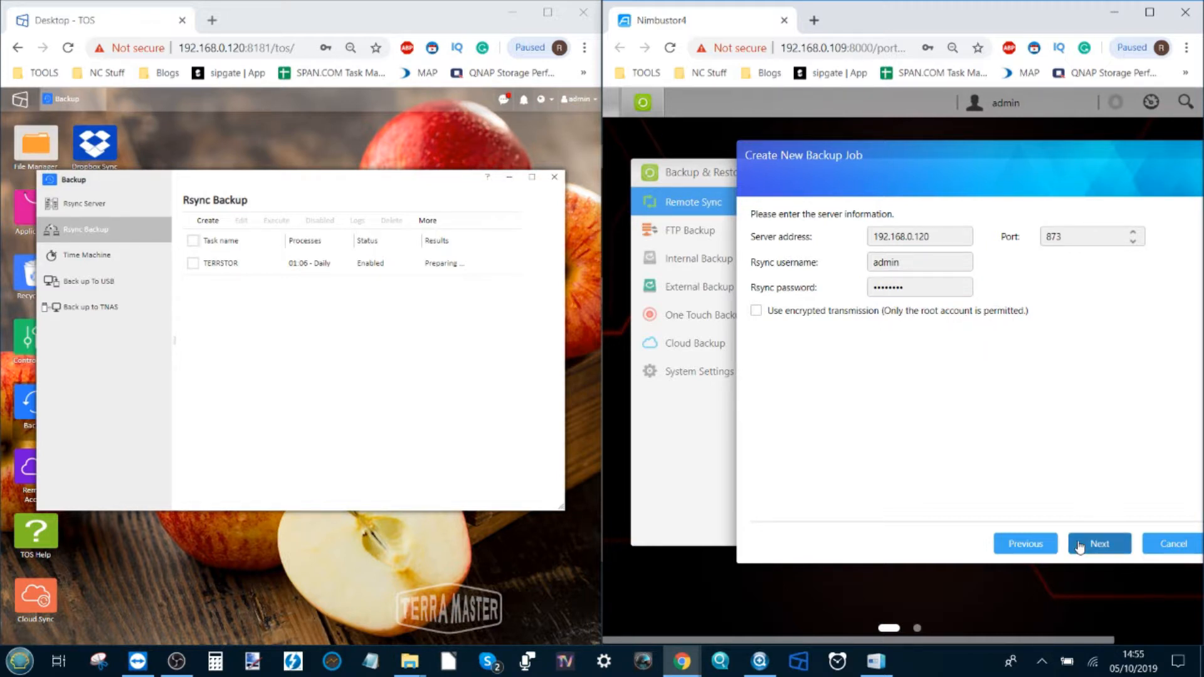
{"action": "left_click", "coordinate": [1099, 544]}
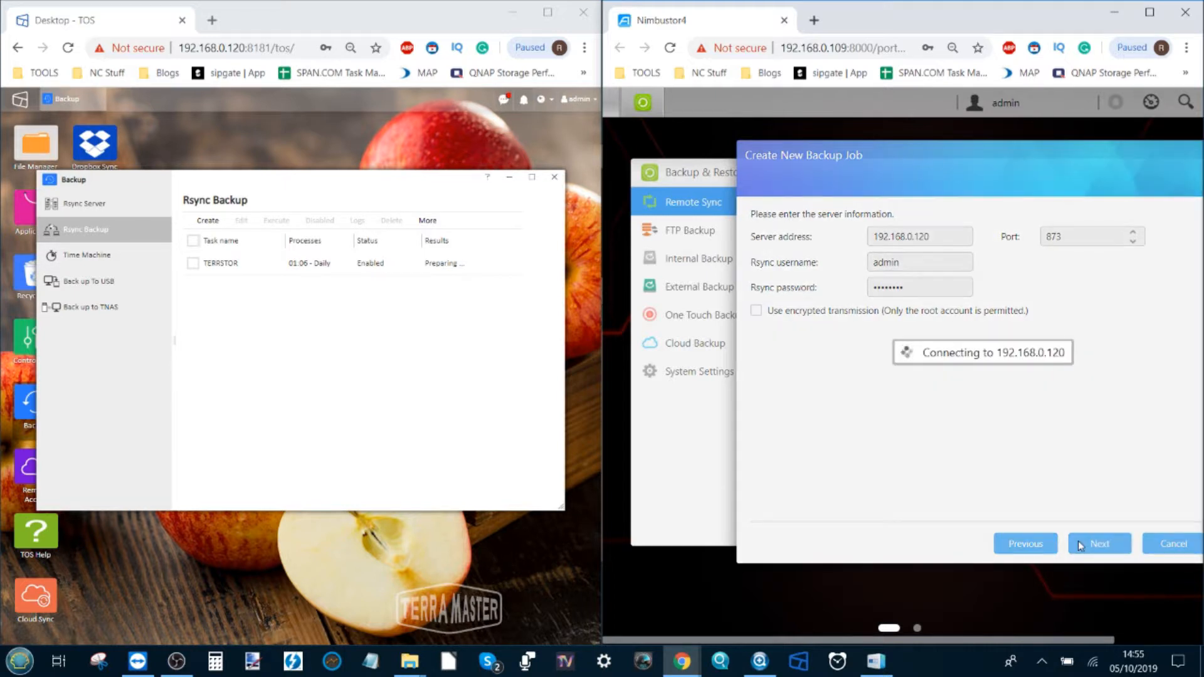
- Tick the TRANSCODING folder with all its Clouds video files as the backup source
{"action": "left_click", "coordinate": [1099, 543]}
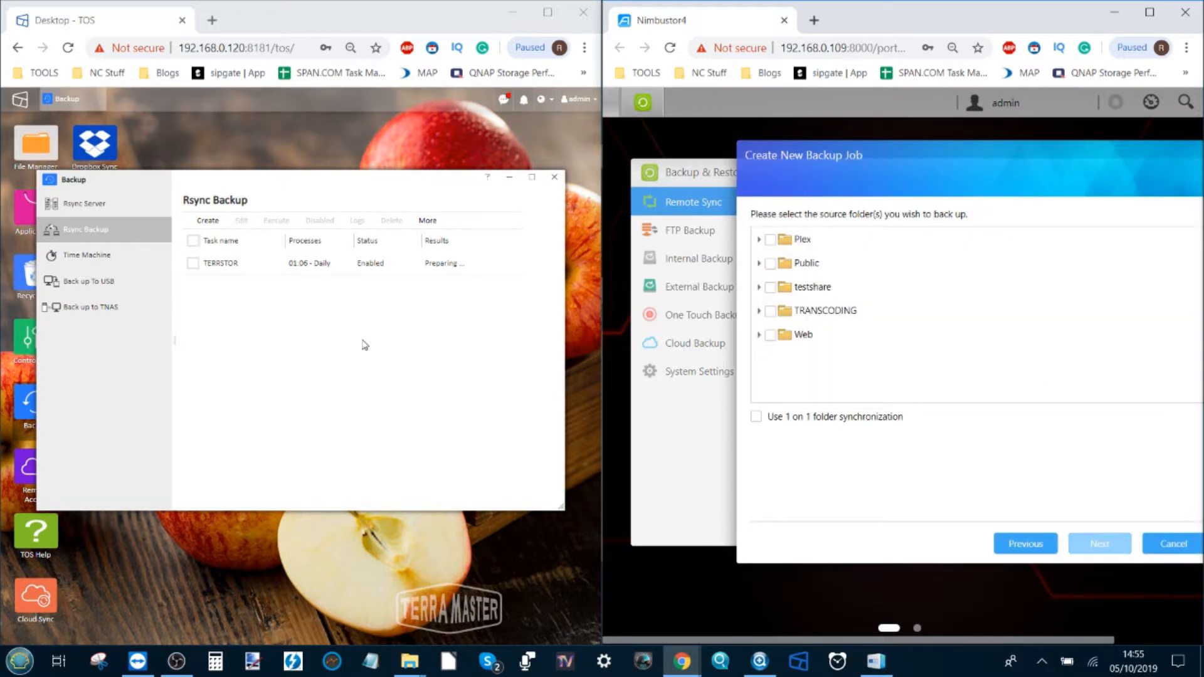
{"action": "mouse_move", "coordinate": [723, 286]}
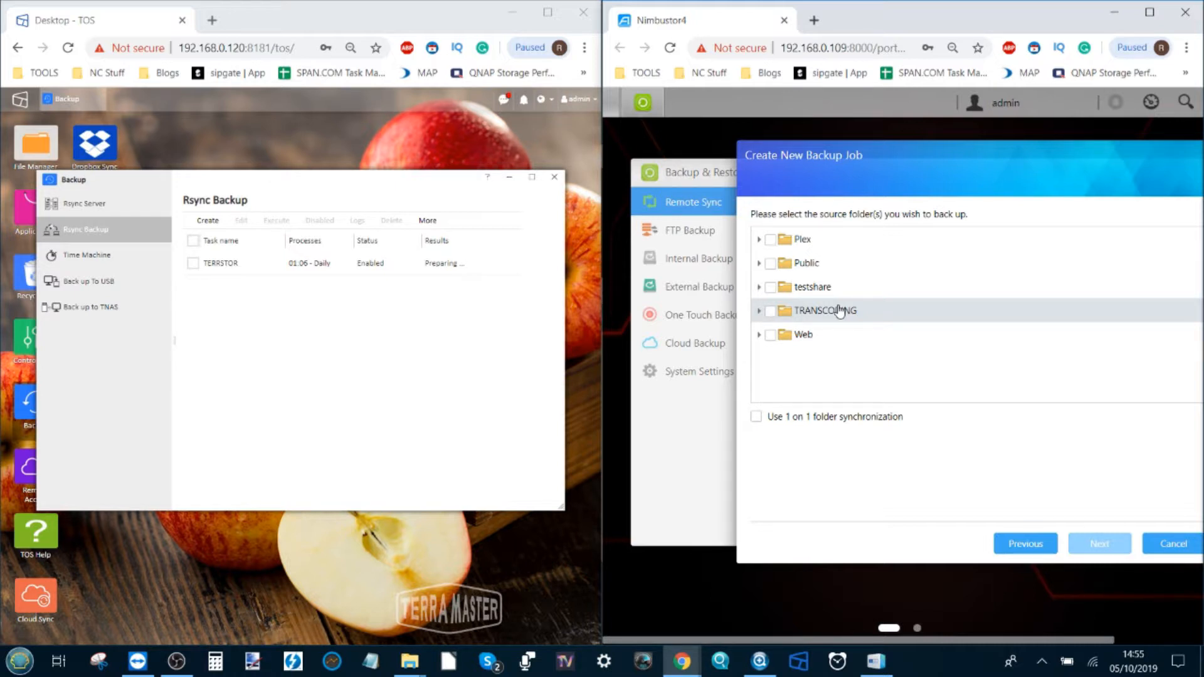
{"action": "mouse_move", "coordinate": [919, 393]}
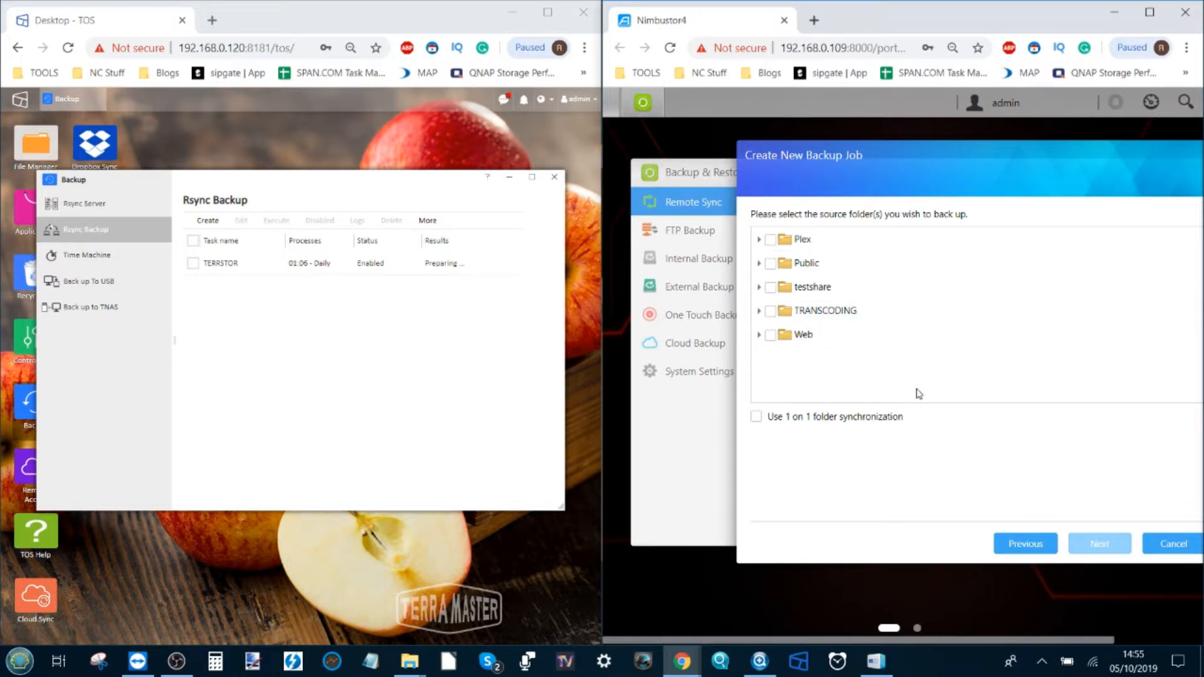
{"action": "mouse_move", "coordinate": [764, 318]}
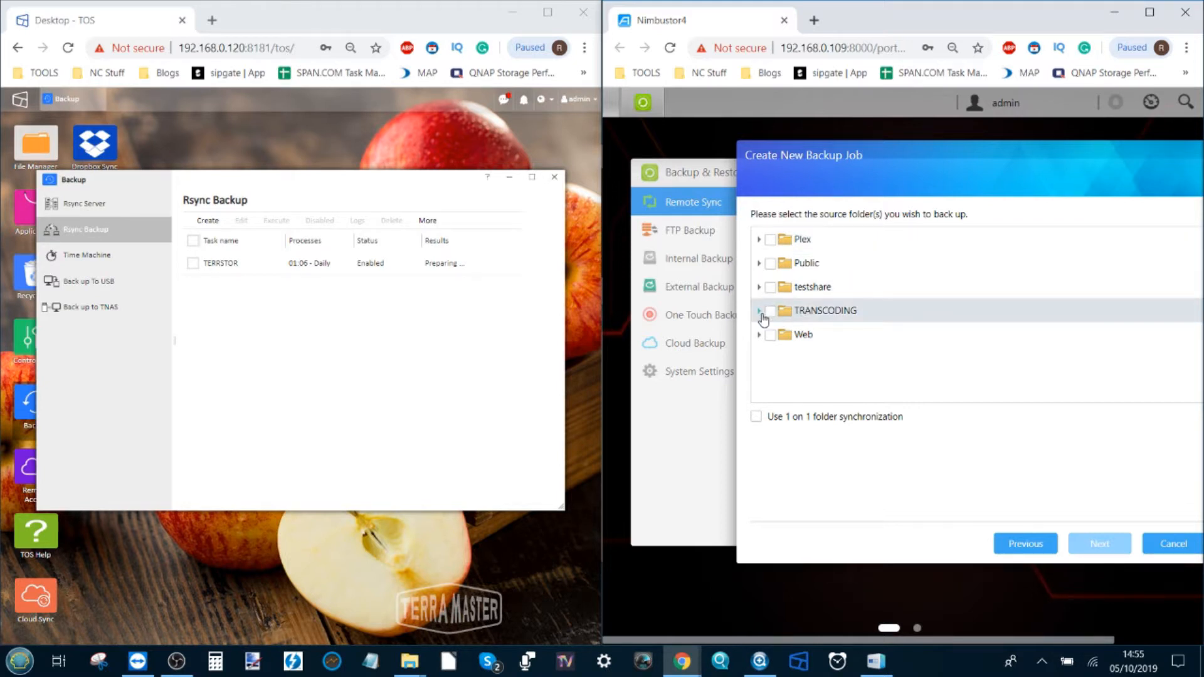
{"action": "left_click", "coordinate": [770, 311]}
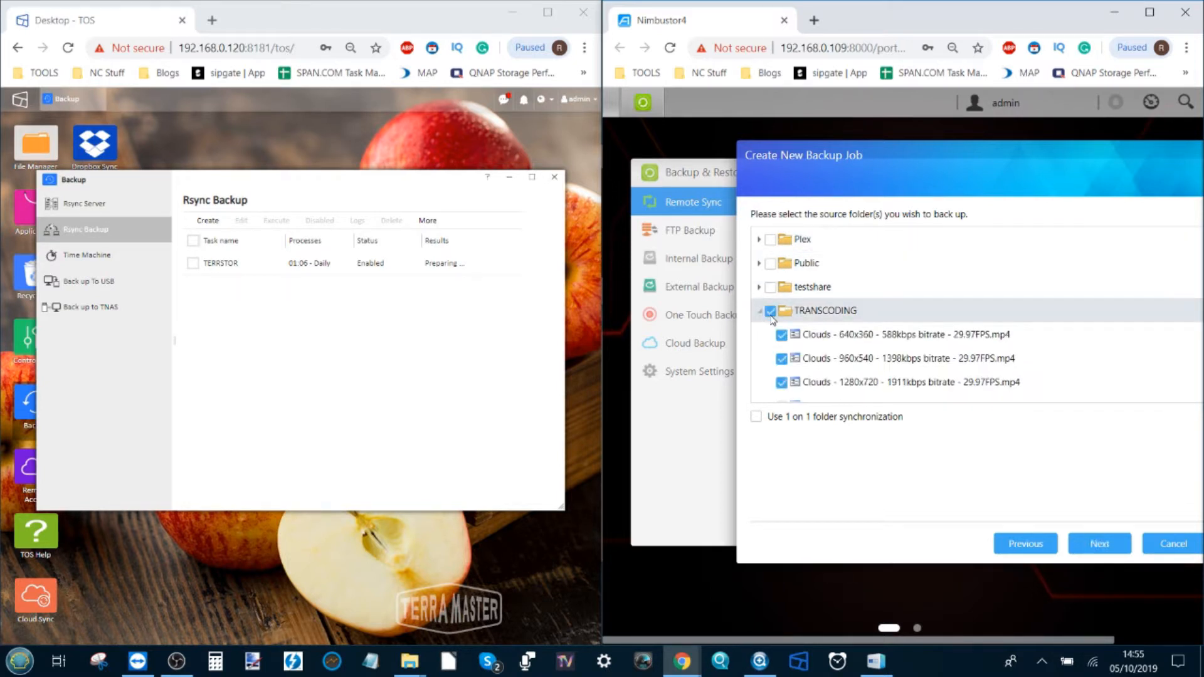
{"action": "scroll", "scroll_direction": "down", "scroll_amount": 3}
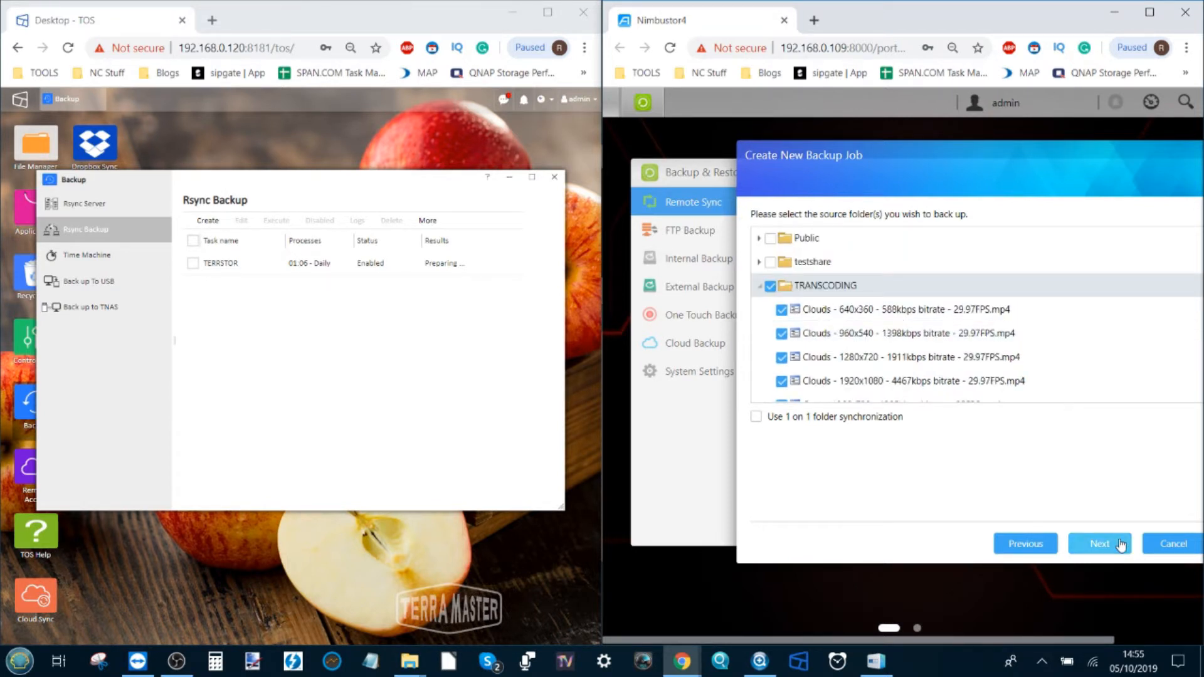
- Choose appdata as destination and a one-time scheduled backup at 02:54 PM on 10/05/2019
{"action": "left_click", "coordinate": [1098, 543]}
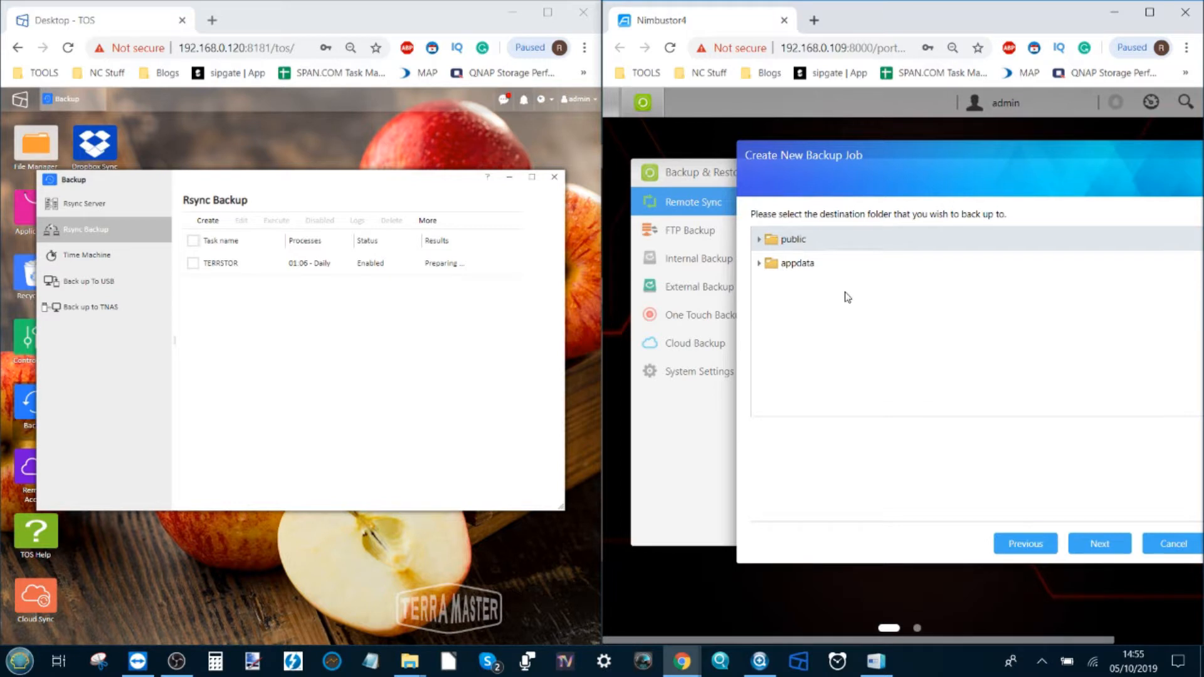
{"action": "mouse_move", "coordinate": [676, 139]}
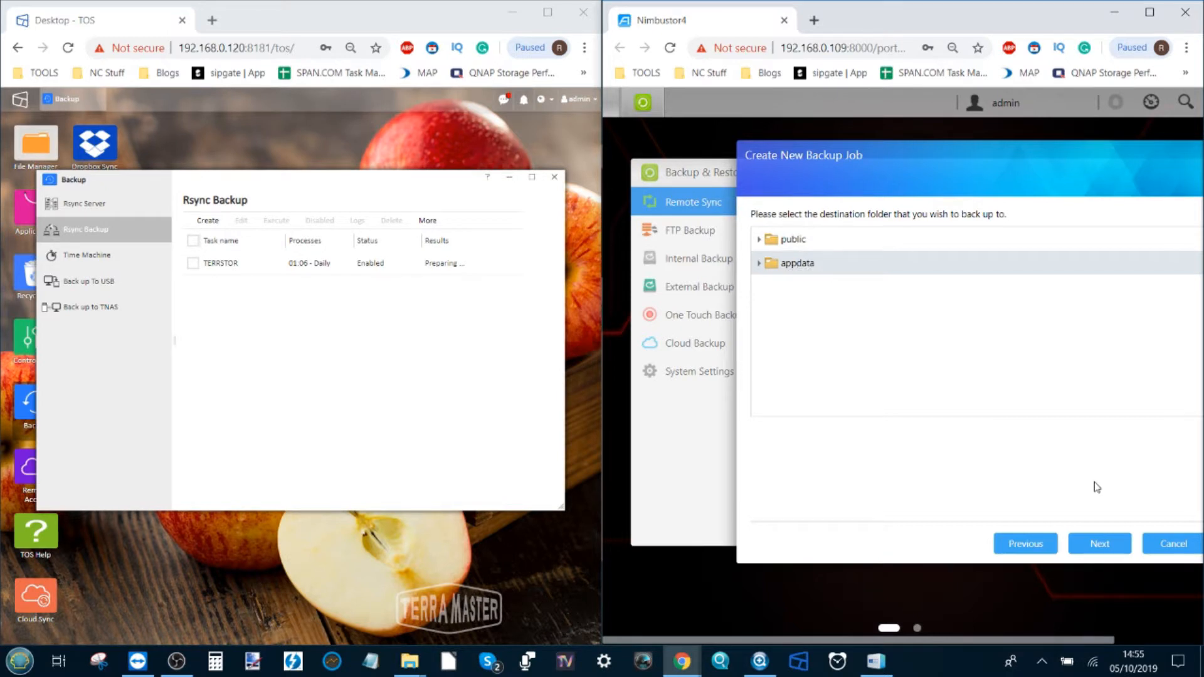
{"action": "left_click", "coordinate": [1099, 543]}
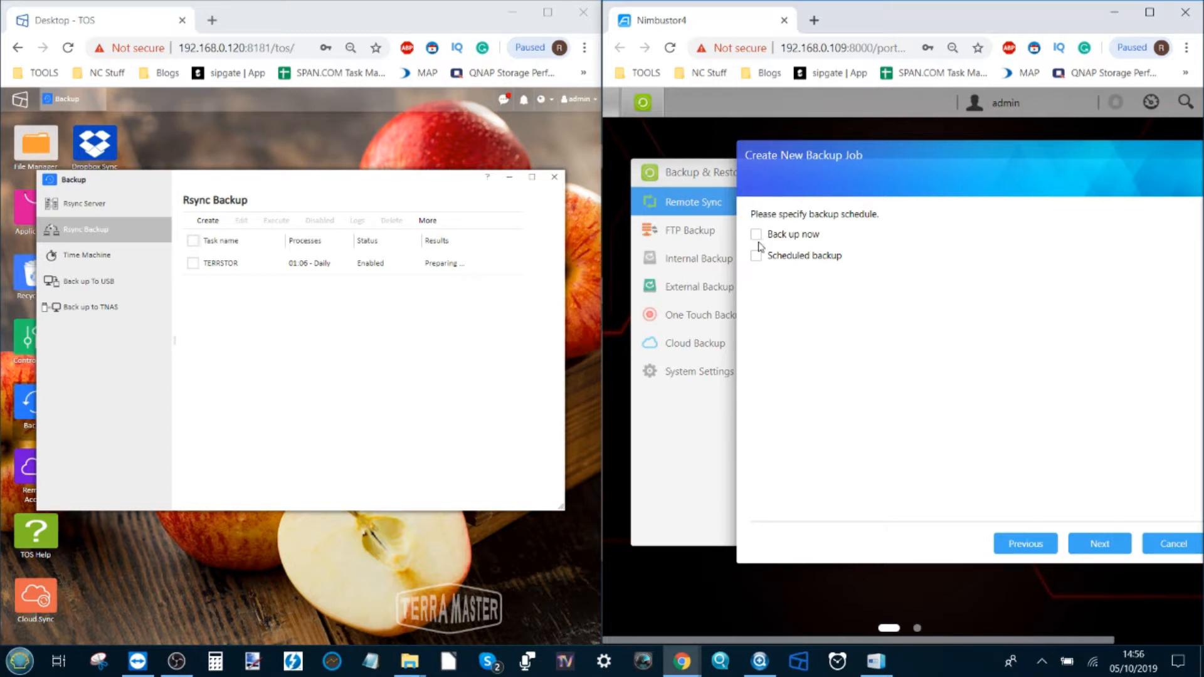
{"action": "left_click", "coordinate": [757, 256]}
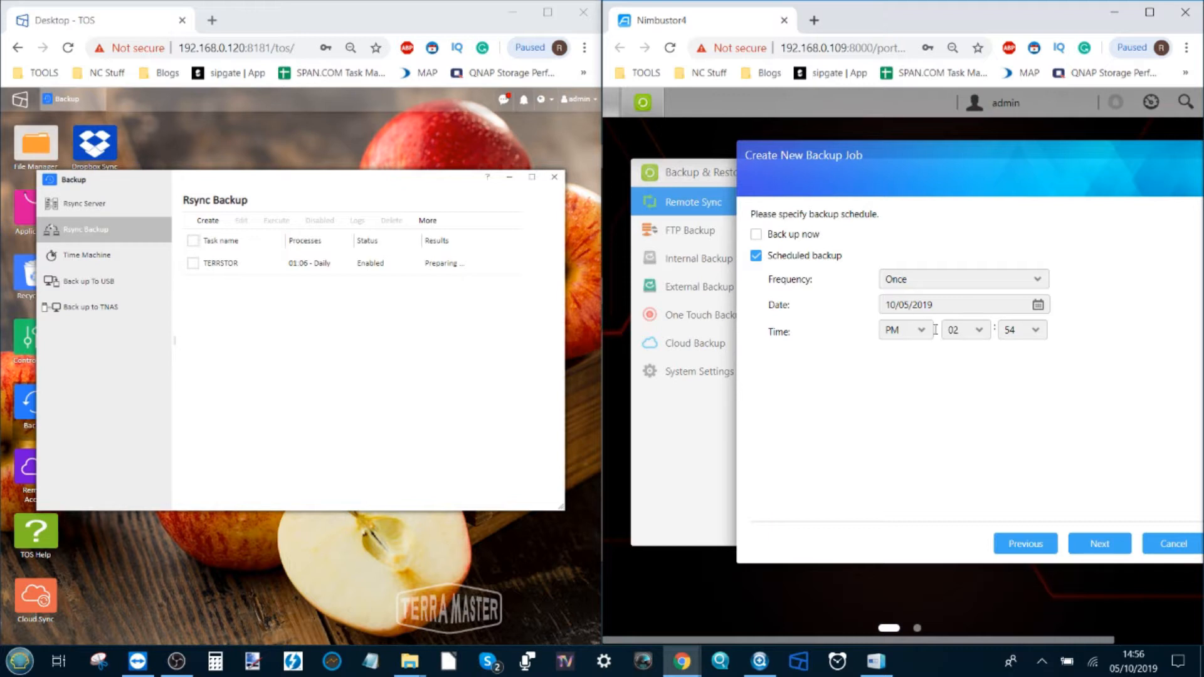
{"action": "left_click", "coordinate": [1099, 543]}
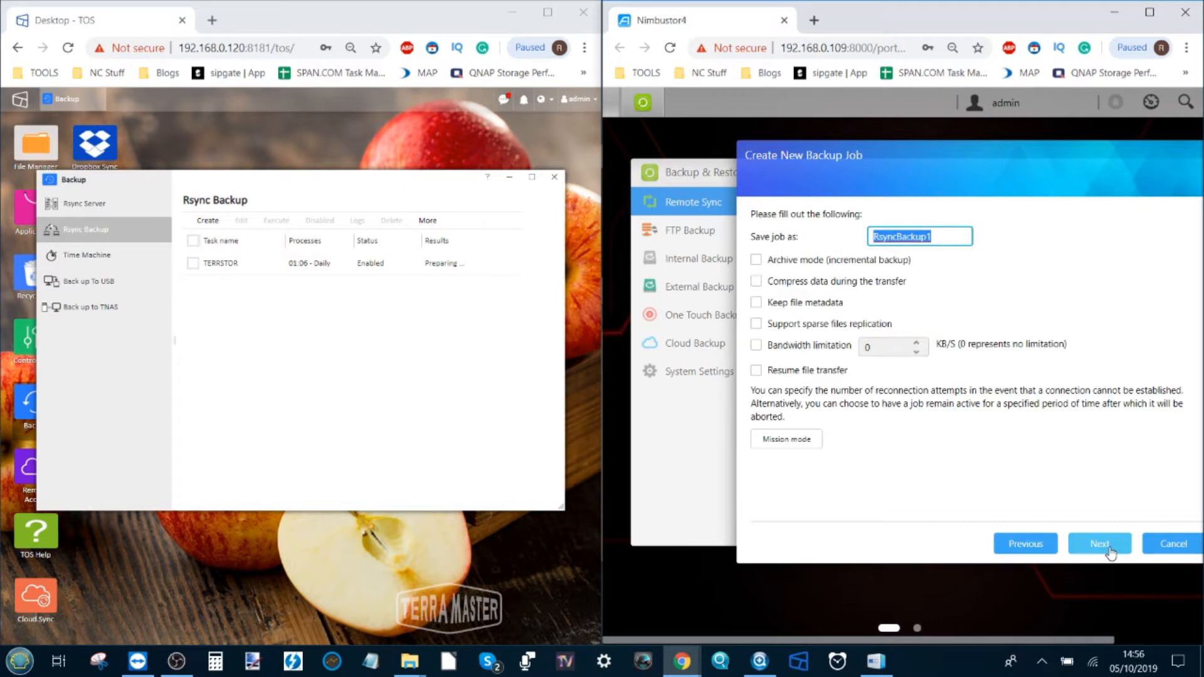
{"action": "mouse_move", "coordinate": [793, 278]}
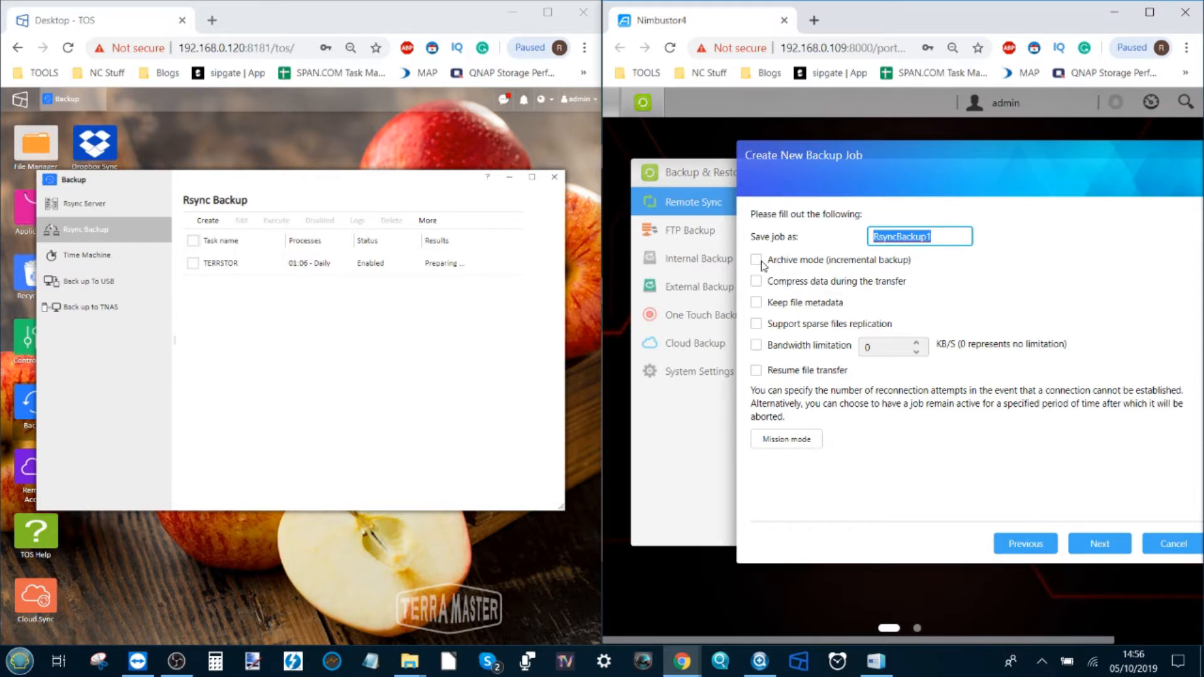
{"action": "mouse_move", "coordinate": [754, 320]}
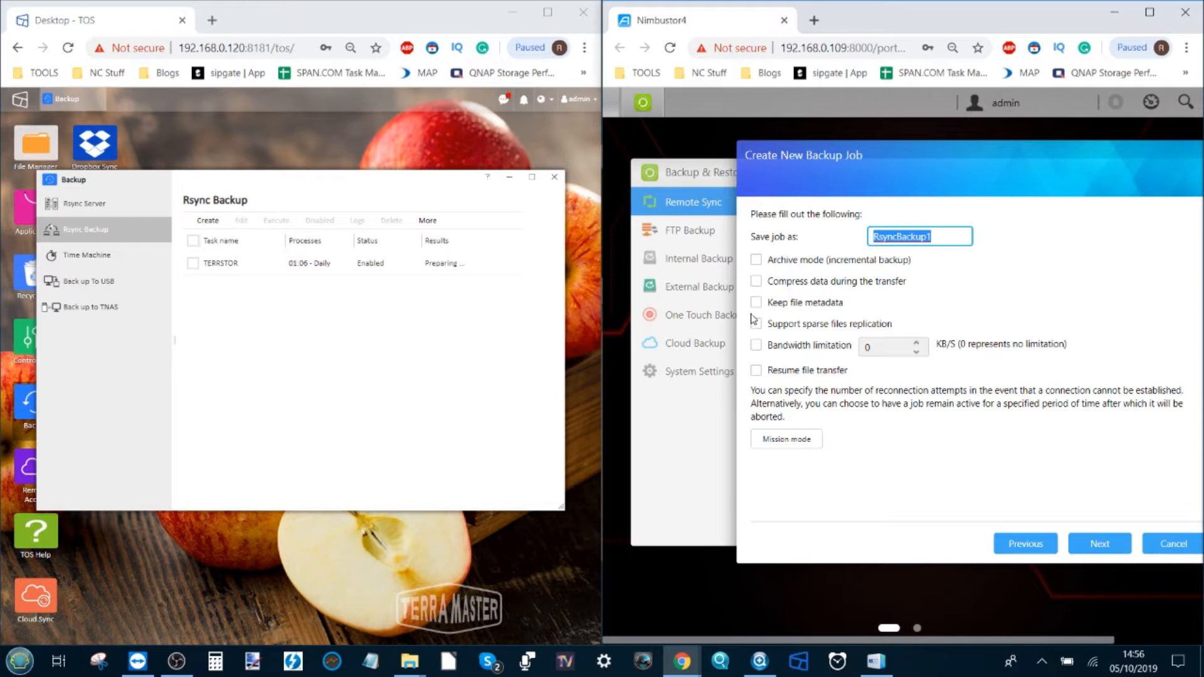
{"action": "mouse_move", "coordinate": [881, 347]}
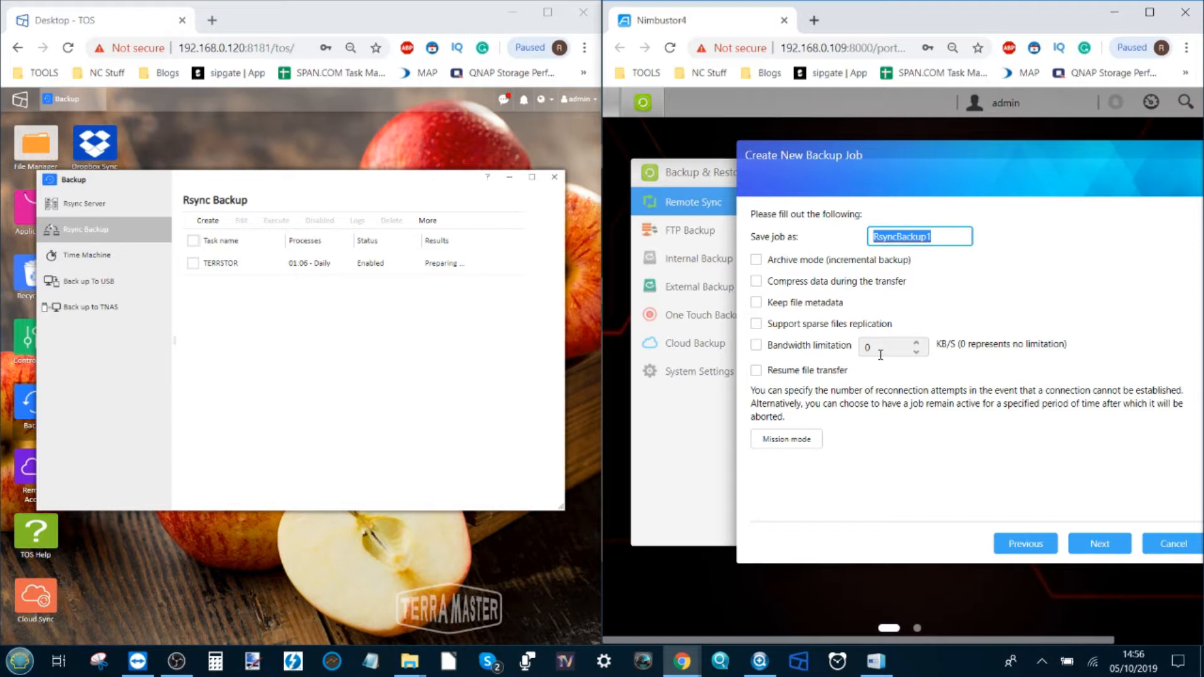
{"action": "mouse_move", "coordinate": [842, 344]}
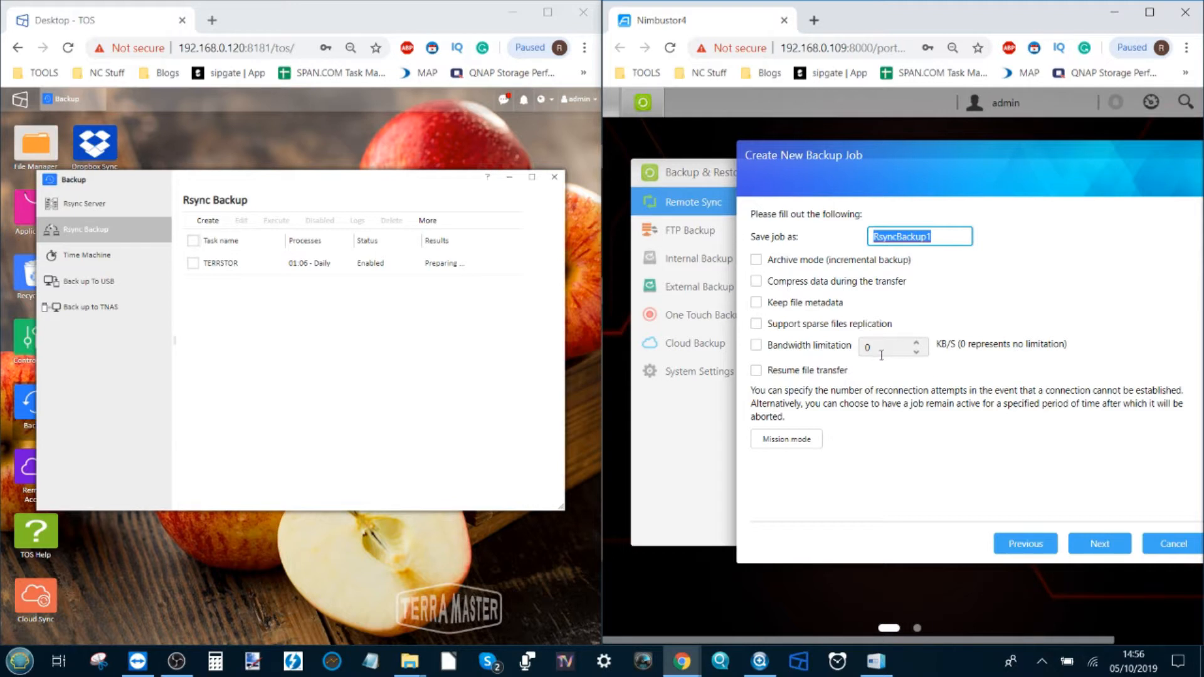
{"action": "mouse_move", "coordinate": [884, 368]}
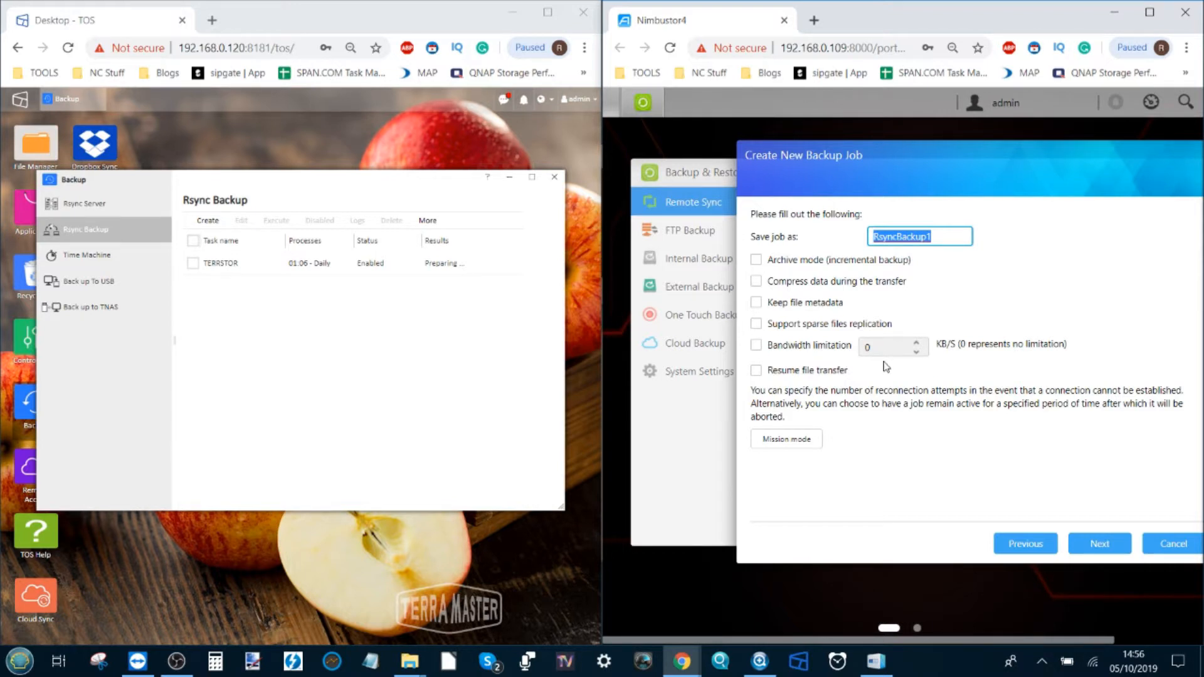
{"action": "mouse_move", "coordinate": [752, 361]}
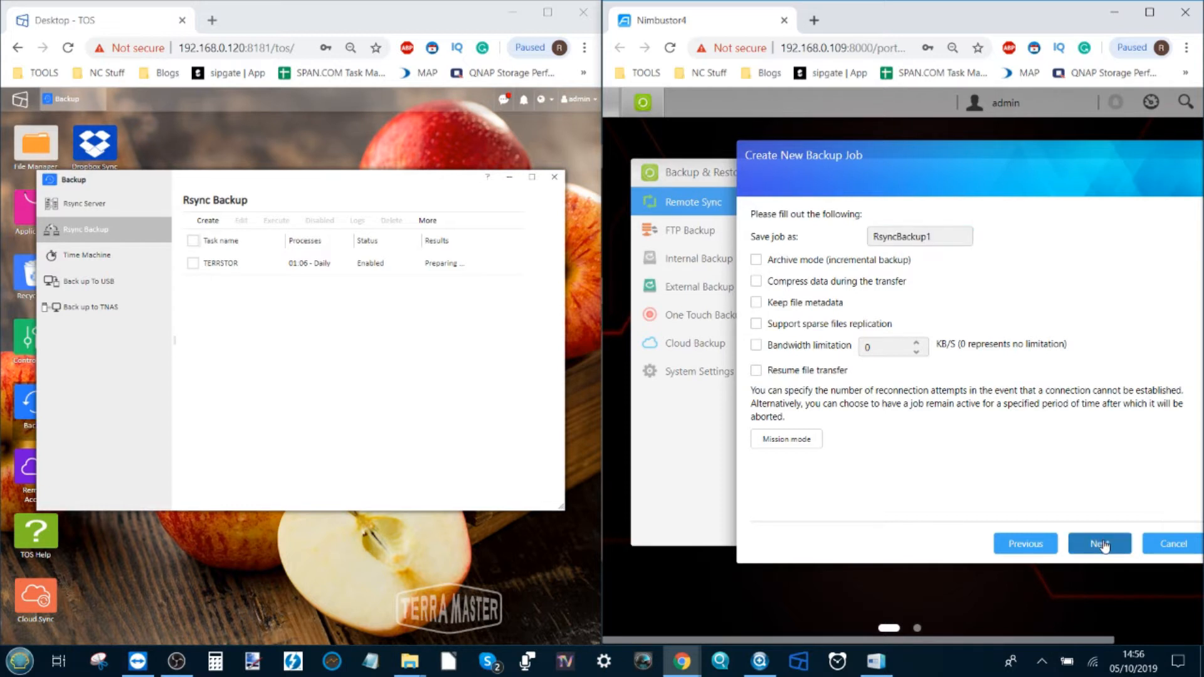
- Review the settings summary and finish creating RsyncBackup1 in the Remote Sync list
{"action": "left_click", "coordinate": [1098, 543]}
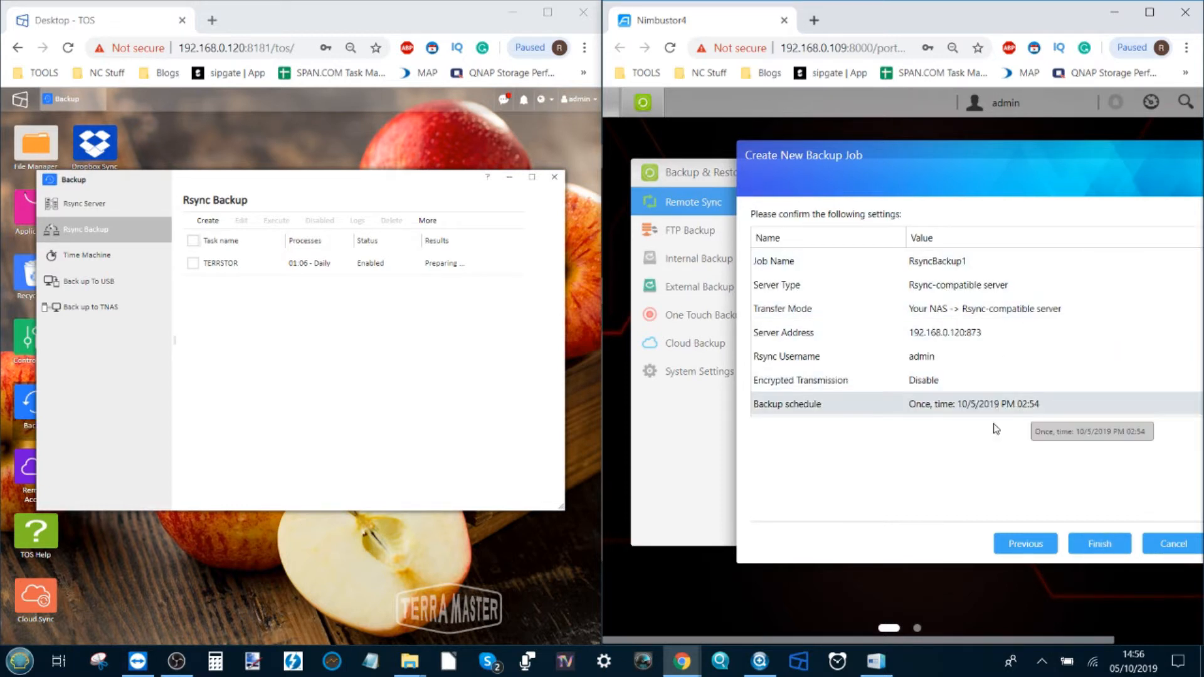
{"action": "mouse_move", "coordinate": [936, 387]}
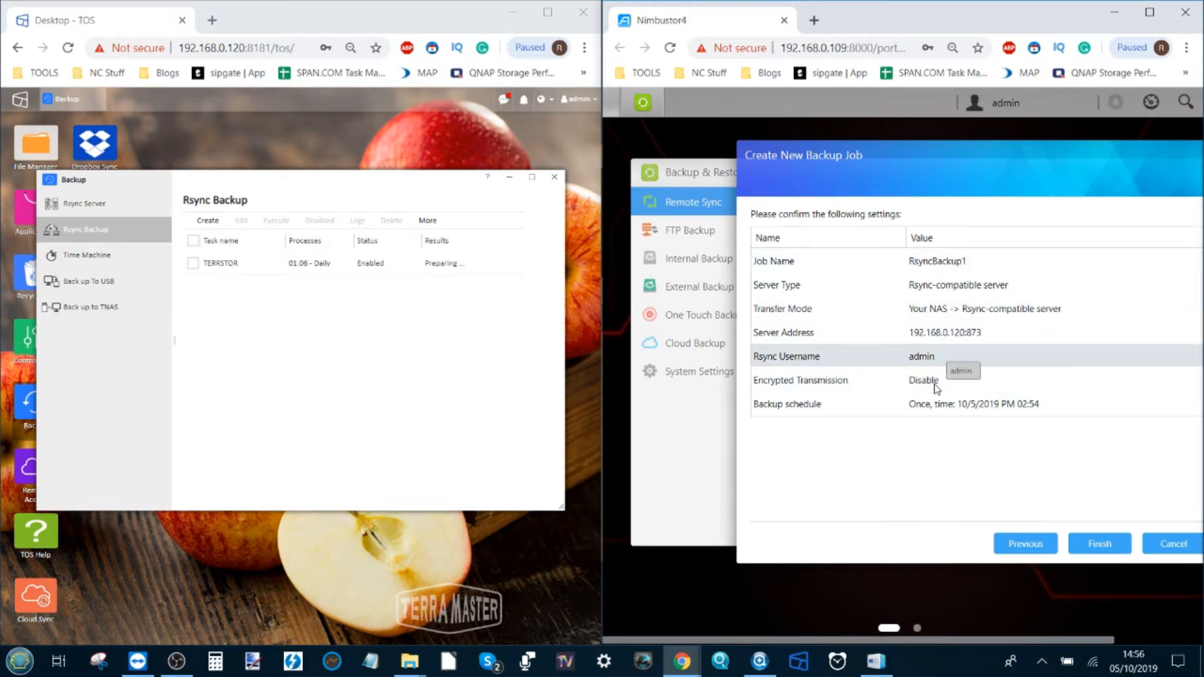
{"action": "left_click", "coordinate": [1098, 543]}
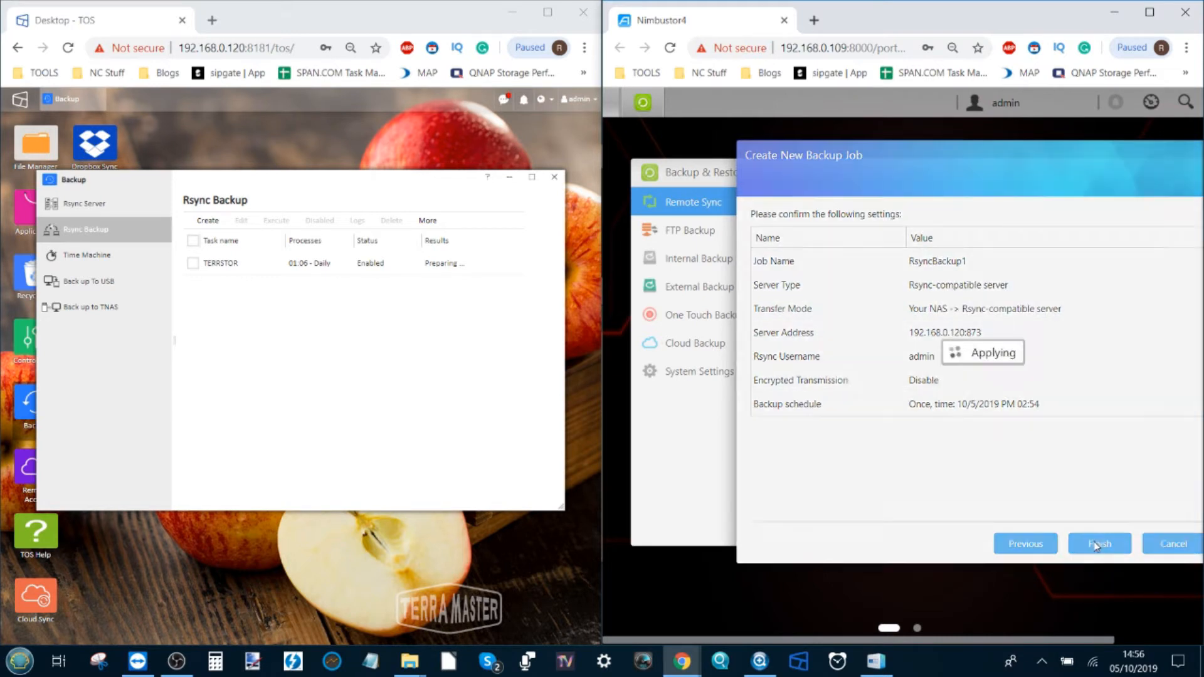
{"action": "left_click", "coordinate": [1098, 543]}
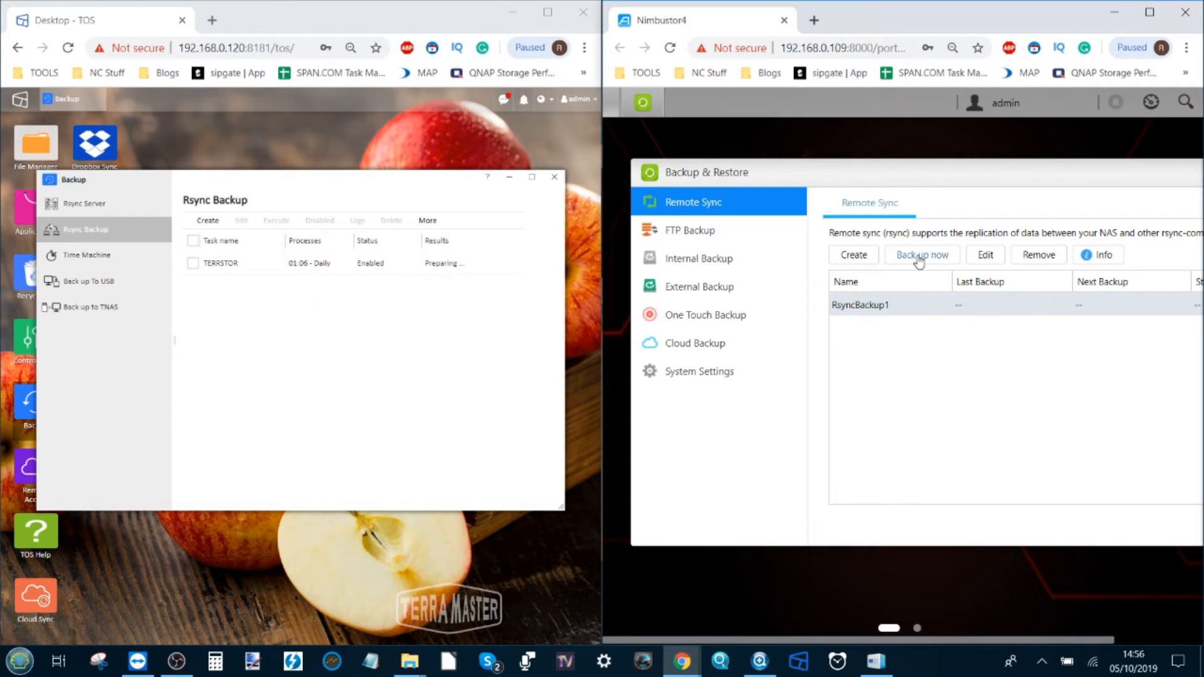
{"action": "mouse_move", "coordinate": [1096, 255]}
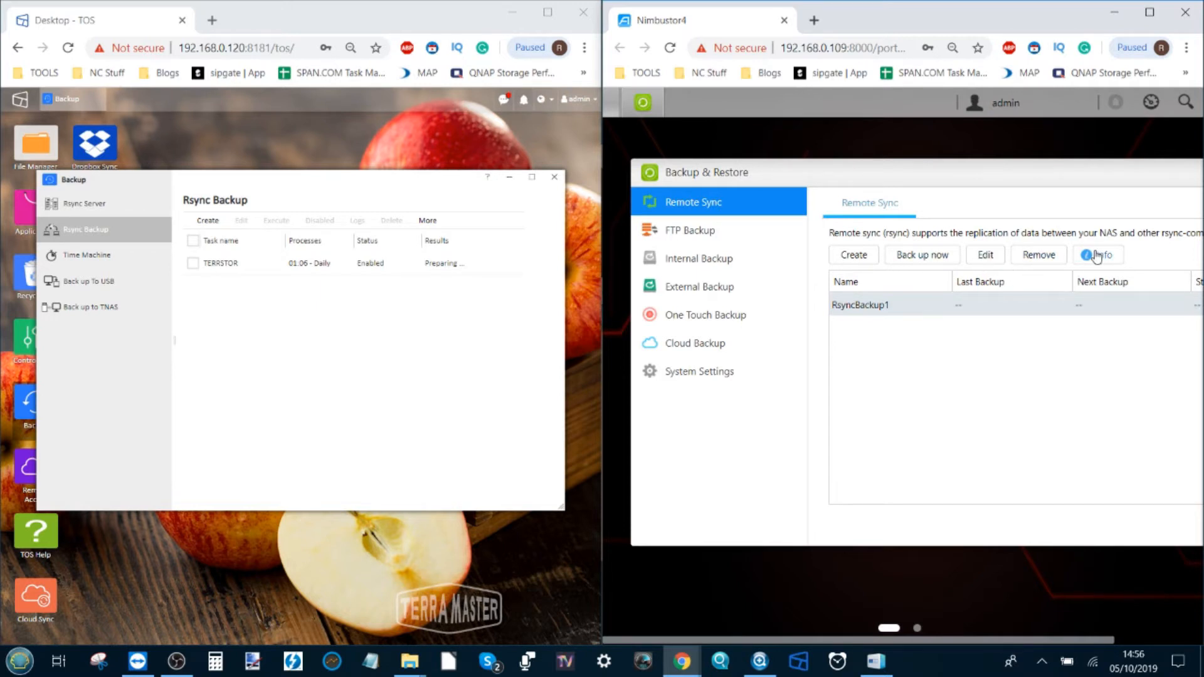
{"action": "mouse_move", "coordinate": [922, 254]}
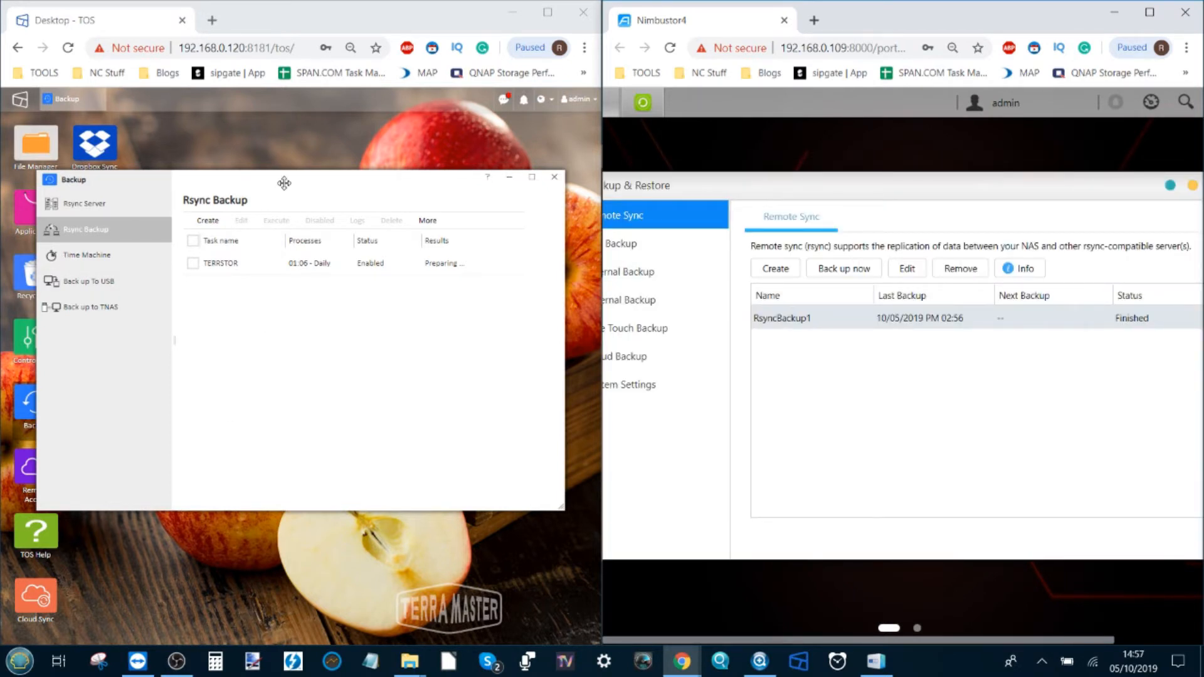
{"action": "left_click_drag", "start_coordinate": [284, 183], "coordinate": [285, 213]}
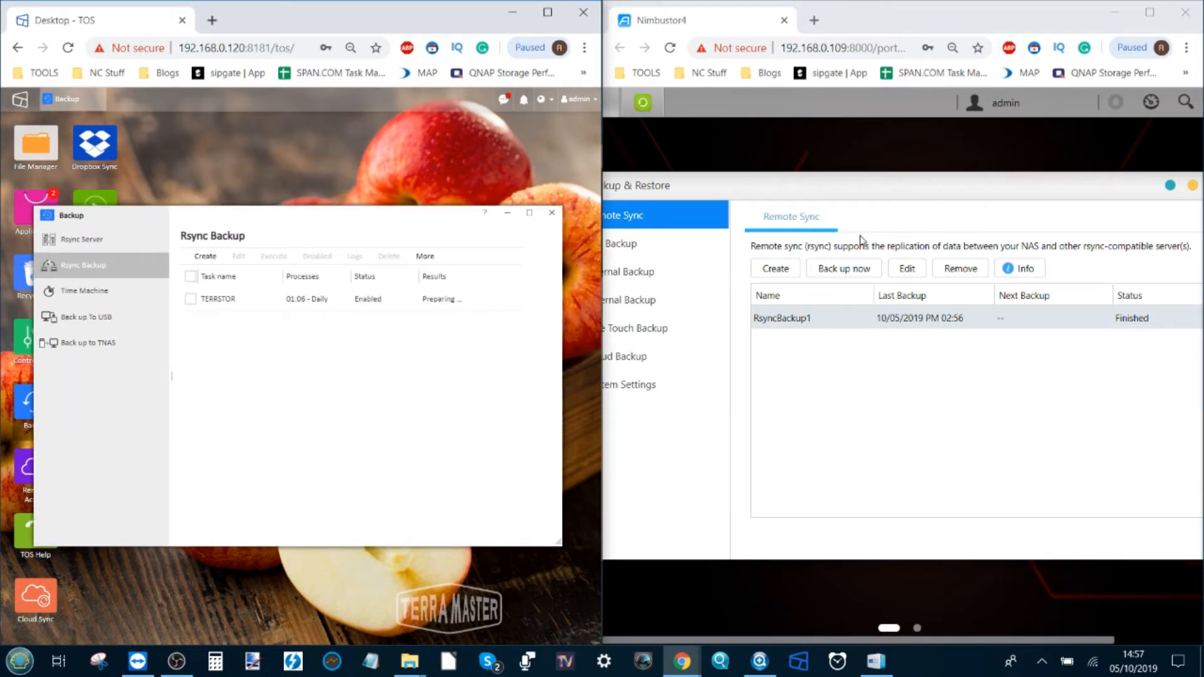
{"action": "mouse_move", "coordinate": [597, 292]}
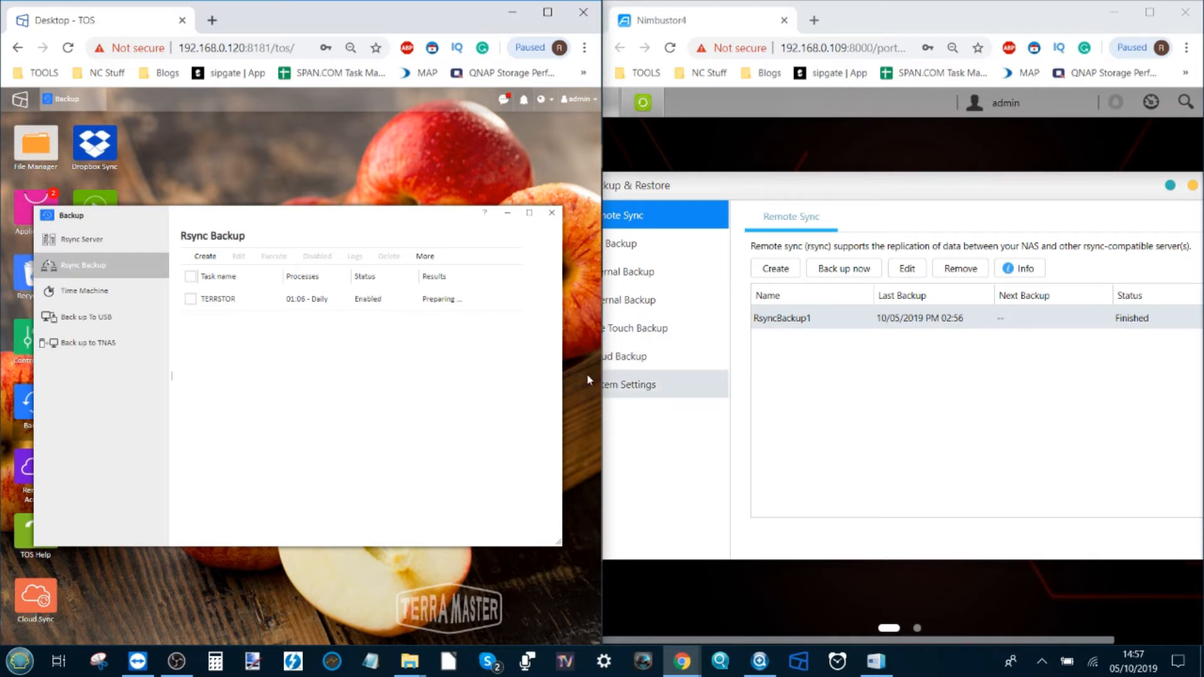
{"action": "mouse_move", "coordinate": [575, 364]}
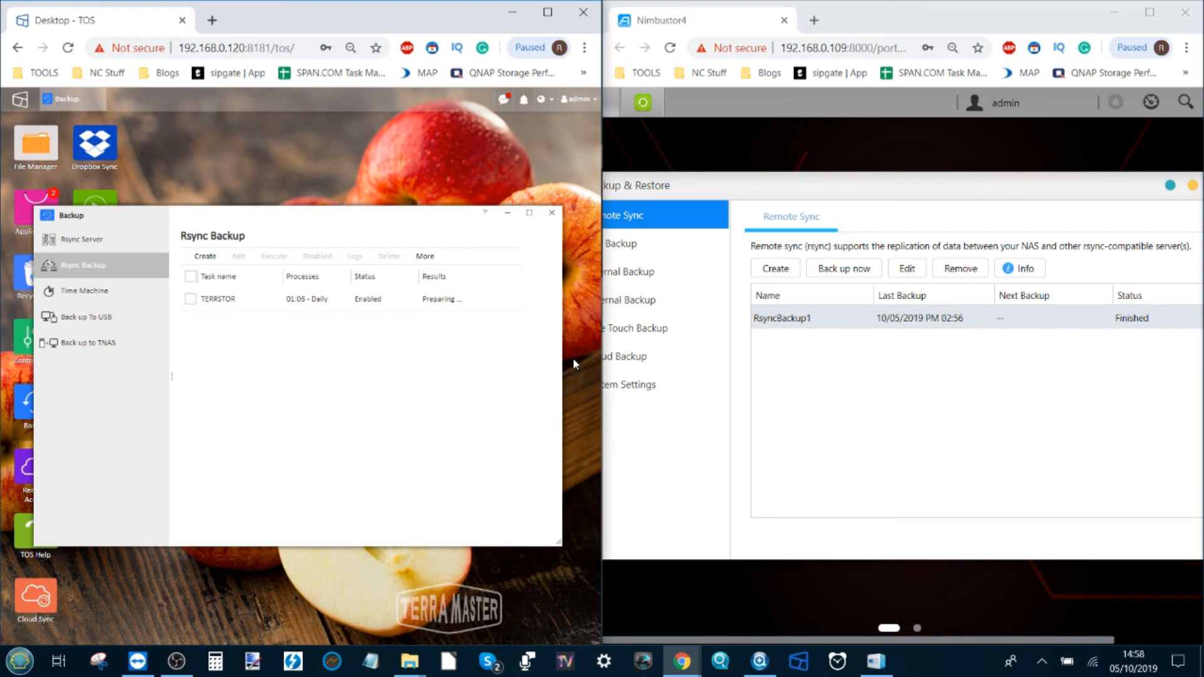
{"action": "mouse_move", "coordinate": [538, 244]}
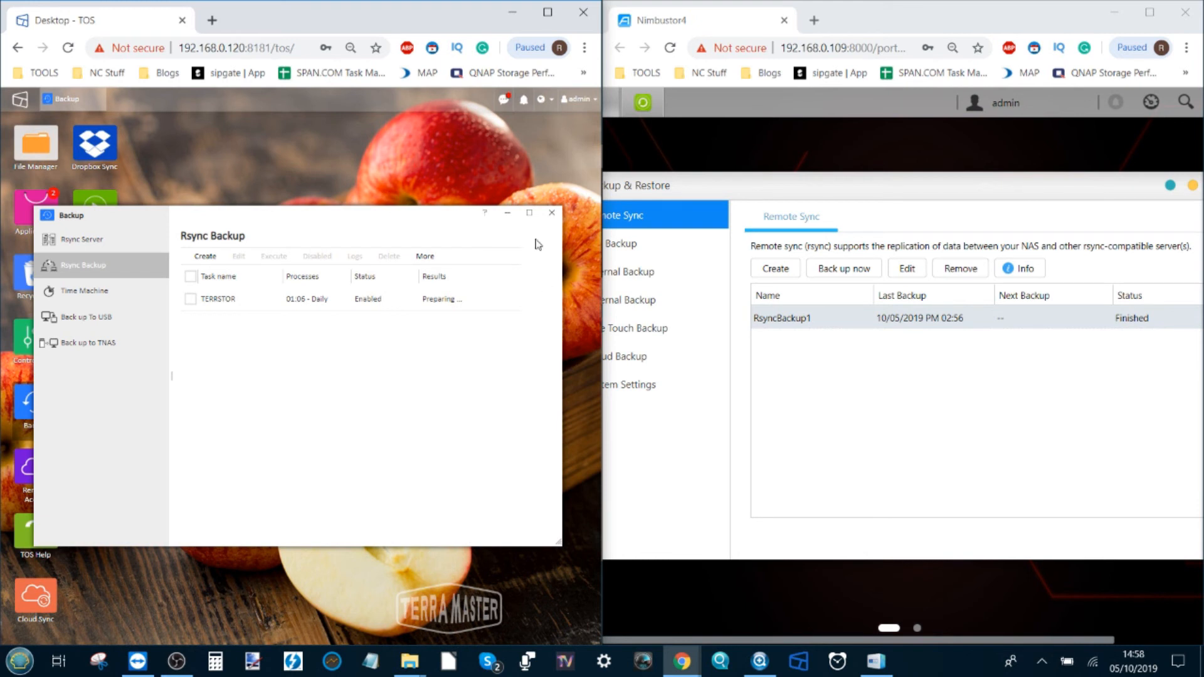
{"action": "mouse_move", "coordinate": [463, 253]}
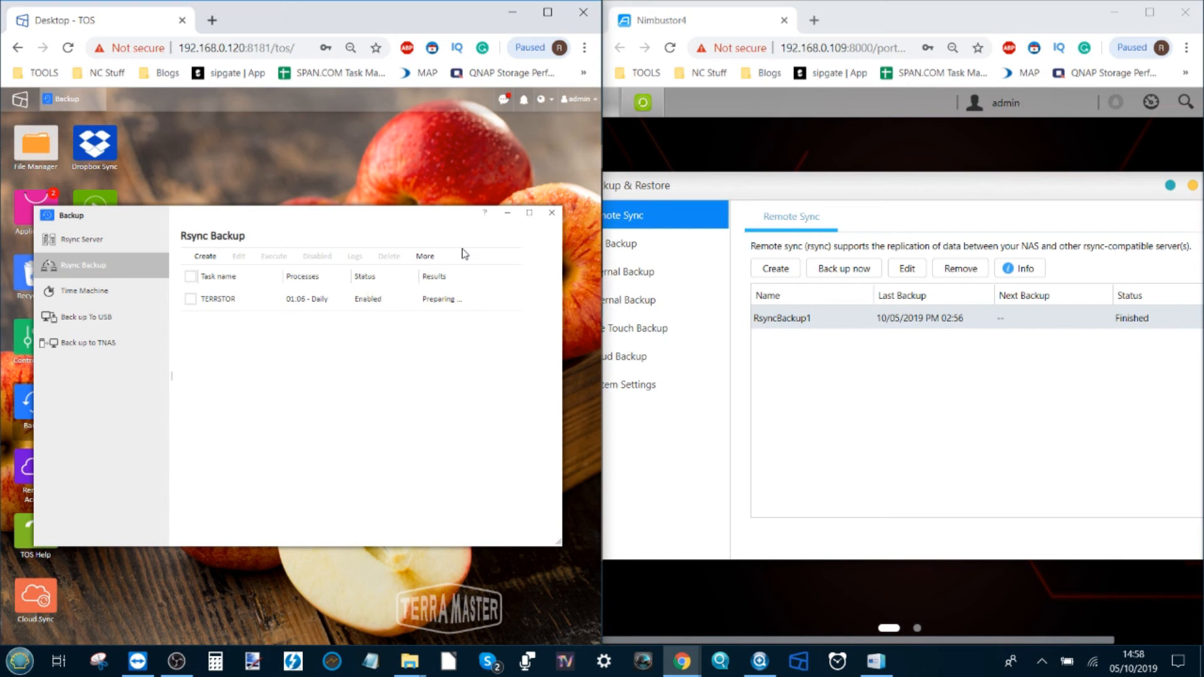
{"action": "mouse_move", "coordinate": [371, 658]}
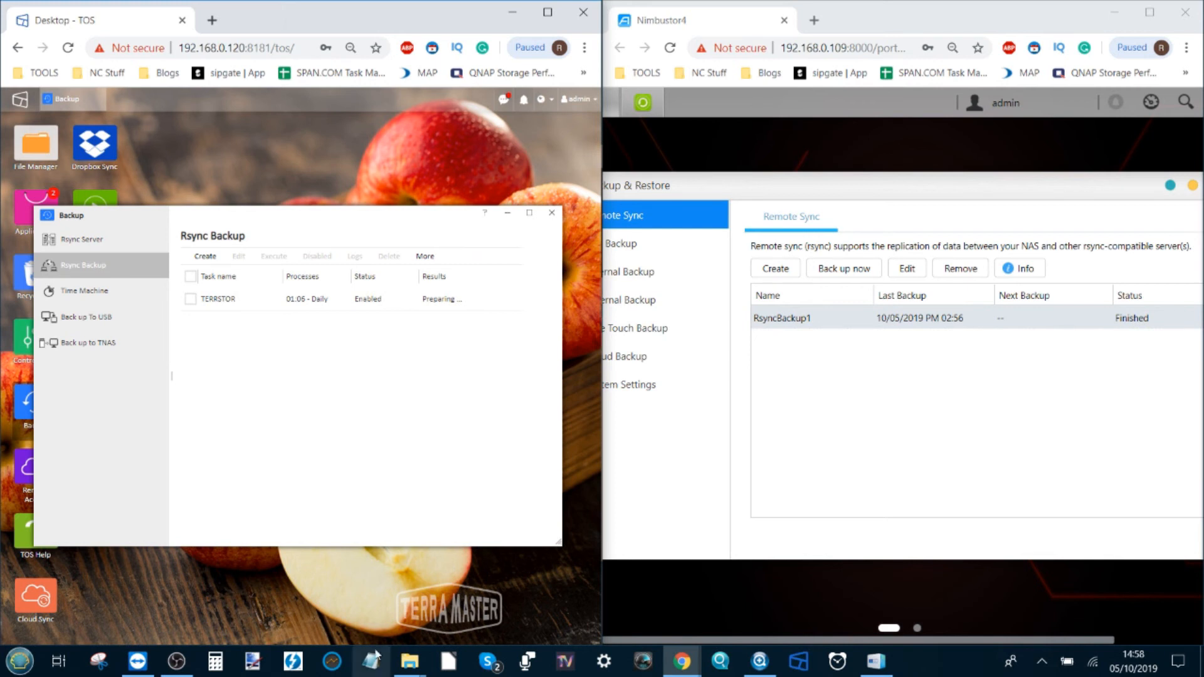
{"action": "mouse_move", "coordinate": [263, 617]}
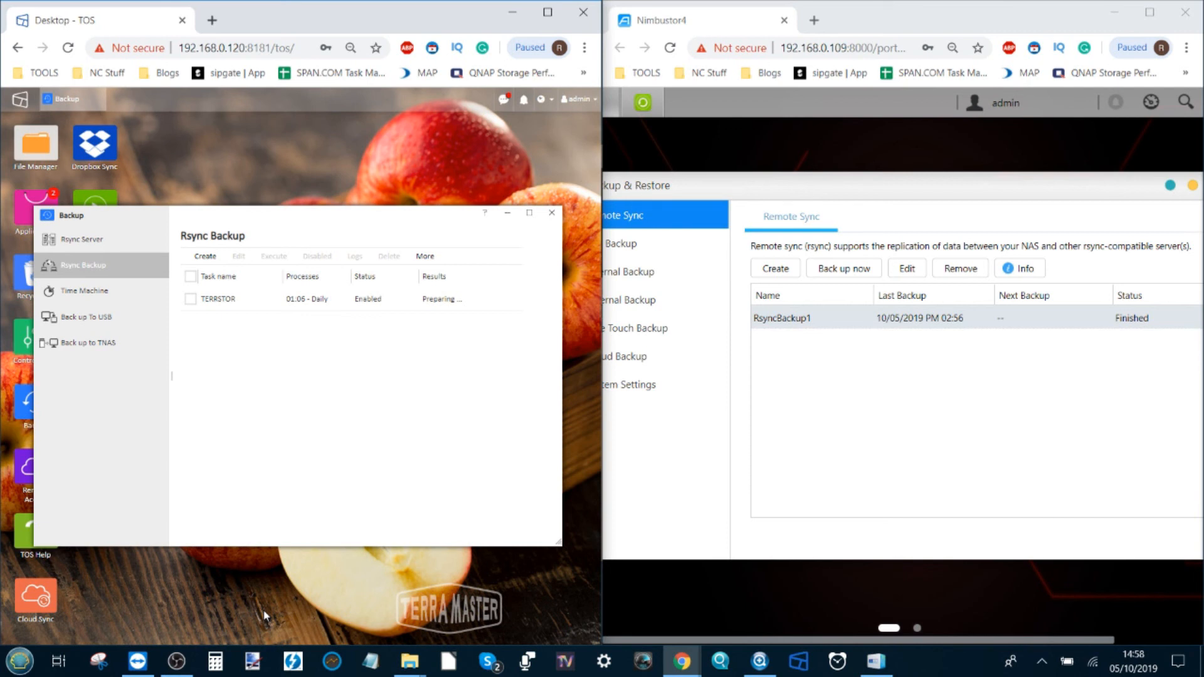
{"action": "mouse_move", "coordinate": [562, 447]}
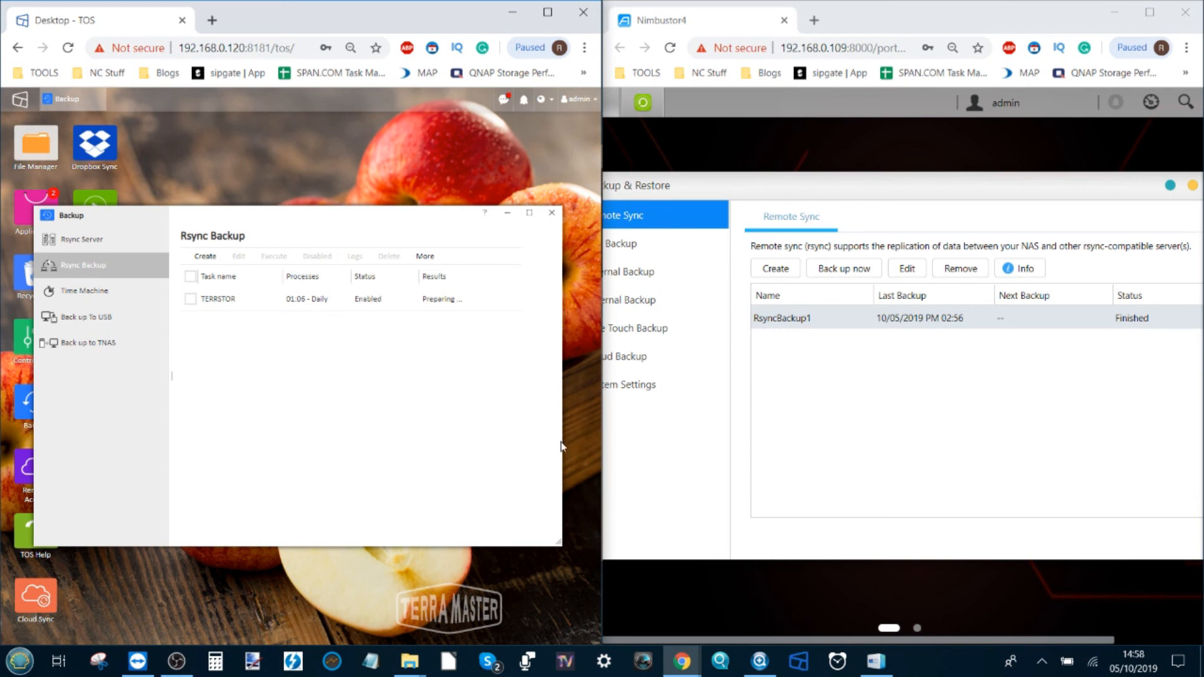